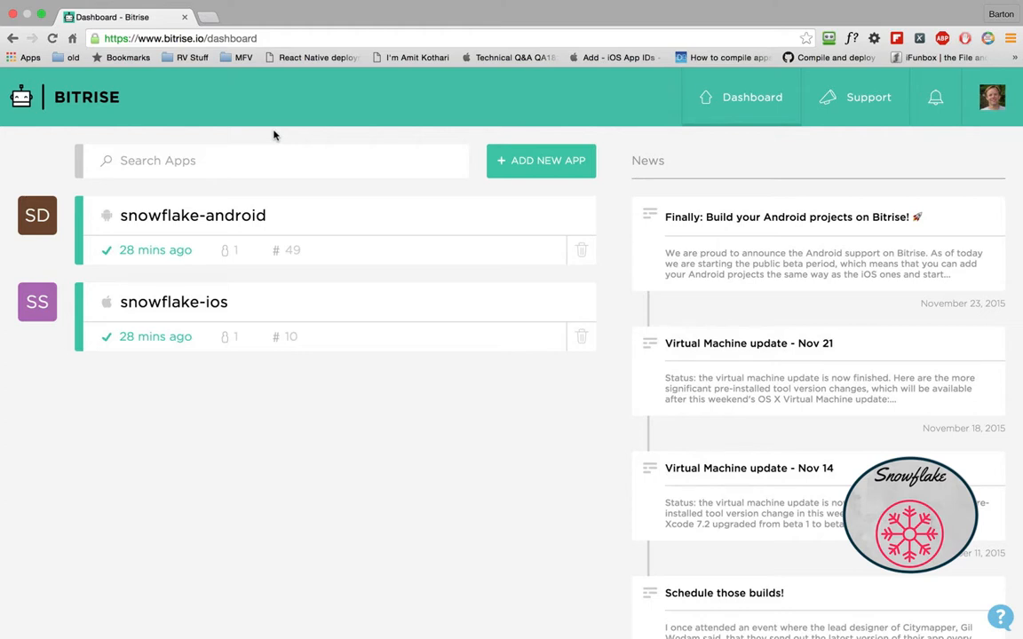
{"action": "mouse_move", "coordinate": [752, 95]}
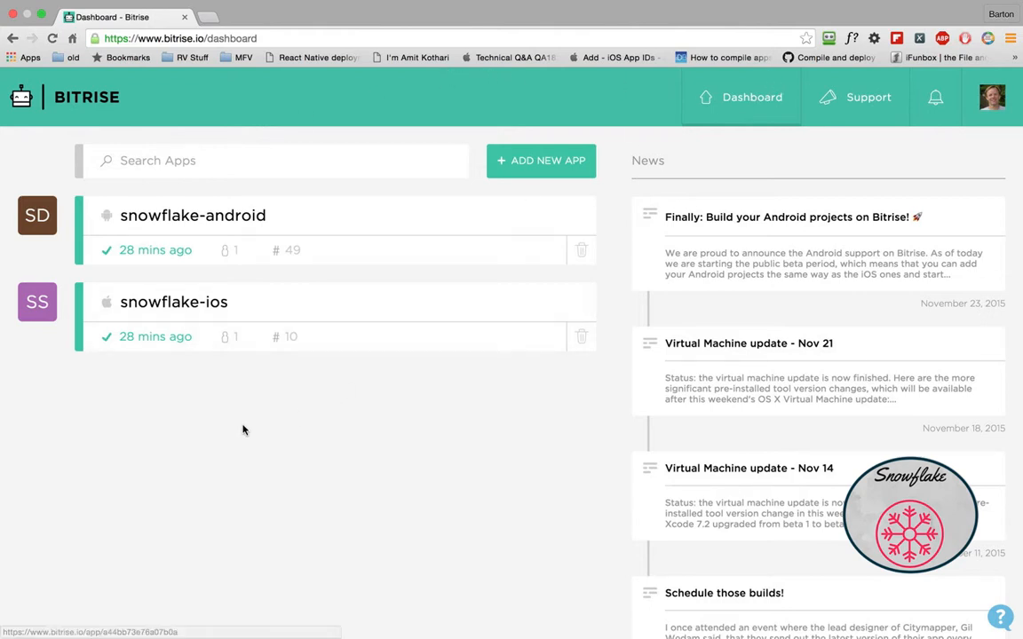
{"action": "mouse_move", "coordinate": [245, 227]}
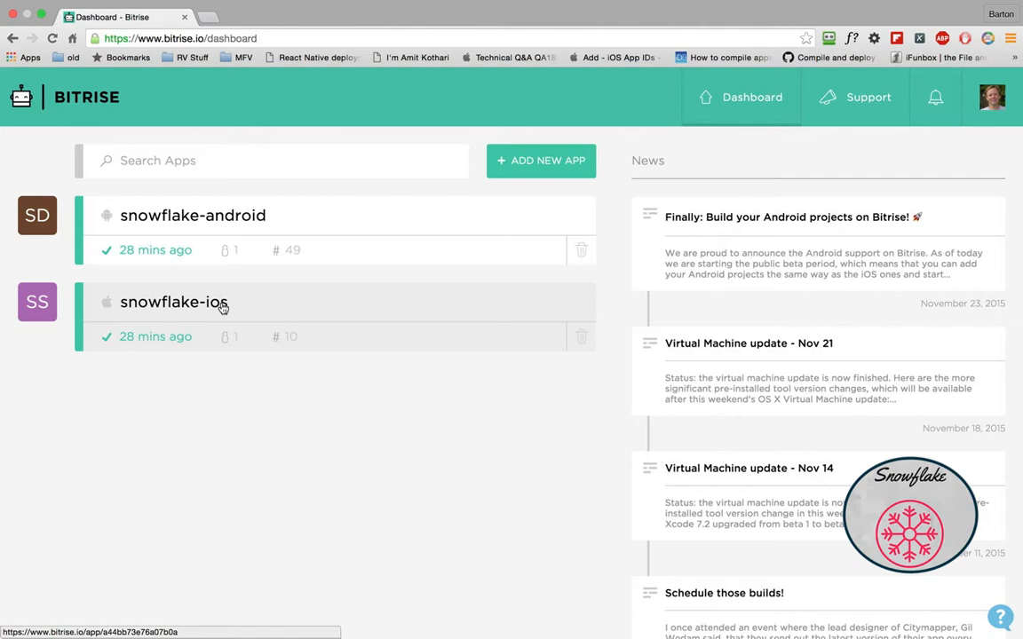
{"action": "mouse_move", "coordinate": [224, 309]}
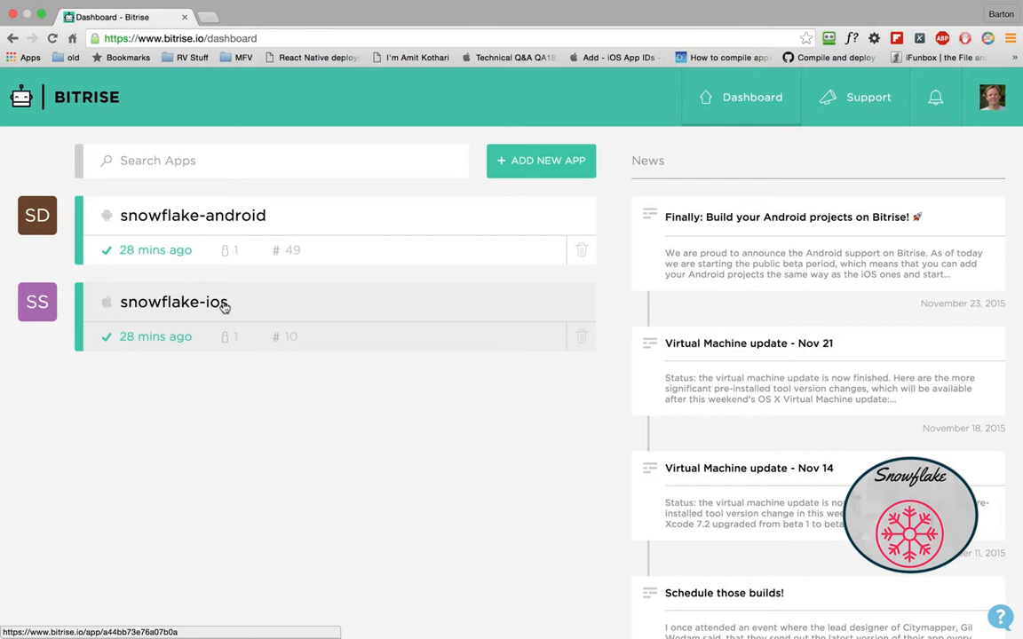
Bring up the link context menu for the snowflake-android app on the dashboard
{"action": "right_click", "coordinate": [192, 211]}
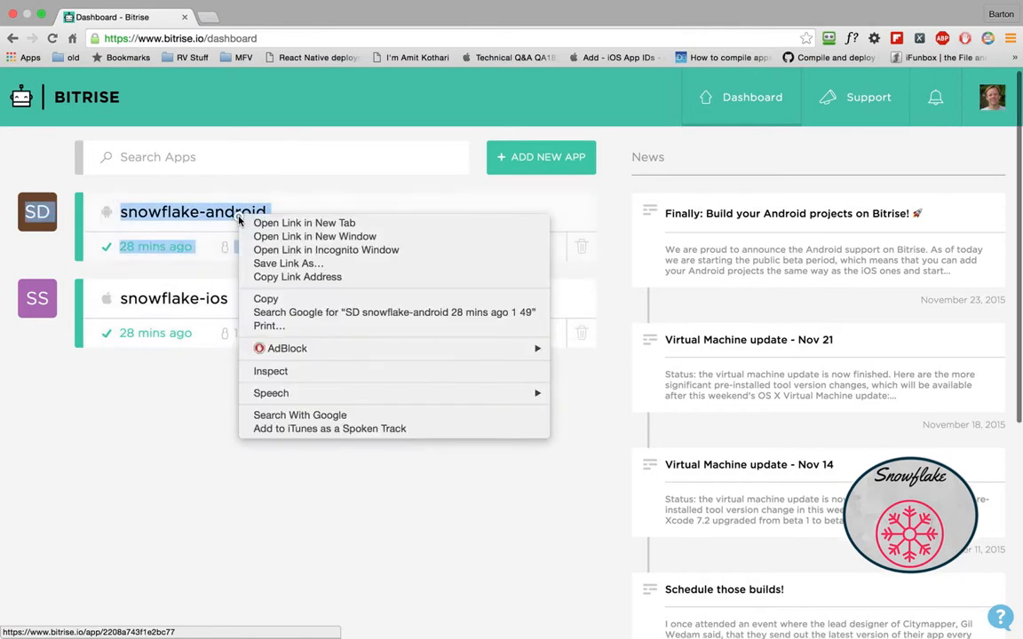
Open snowflake-android in a new tab and list its develop builds #46 through #49
{"action": "left_click", "coordinate": [304, 224]}
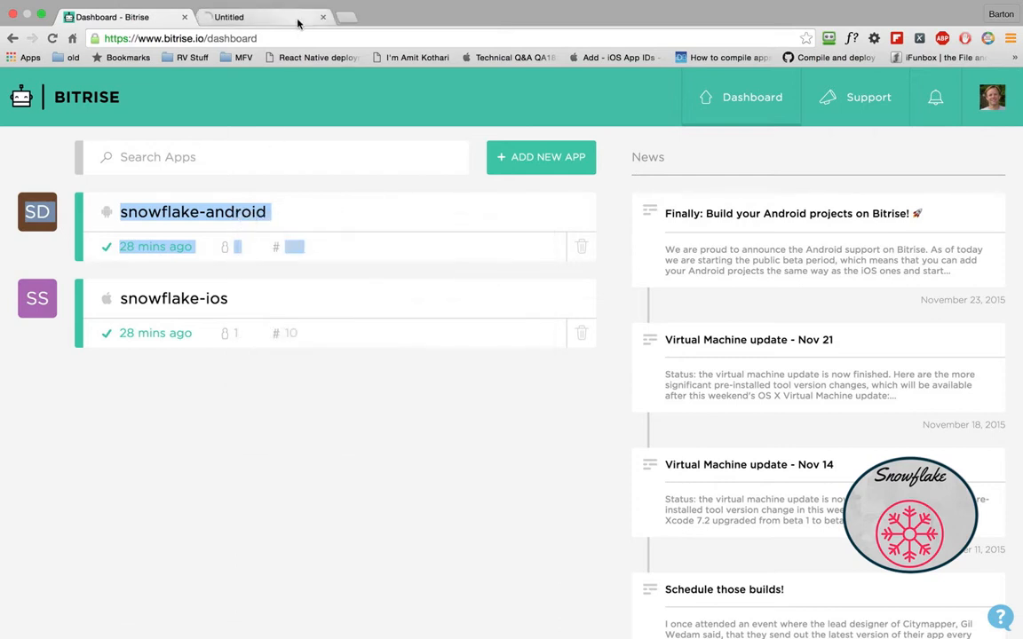
{"action": "left_click", "coordinate": [193, 211]}
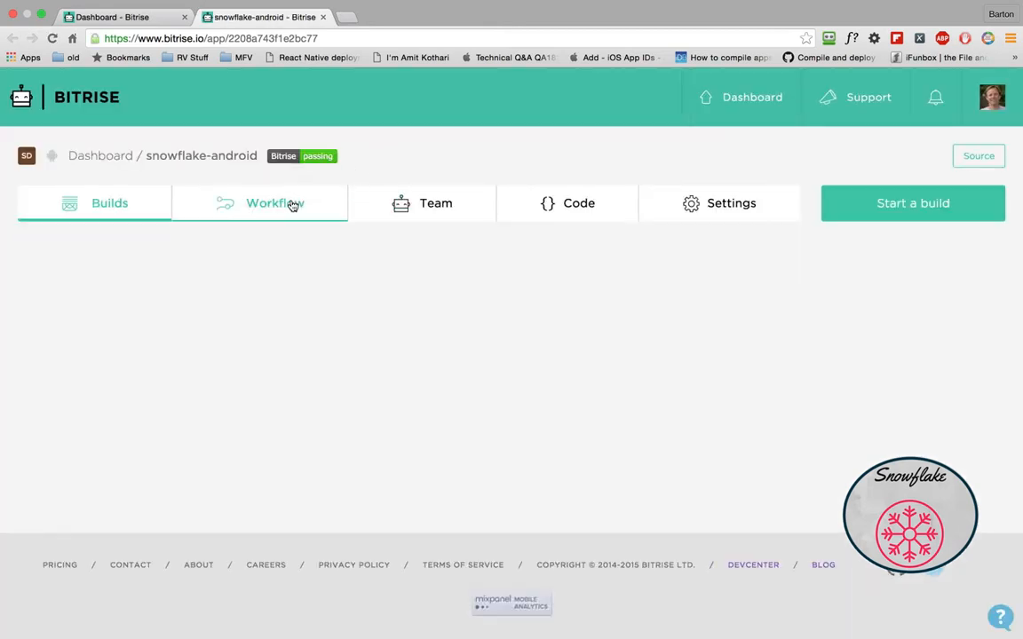
{"action": "mouse_move", "coordinate": [263, 309]}
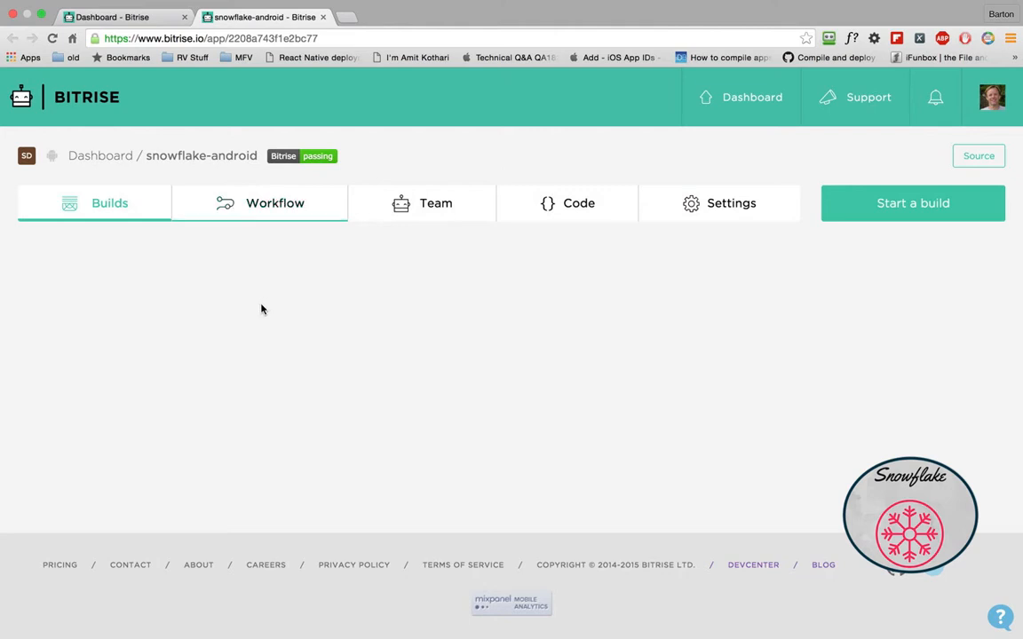
{"action": "left_click", "coordinate": [110, 203]}
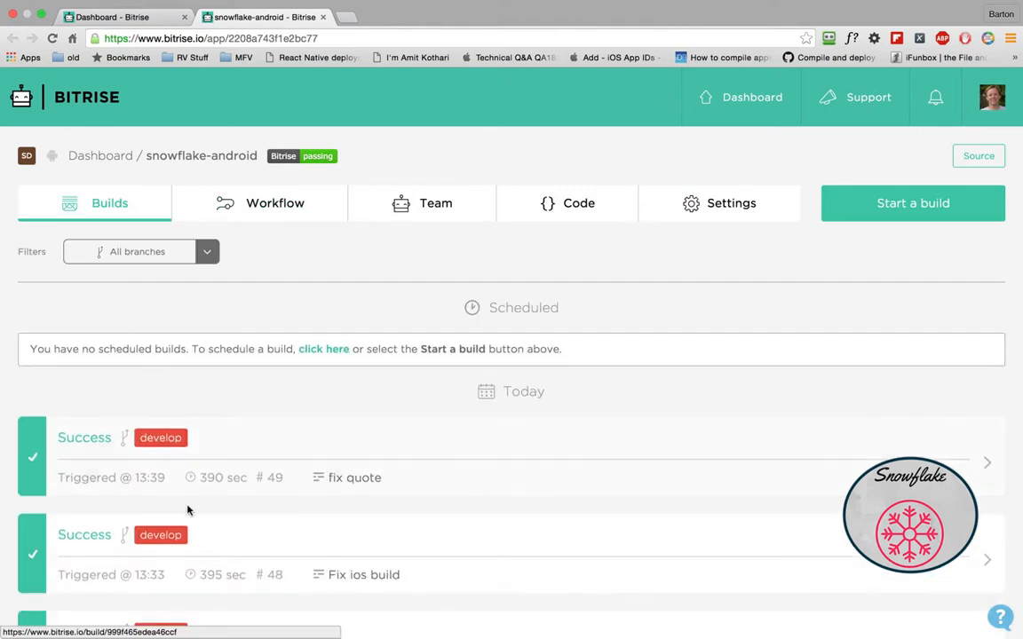
{"action": "scroll", "scroll_direction": "down", "scroll_amount": 3}
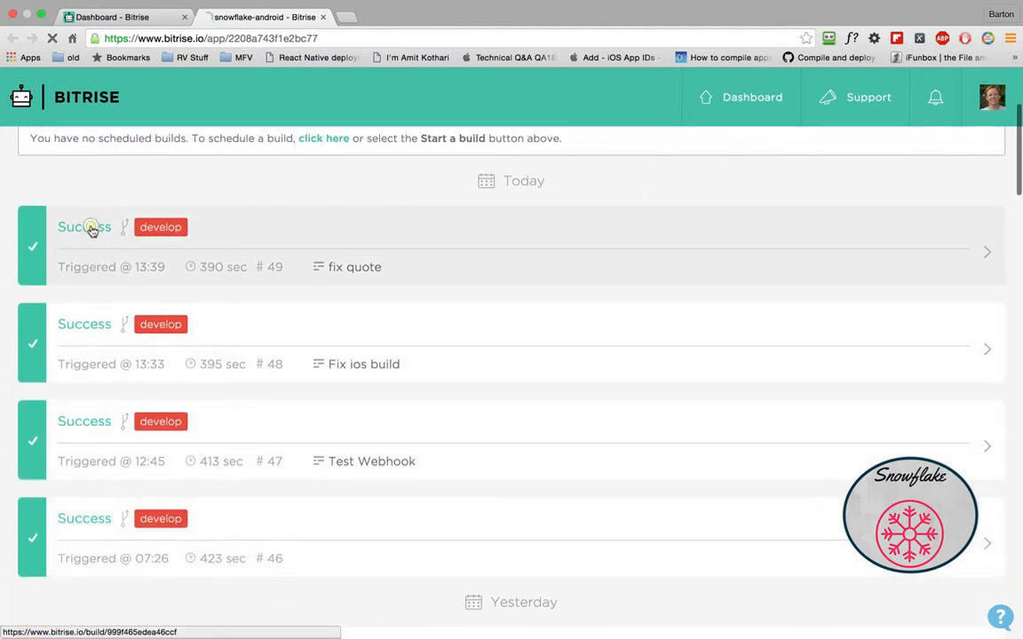
Open build #49 and scroll through its app-release.apk artifact and BUILD SUCCESSFUL log
{"action": "left_click", "coordinate": [85, 228]}
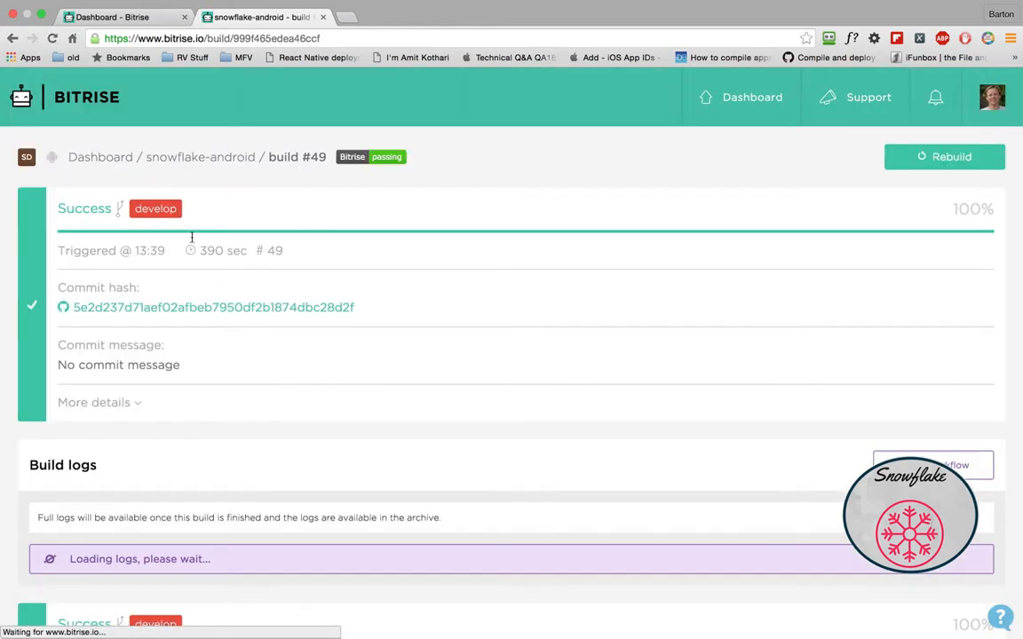
{"action": "scroll", "scroll_direction": "down", "scroll_amount": 3}
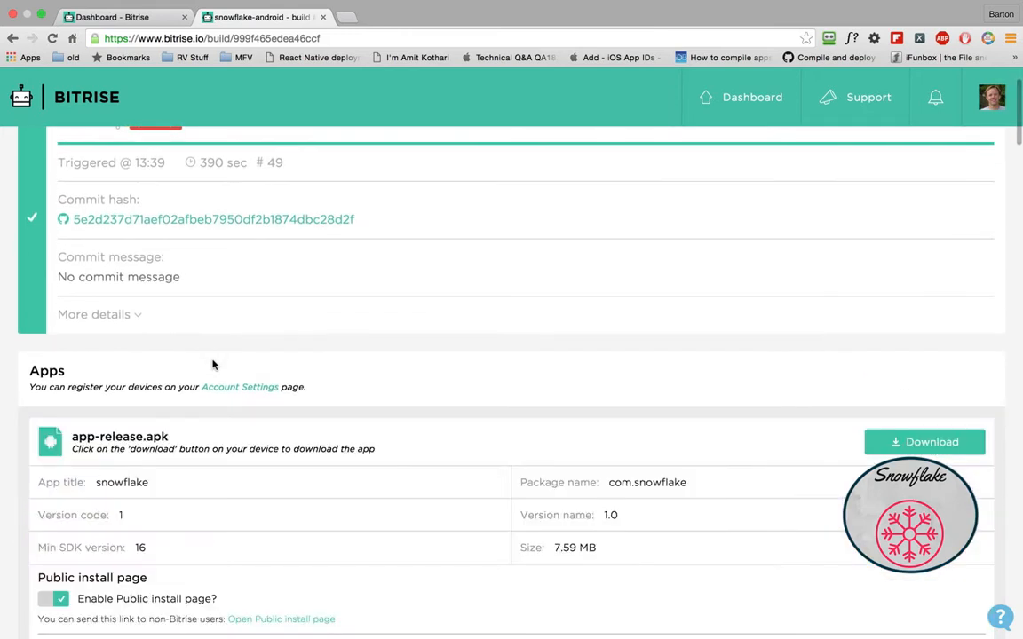
{"action": "scroll", "scroll_direction": "down", "scroll_amount": 3}
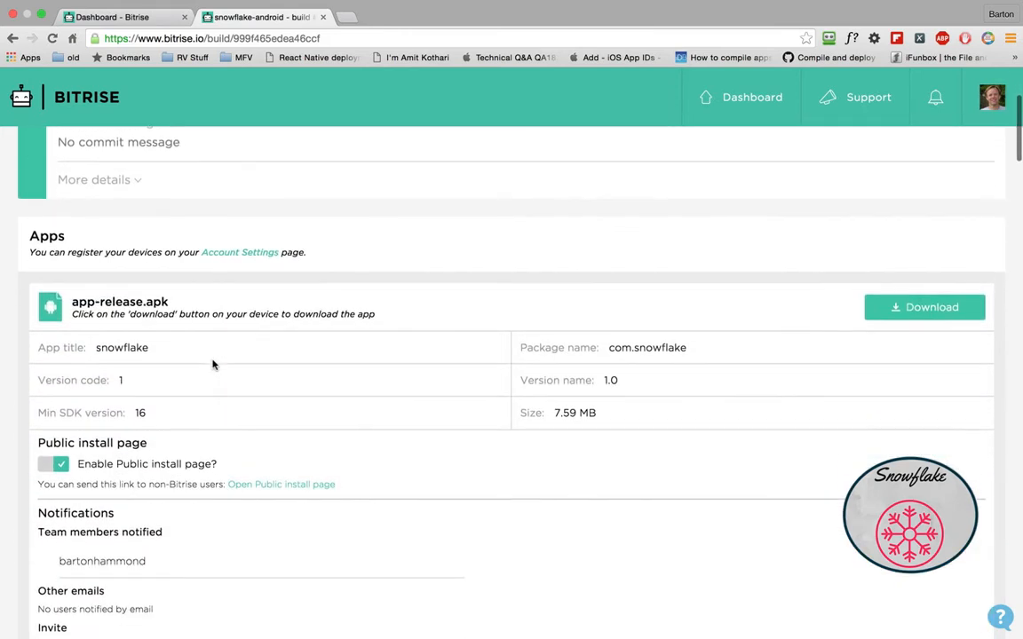
{"action": "scroll", "scroll_direction": "down", "scroll_amount": 3}
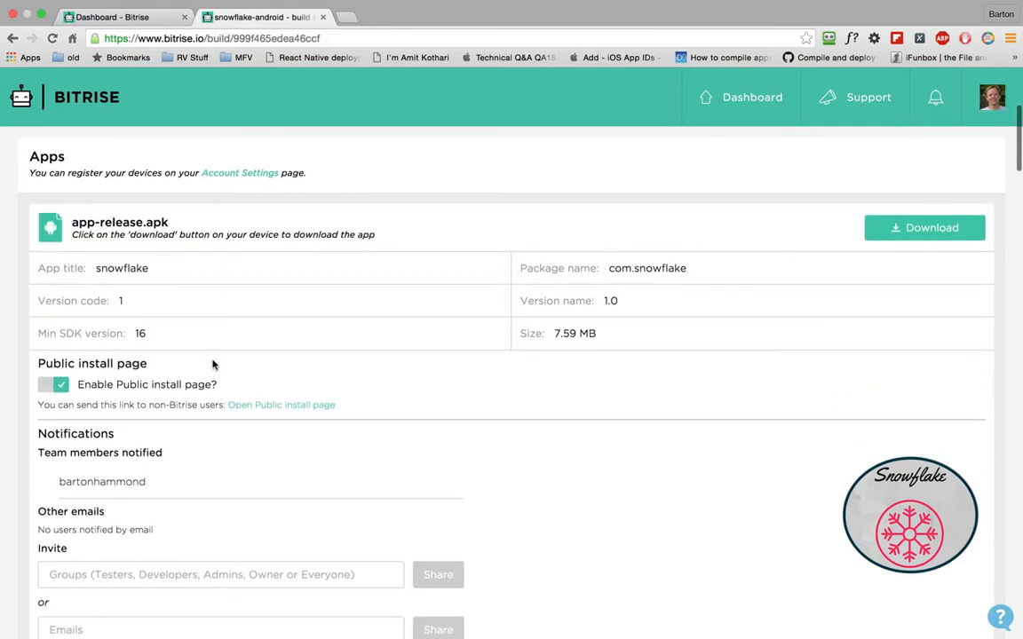
{"action": "scroll", "scroll_direction": "down", "scroll_amount": 3}
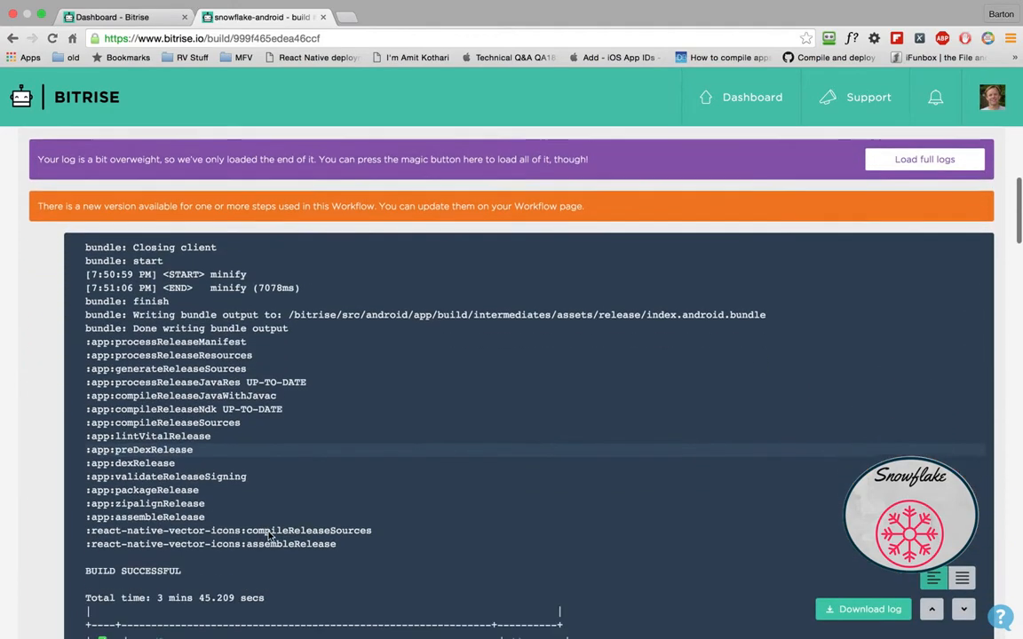
{"action": "scroll", "scroll_direction": "down", "scroll_amount": 3}
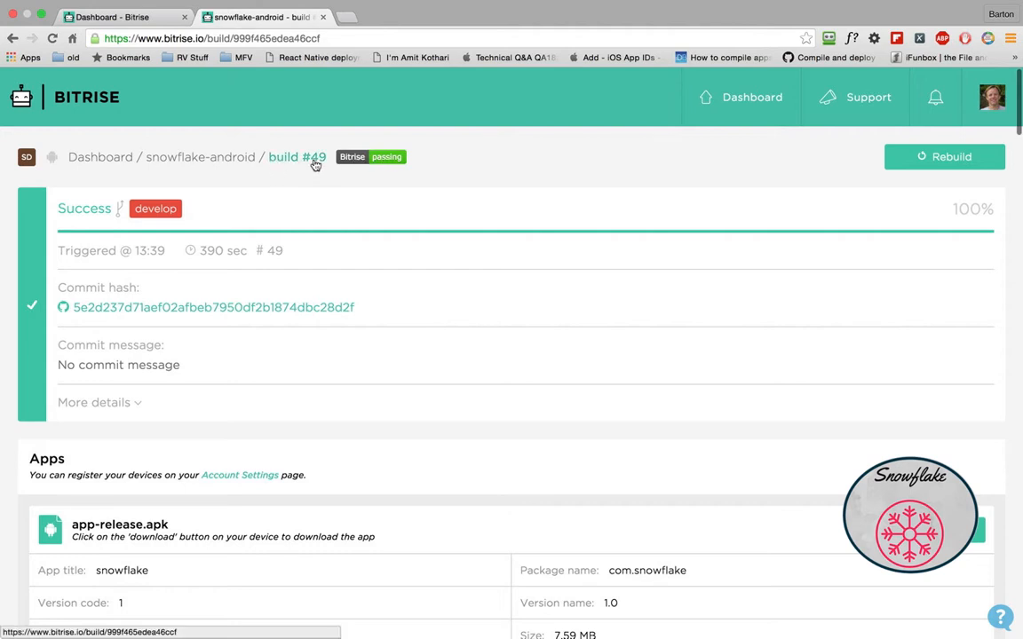
{"action": "mouse_move", "coordinate": [1004, 165]}
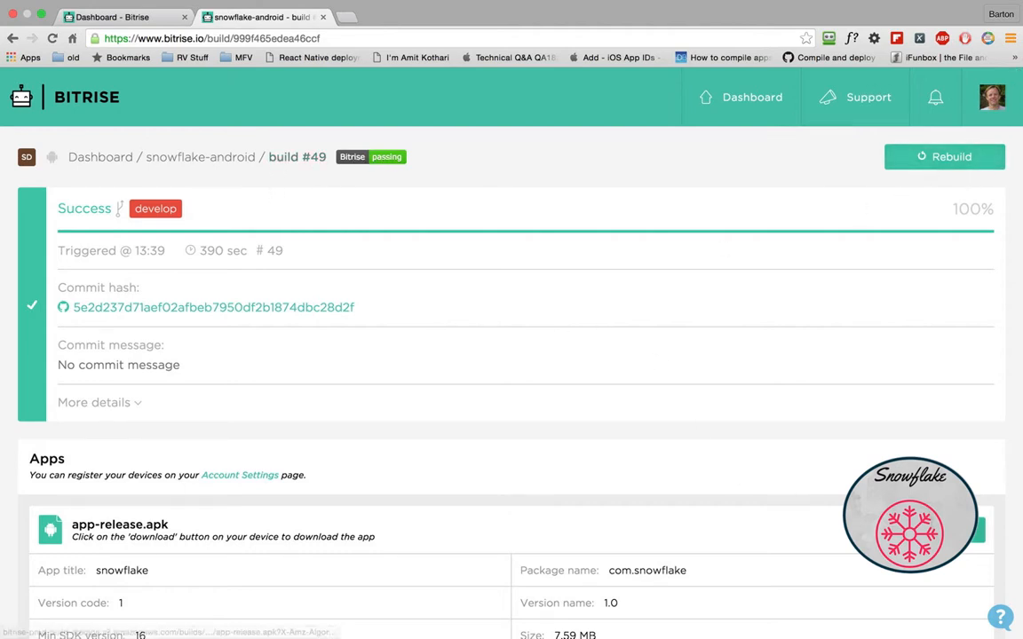
{"action": "scroll", "scroll_direction": "down", "scroll_amount": 3}
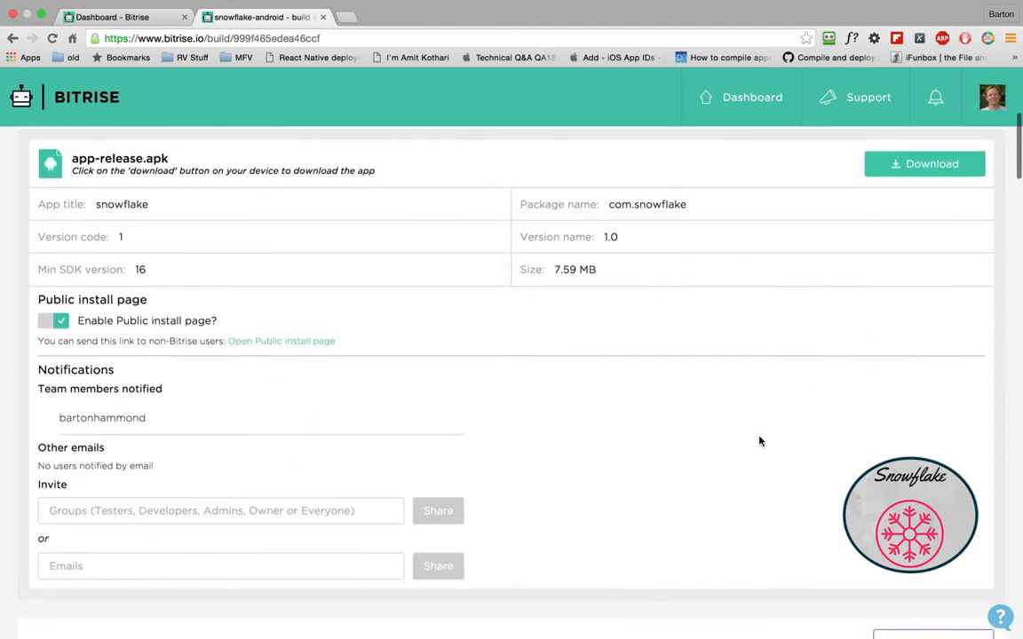
{"action": "scroll", "scroll_direction": "down", "scroll_amount": 3}
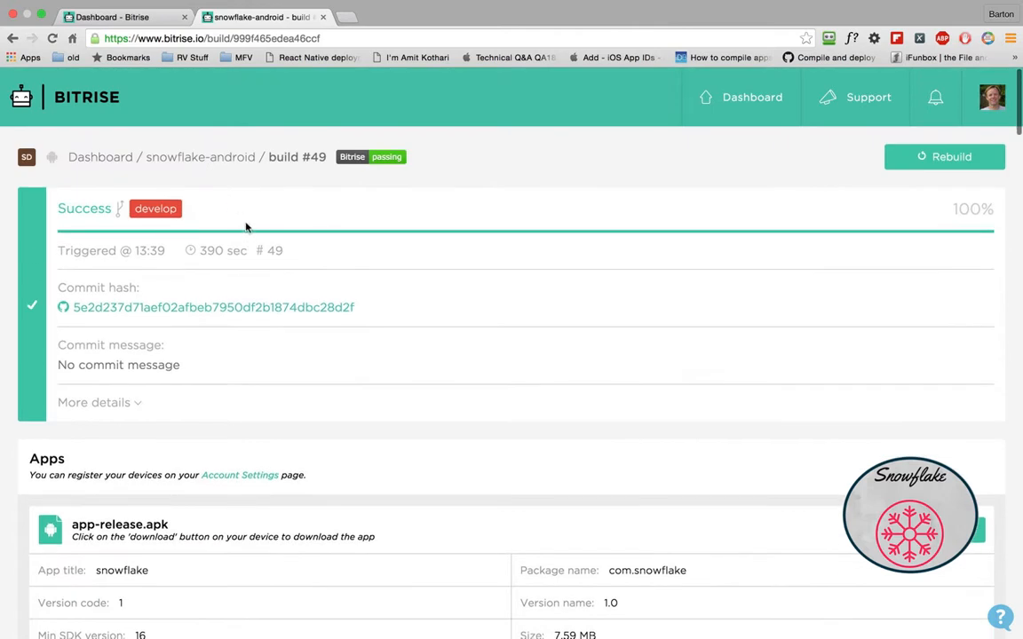
Return to the snowflake-android app page and show its primary workflow's build steps
{"action": "left_click", "coordinate": [199, 156]}
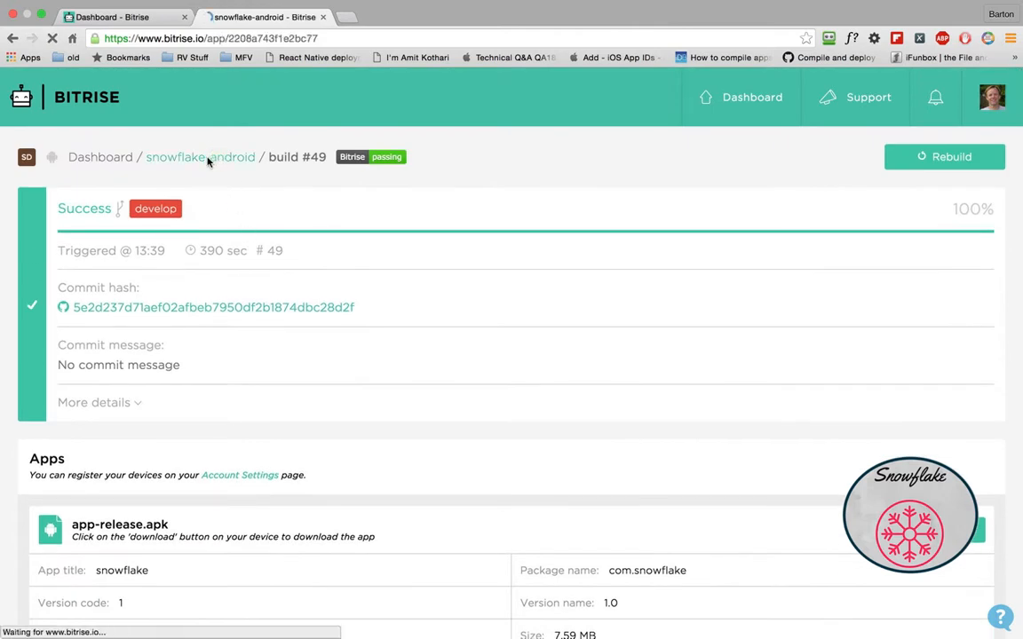
{"action": "left_click", "coordinate": [200, 156]}
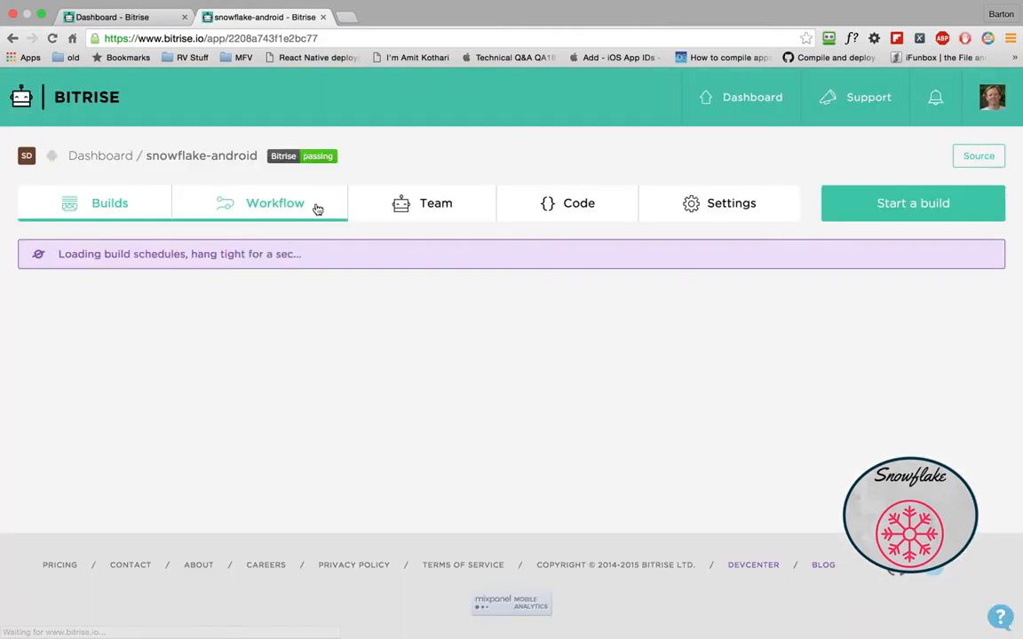
{"action": "left_click", "coordinate": [274, 202]}
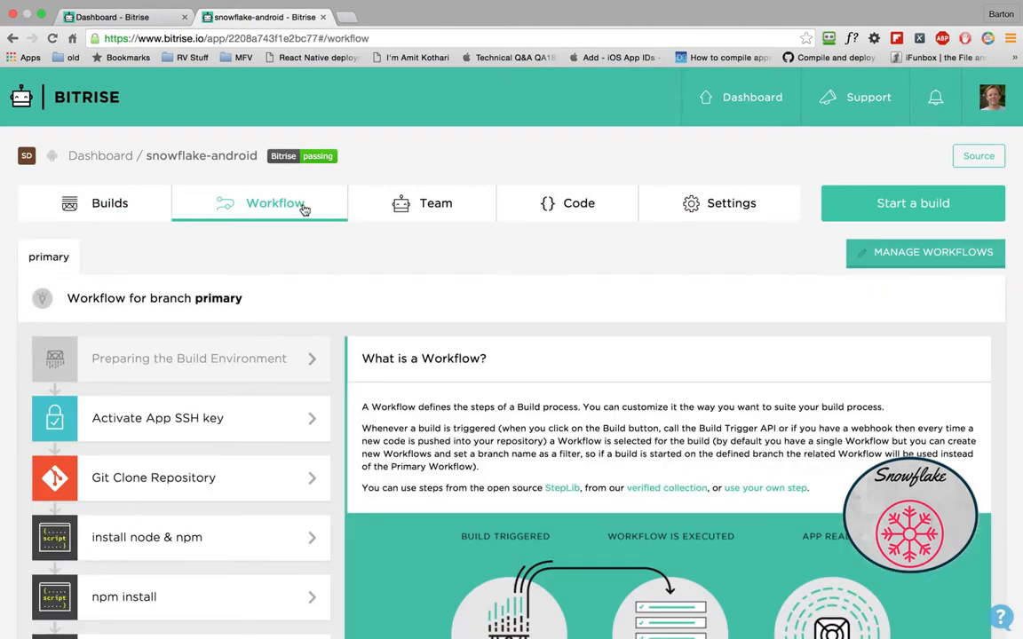
{"action": "mouse_move", "coordinate": [270, 364]}
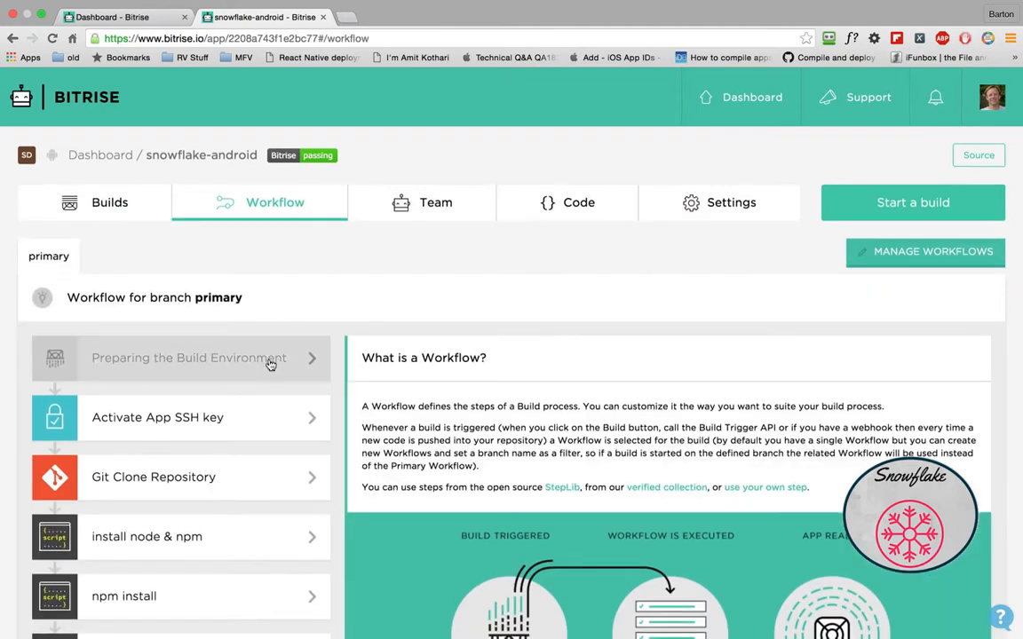
View the Preparing the Build Environment and Activate App SSH key step descriptions
{"action": "scroll", "scroll_direction": "down", "scroll_amount": 3}
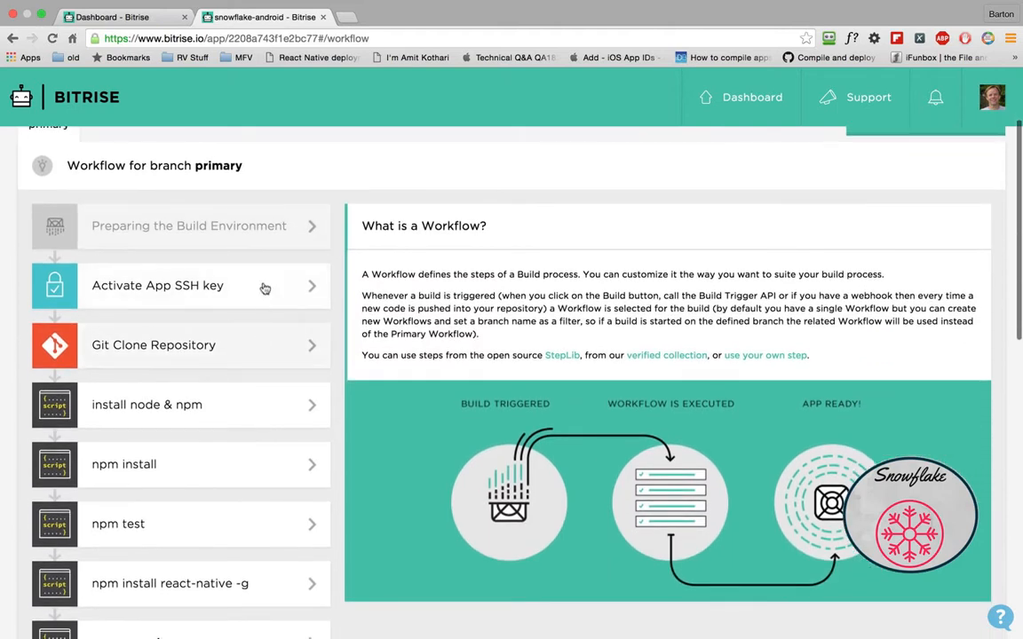
{"action": "left_click", "coordinate": [189, 225]}
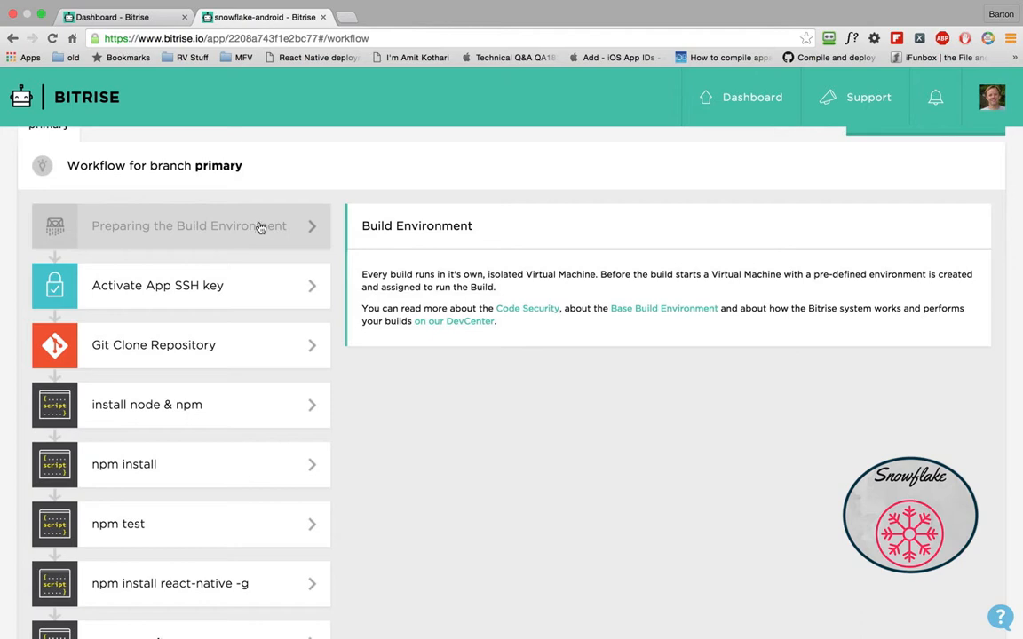
{"action": "mouse_move", "coordinate": [256, 233]}
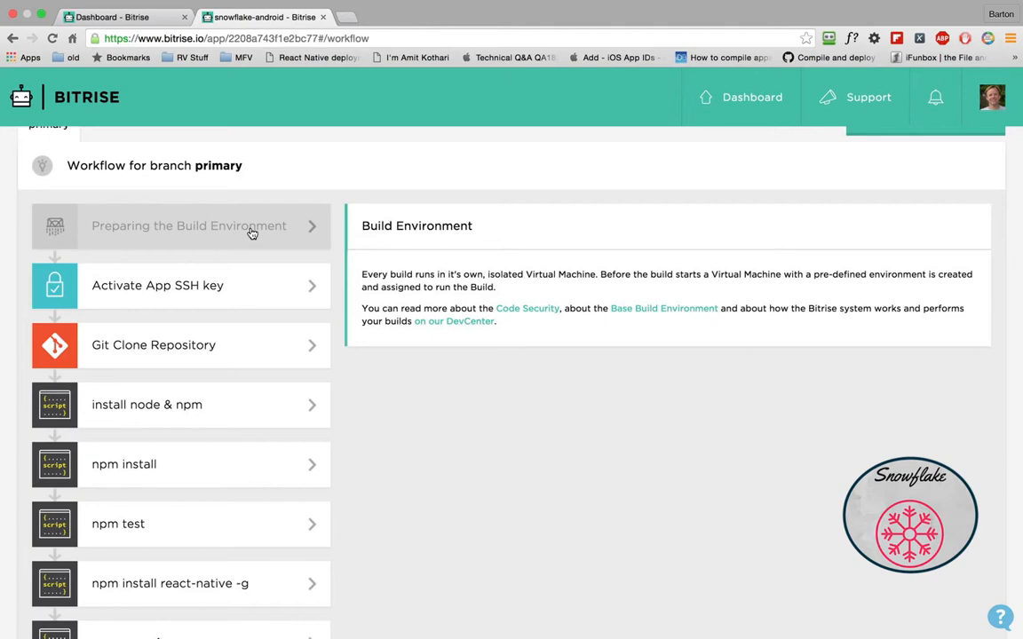
{"action": "left_click", "coordinate": [157, 284]}
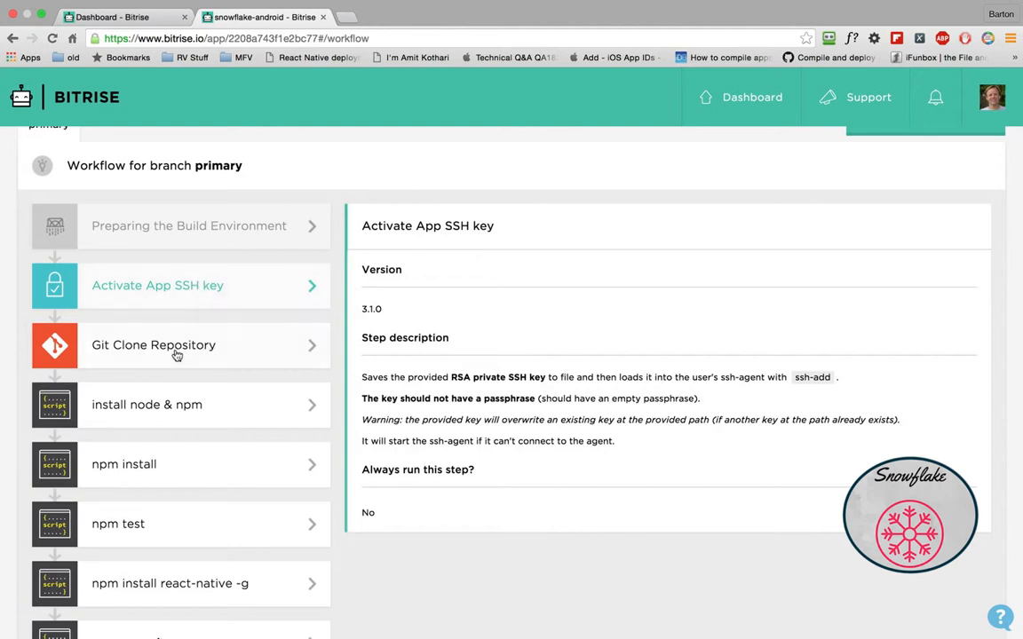
Review the Git Clone Repository and install node & npm (1.1.0) step descriptions
{"action": "left_click", "coordinate": [153, 345]}
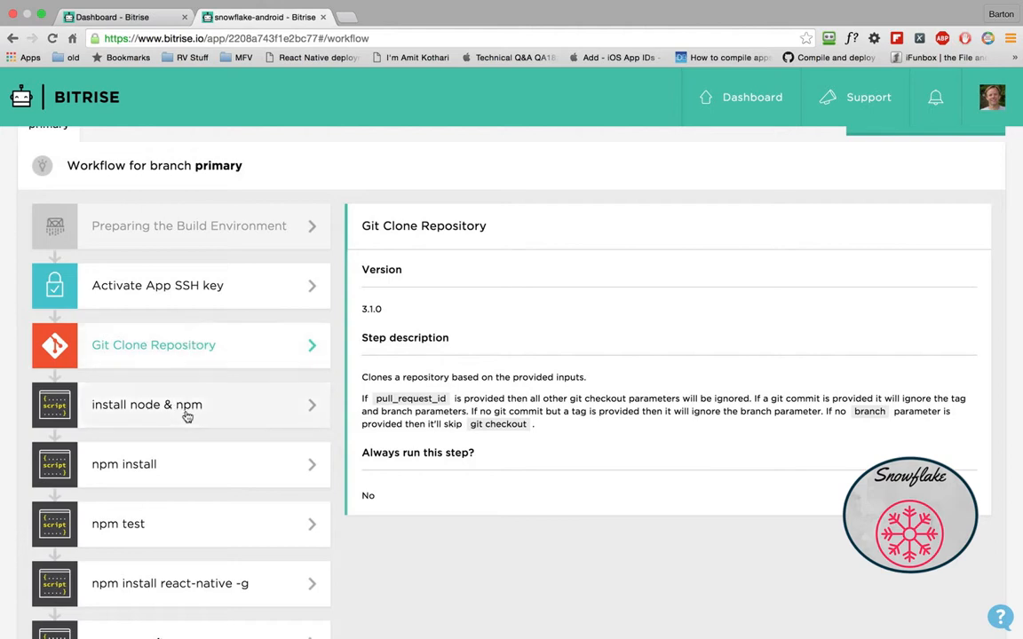
{"action": "left_click", "coordinate": [146, 405]}
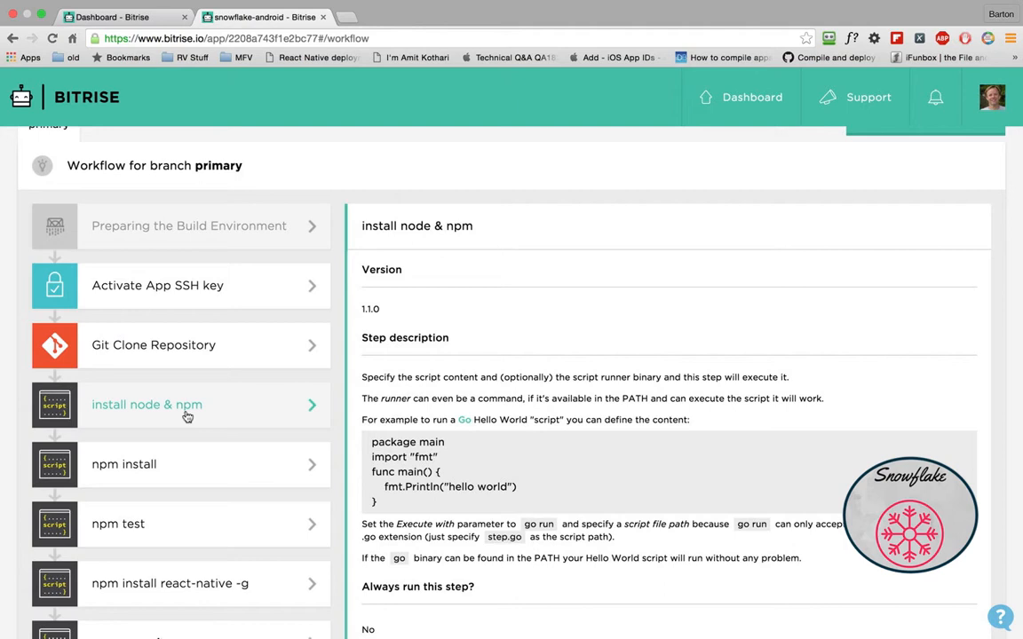
{"action": "scroll", "scroll_direction": "down", "scroll_amount": 3}
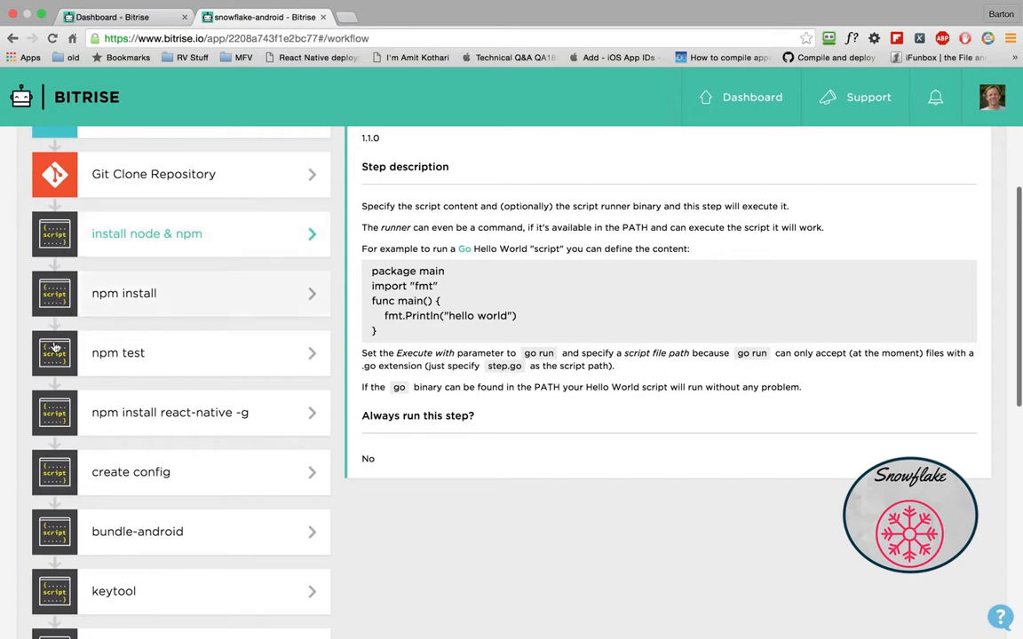
{"action": "scroll", "scroll_direction": "down", "scroll_amount": 3}
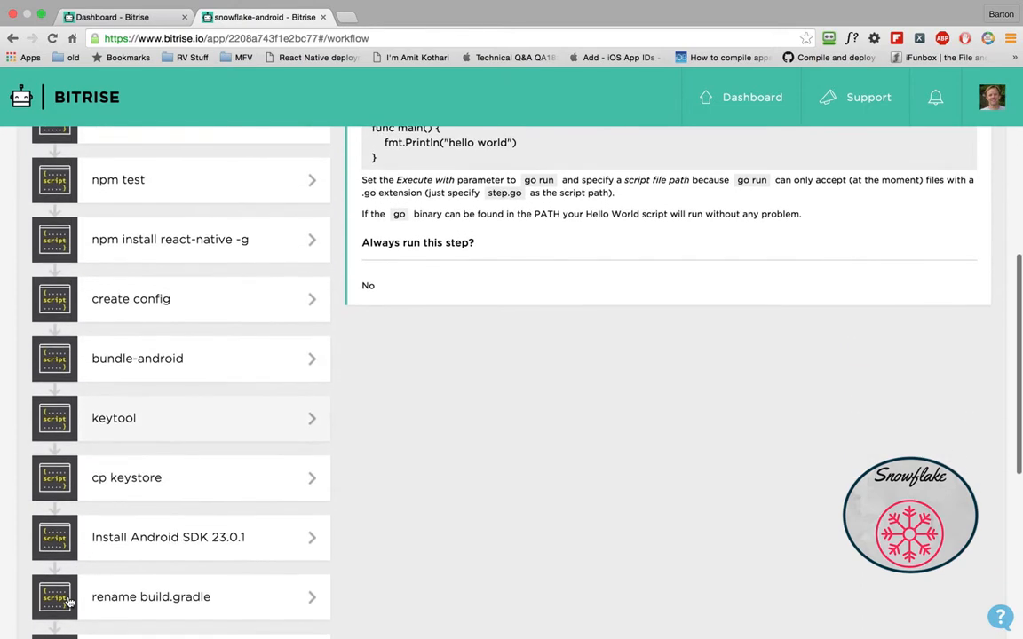
{"action": "scroll", "scroll_direction": "down", "scroll_amount": 3}
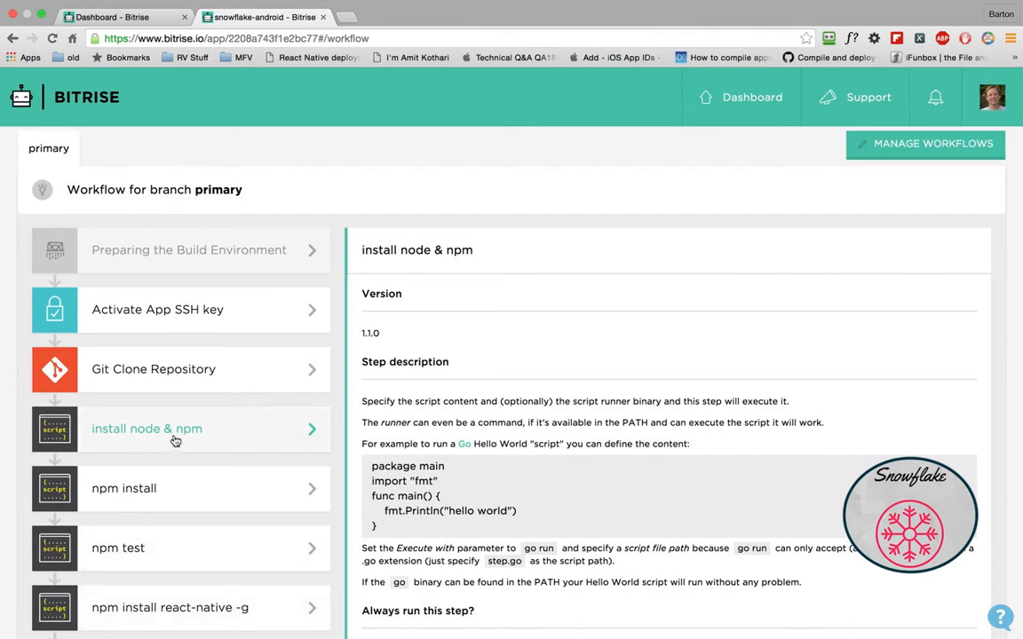
{"action": "scroll", "scroll_direction": "down", "scroll_amount": 3}
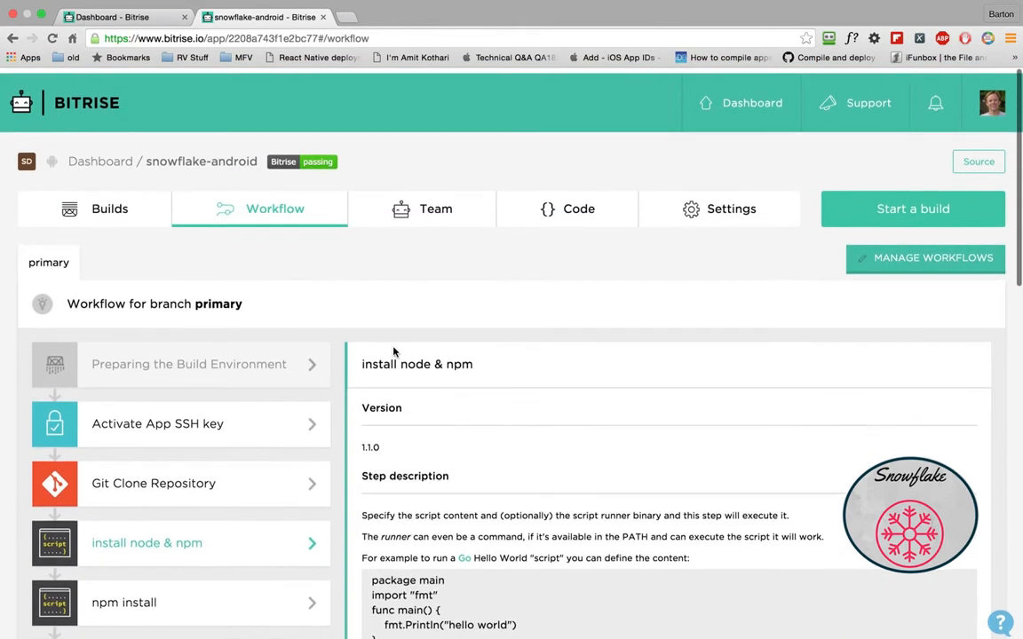
{"action": "scroll", "scroll_direction": "down", "scroll_amount": 3}
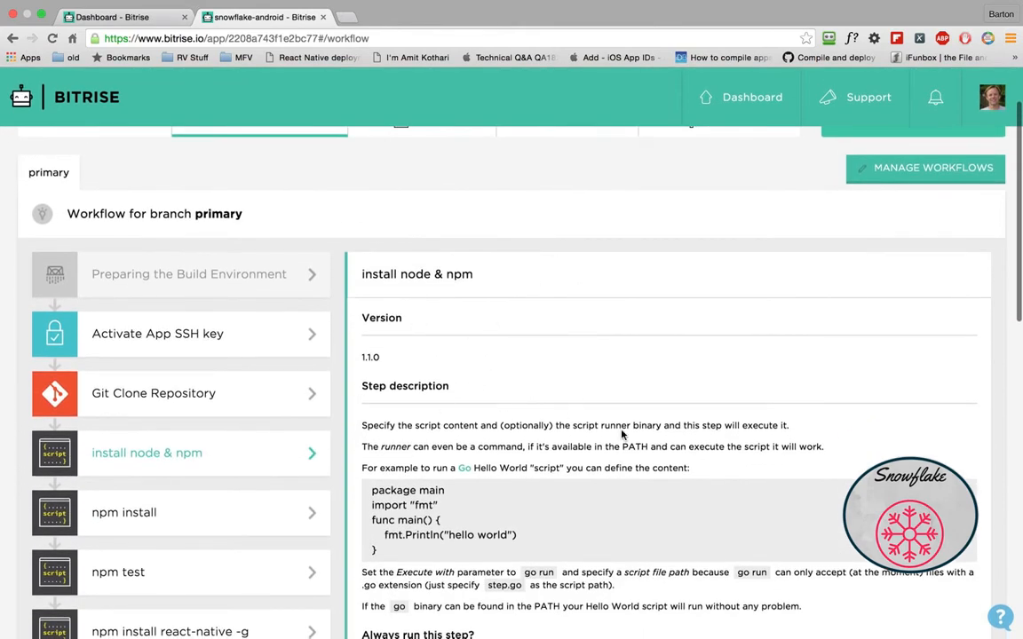
{"action": "mouse_move", "coordinate": [327, 312]}
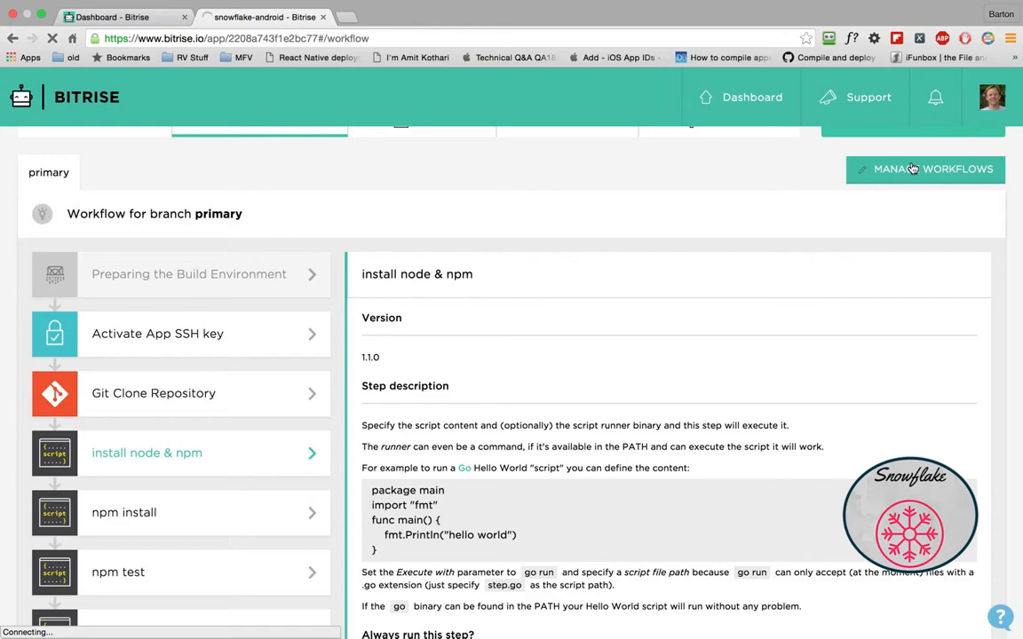
Open MANAGE WORKFLOWS to reach the Workflow Editor for the primary workflow
{"action": "left_click", "coordinate": [923, 169]}
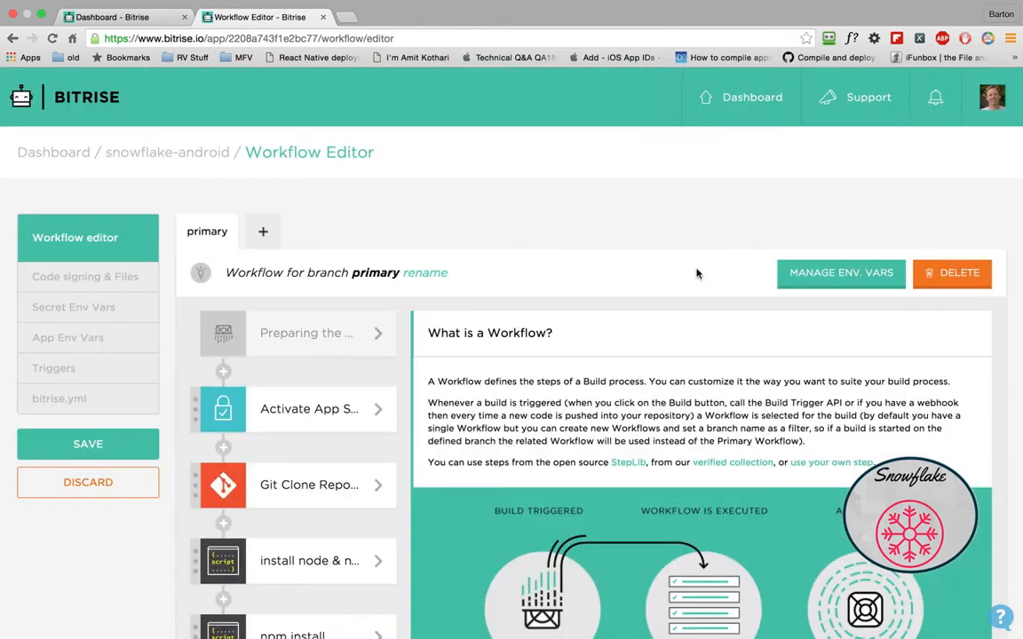
{"action": "mouse_move", "coordinate": [75, 307]}
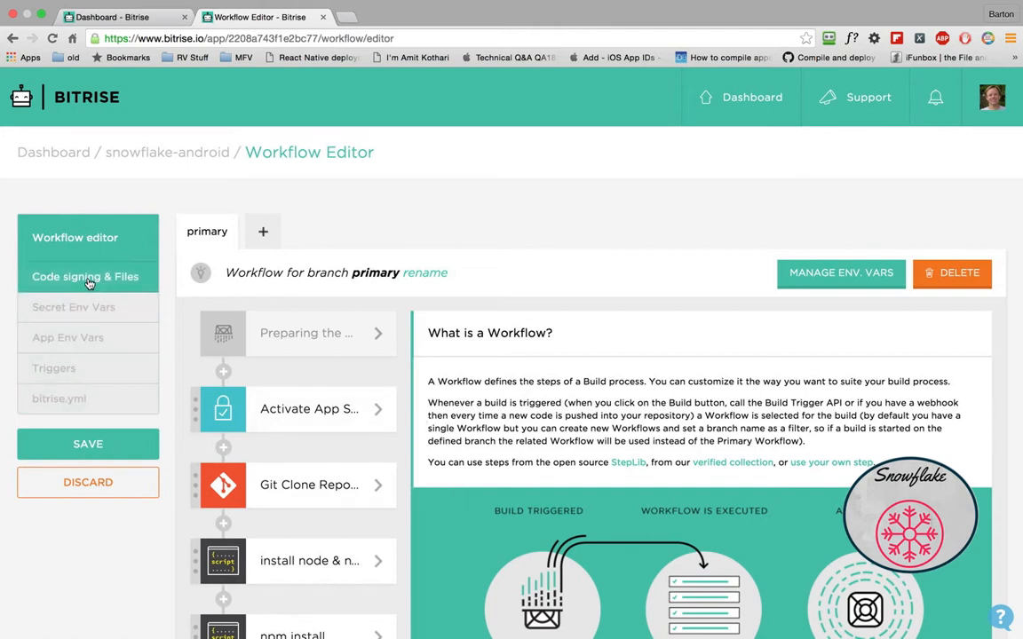
{"action": "mouse_move", "coordinate": [68, 344]}
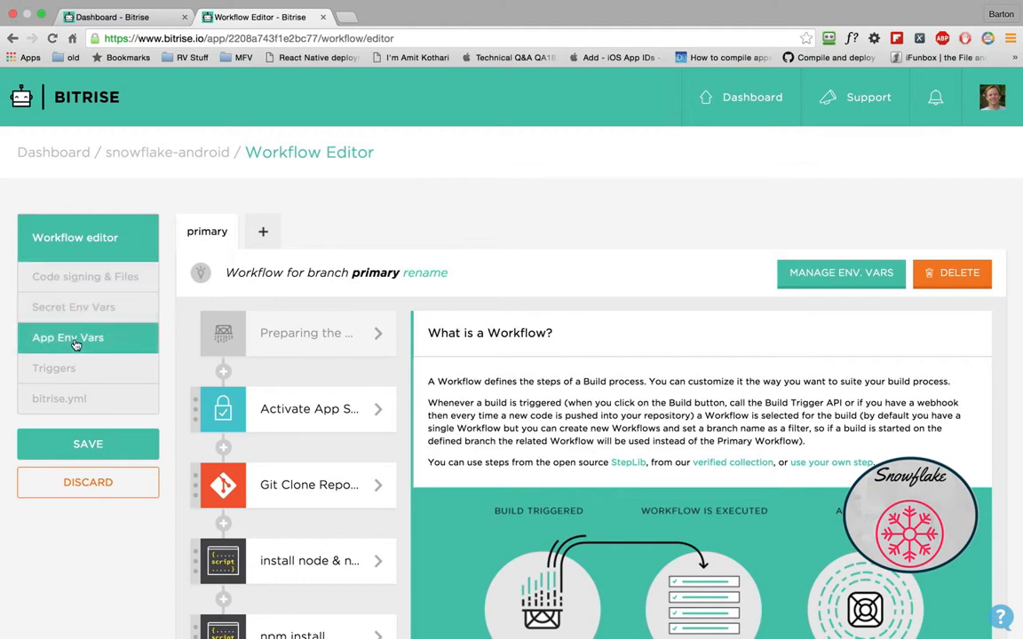
{"action": "left_click", "coordinate": [53, 368]}
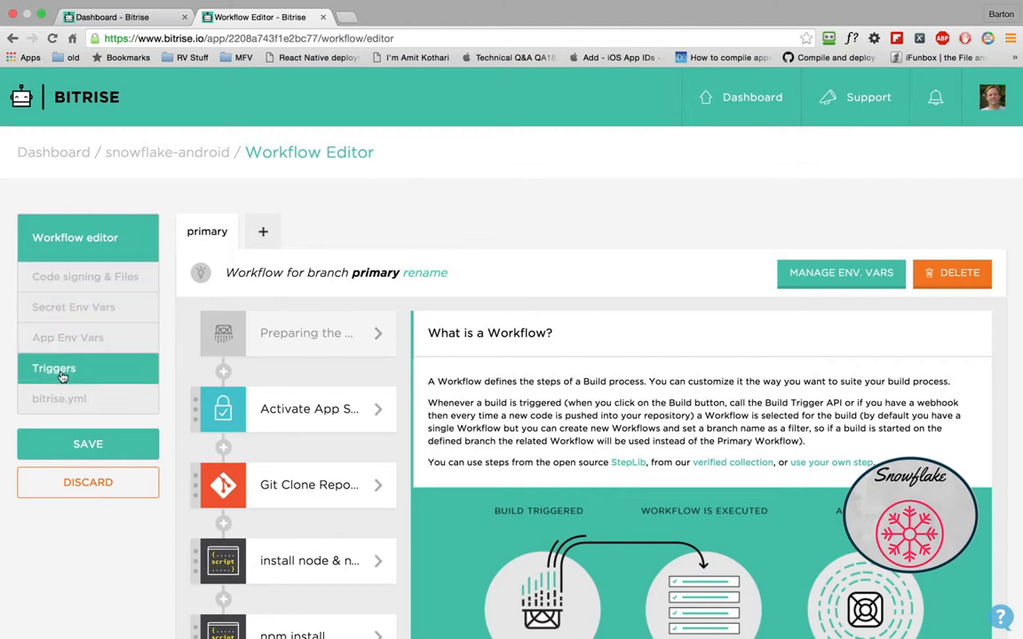
{"action": "left_click", "coordinate": [60, 398]}
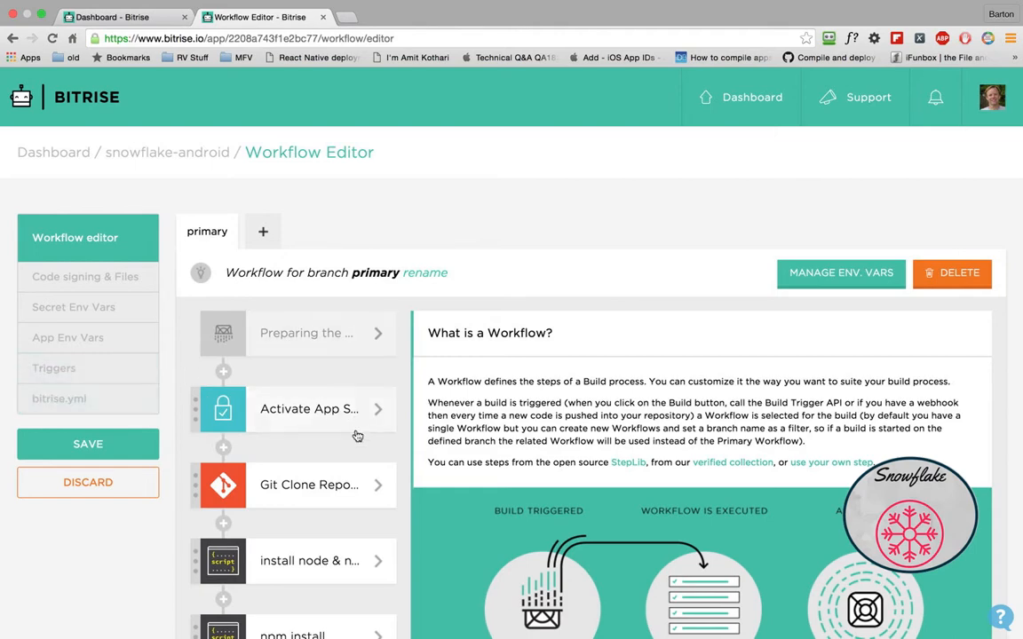
{"action": "scroll", "scroll_direction": "down", "scroll_amount": 3}
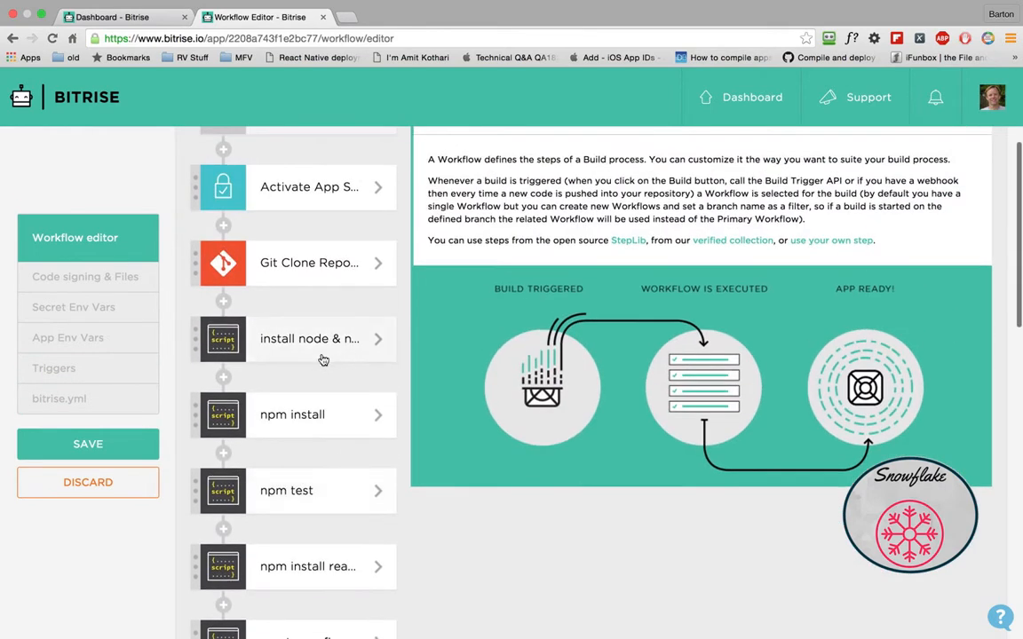
Show the install node & npm step's script installing Node.js via curl and apt-get
{"action": "left_click", "coordinate": [309, 338]}
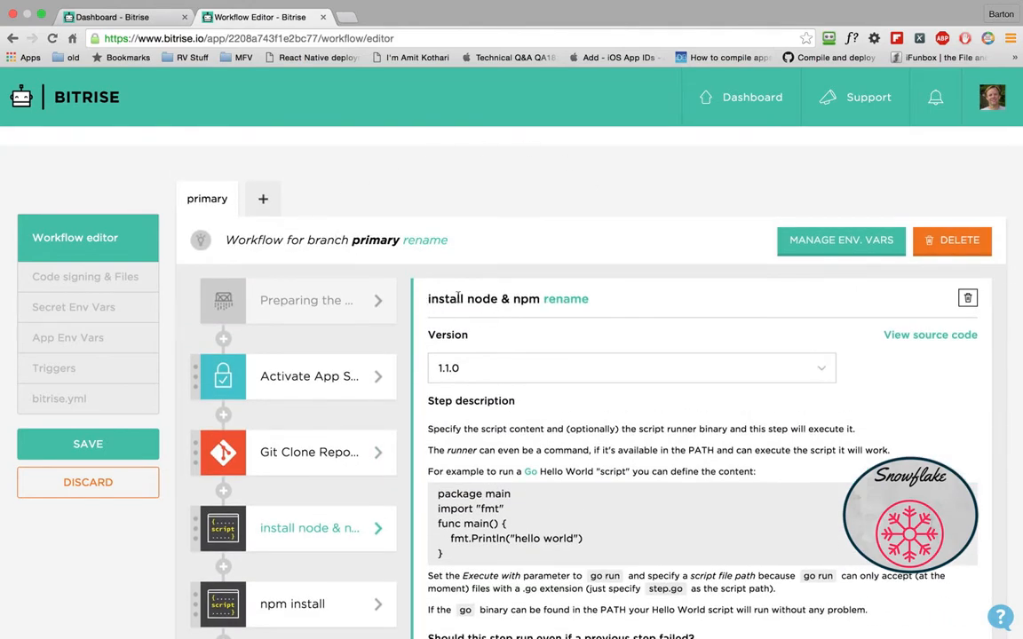
{"action": "scroll", "scroll_direction": "down", "scroll_amount": 3}
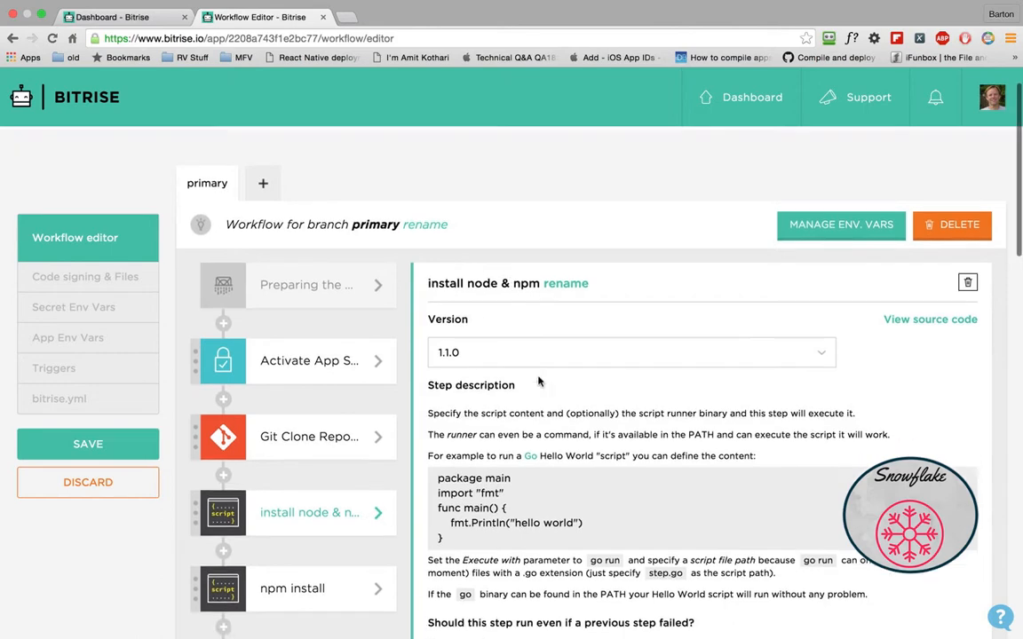
{"action": "scroll", "scroll_direction": "down", "scroll_amount": 3}
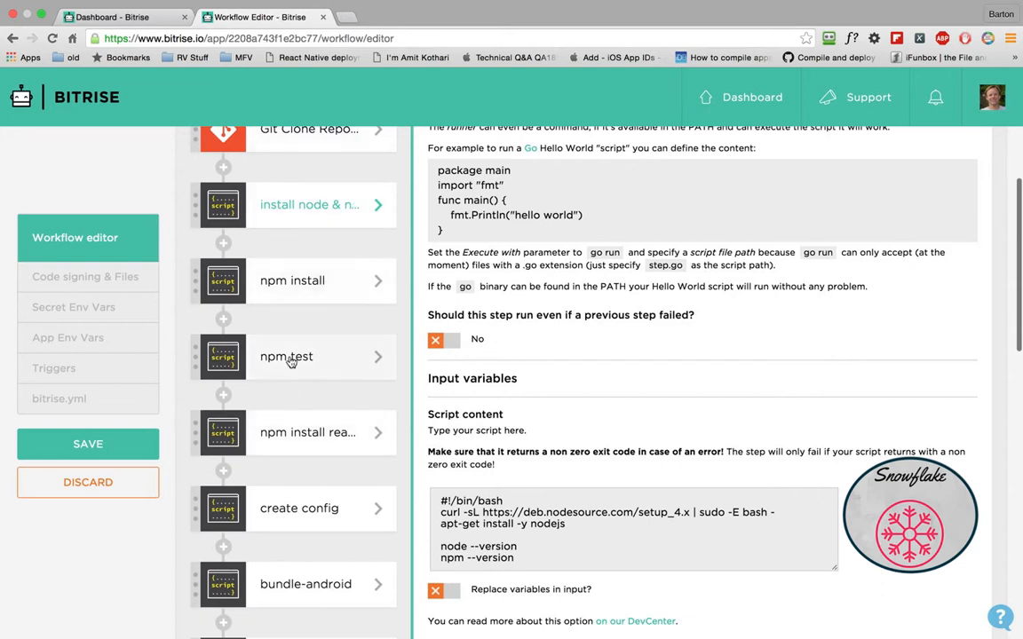
View the npm install, npm install react-native and create config scripts writing Parse keys to src/lib/config.js
{"action": "left_click", "coordinate": [291, 280]}
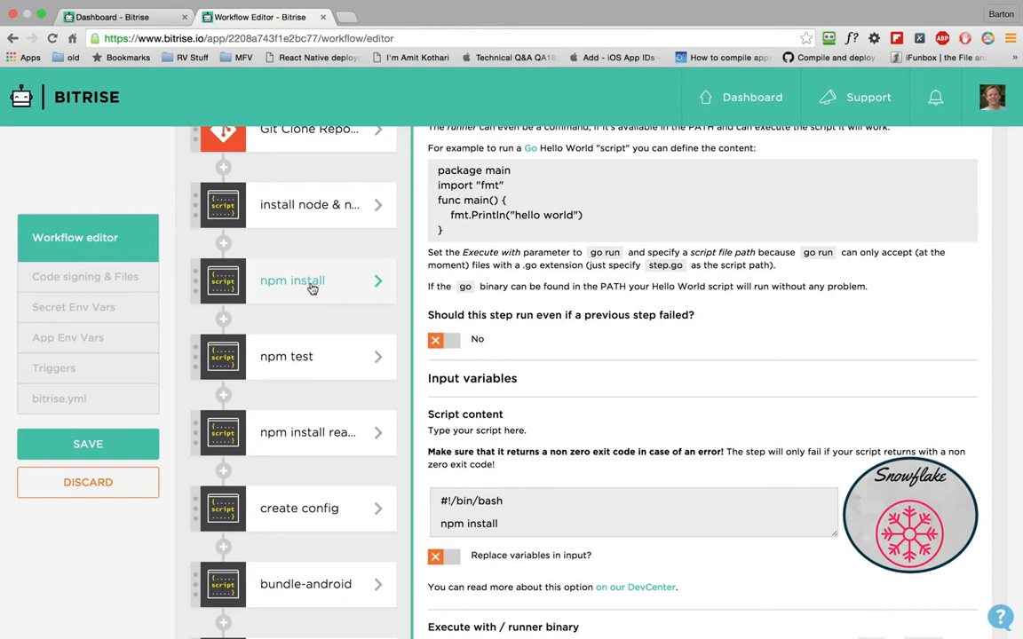
{"action": "left_click", "coordinate": [286, 302]}
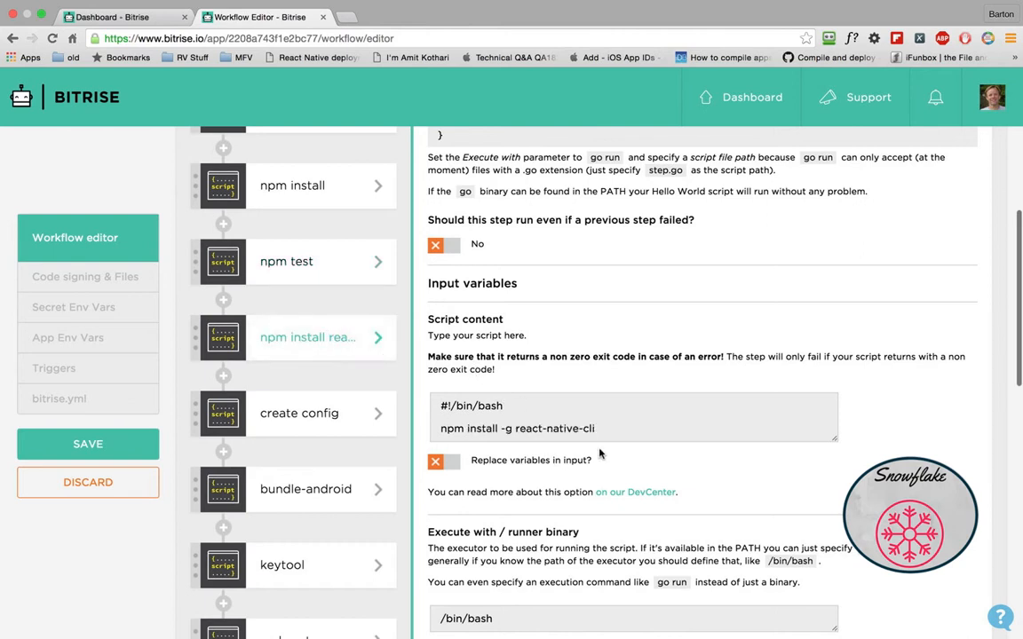
{"action": "left_click", "coordinate": [593, 428]}
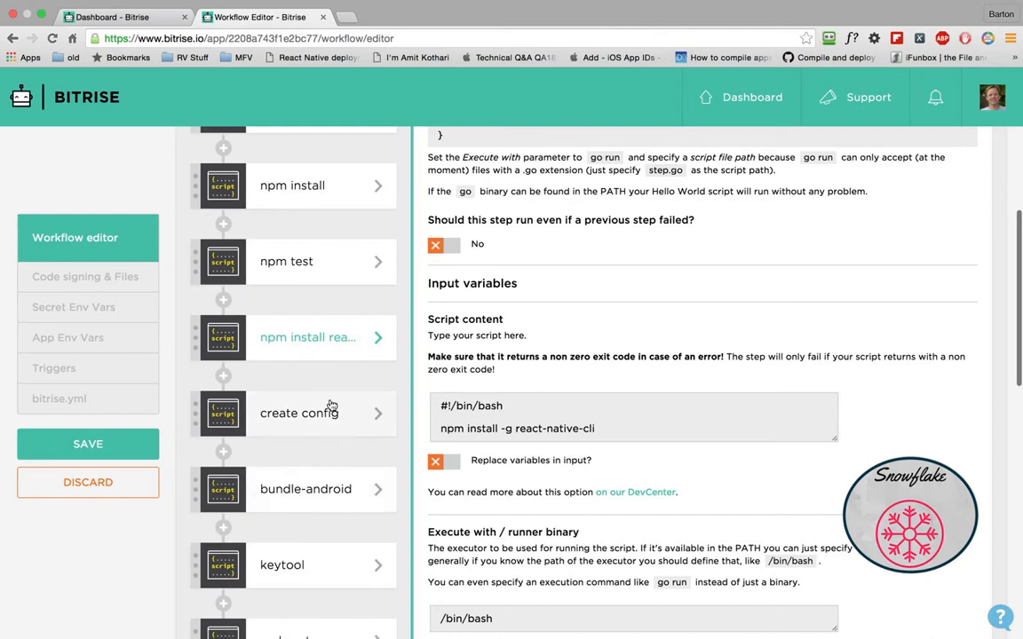
{"action": "left_click", "coordinate": [299, 412]}
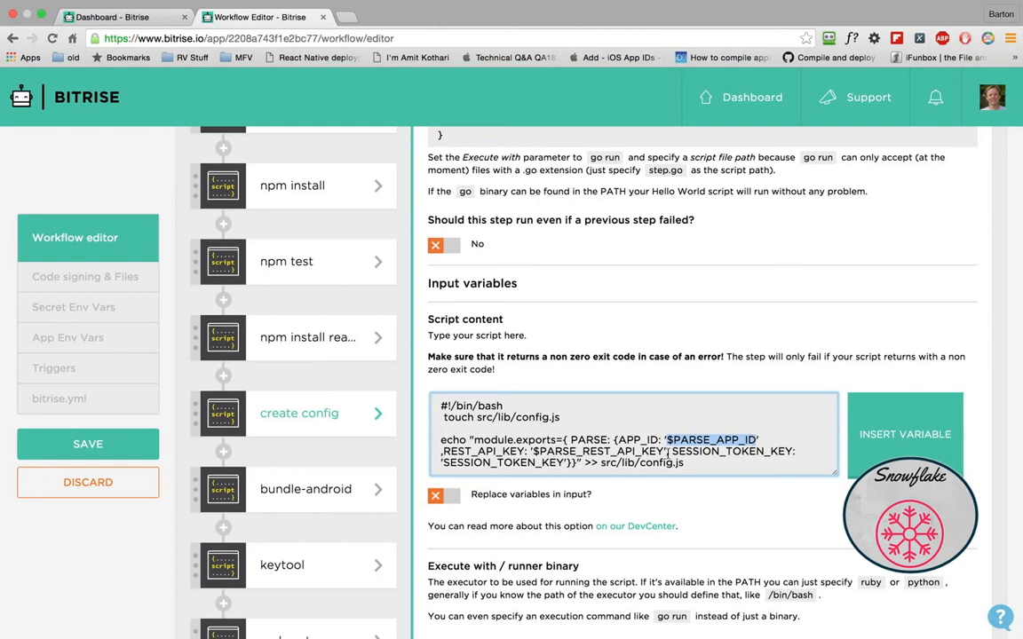
{"action": "mouse_move", "coordinate": [693, 454]}
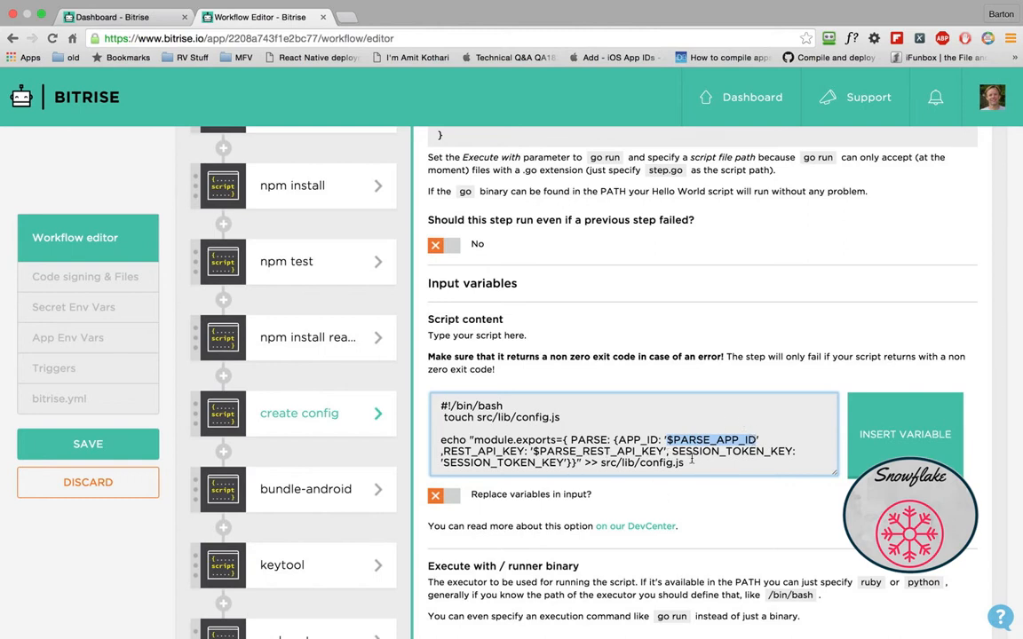
Look over the bundle-android, keytool and cp keystore scripts copying the keystore into android/app
{"action": "left_click", "coordinate": [305, 490]}
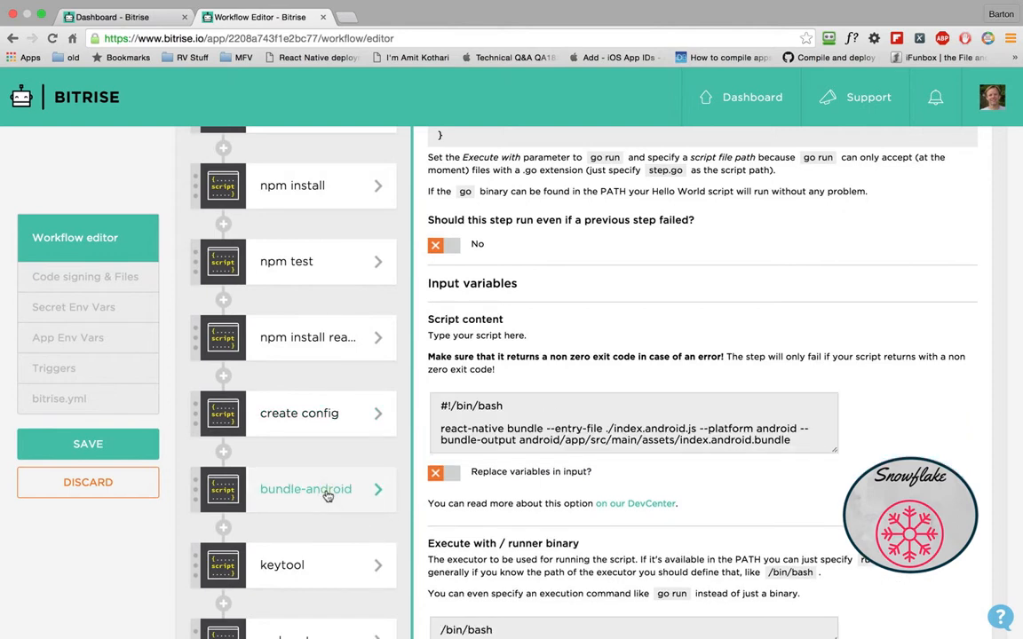
{"action": "scroll", "scroll_direction": "down", "scroll_amount": 3}
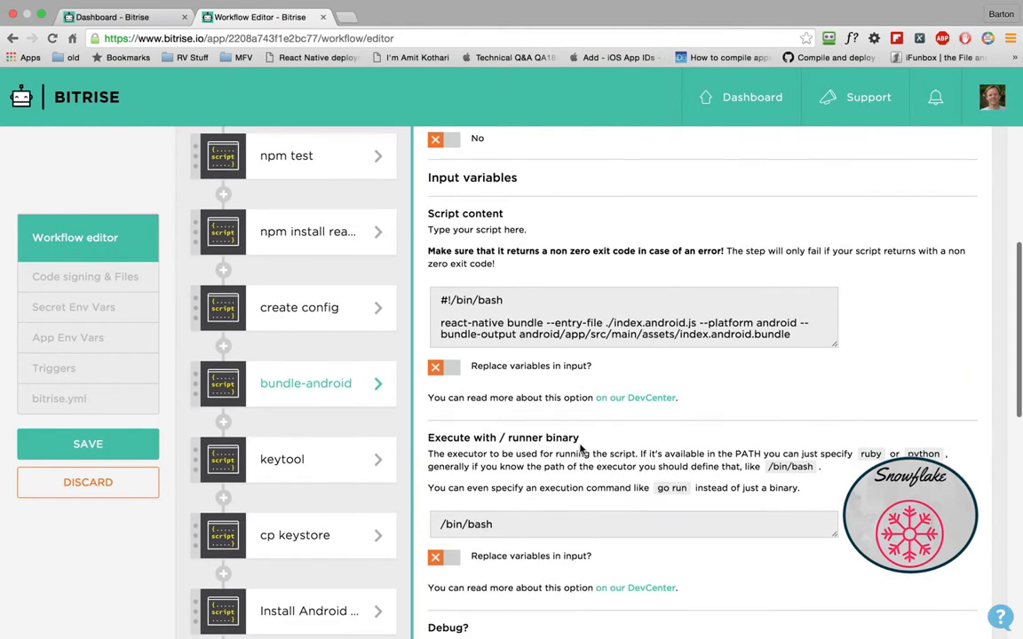
{"action": "scroll", "scroll_direction": "down", "scroll_amount": 3}
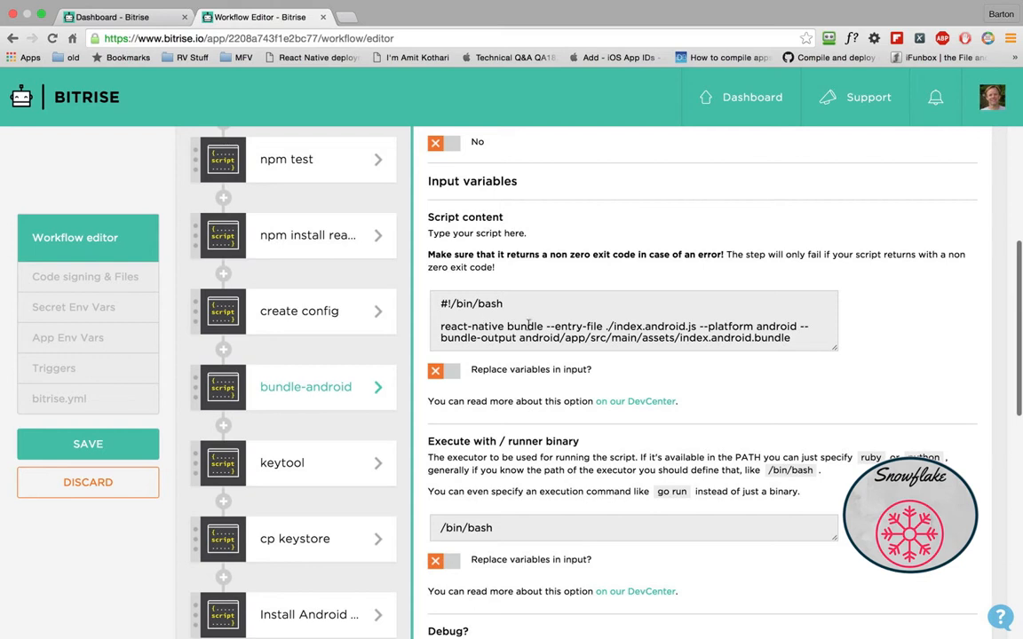
{"action": "mouse_move", "coordinate": [797, 326]}
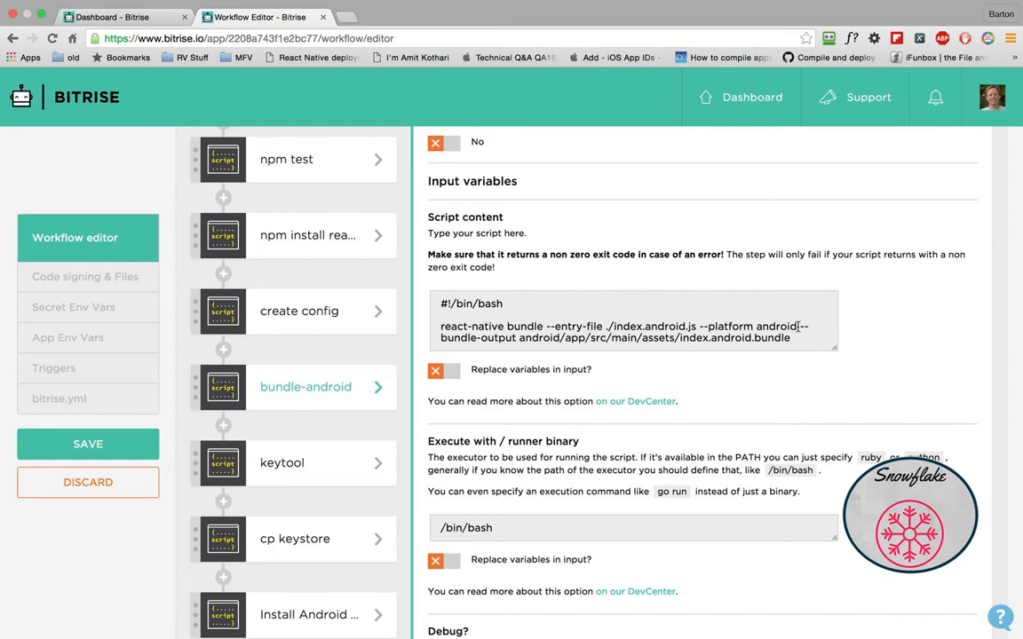
{"action": "scroll", "scroll_direction": "down", "scroll_amount": 3}
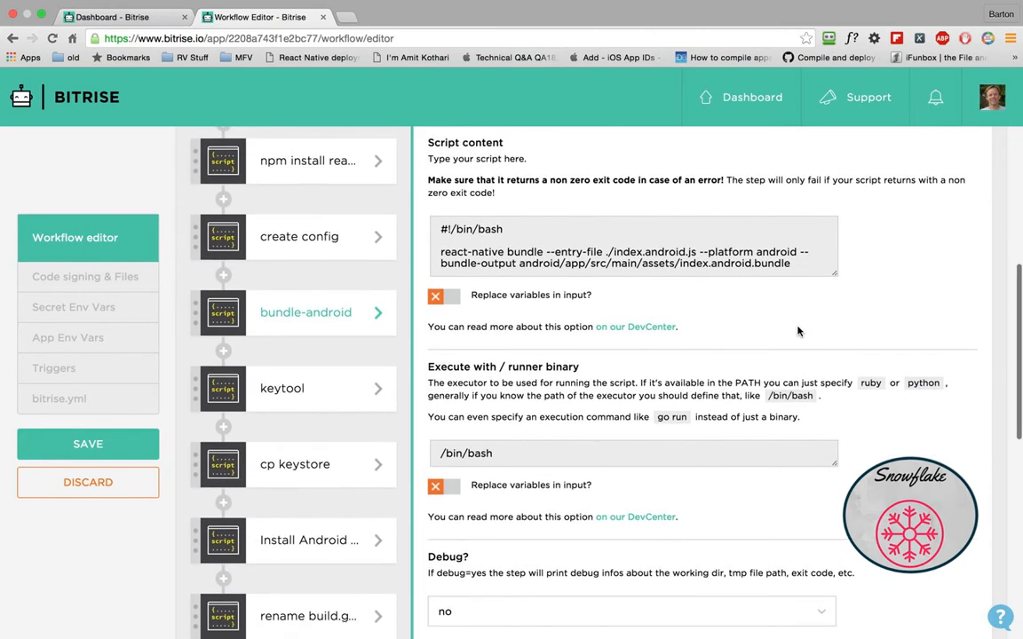
{"action": "left_click", "coordinate": [293, 357]}
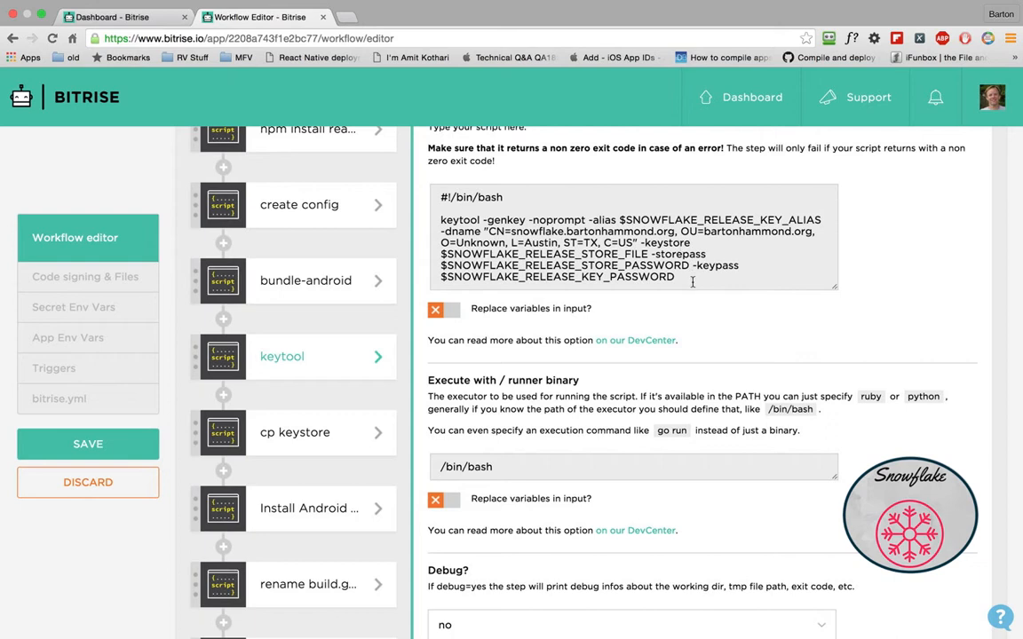
{"action": "mouse_move", "coordinate": [558, 348]}
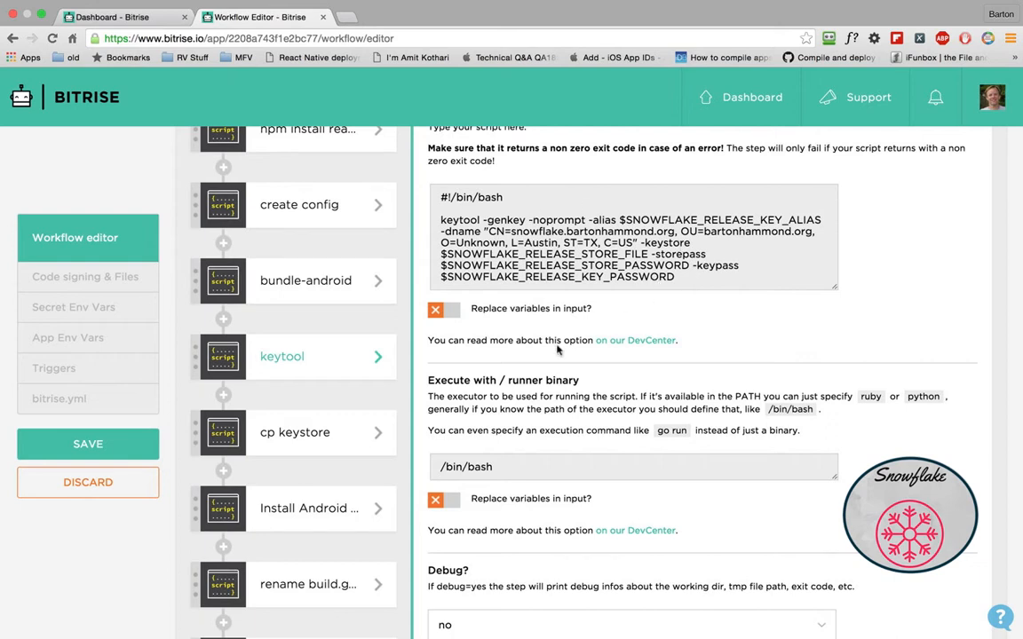
{"action": "left_click", "coordinate": [306, 433]}
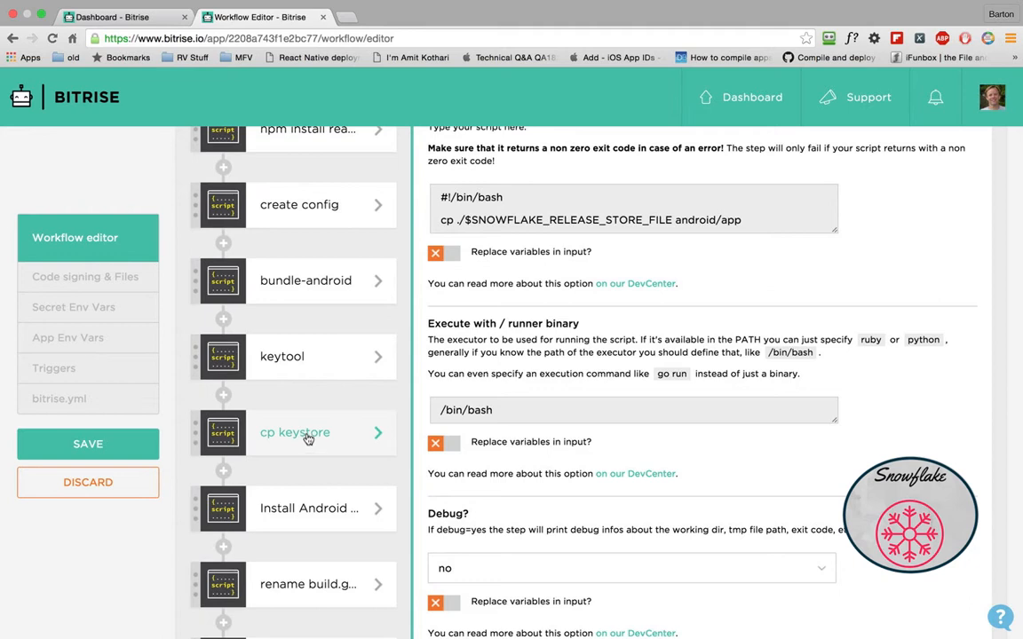
{"action": "left_click", "coordinate": [309, 508]}
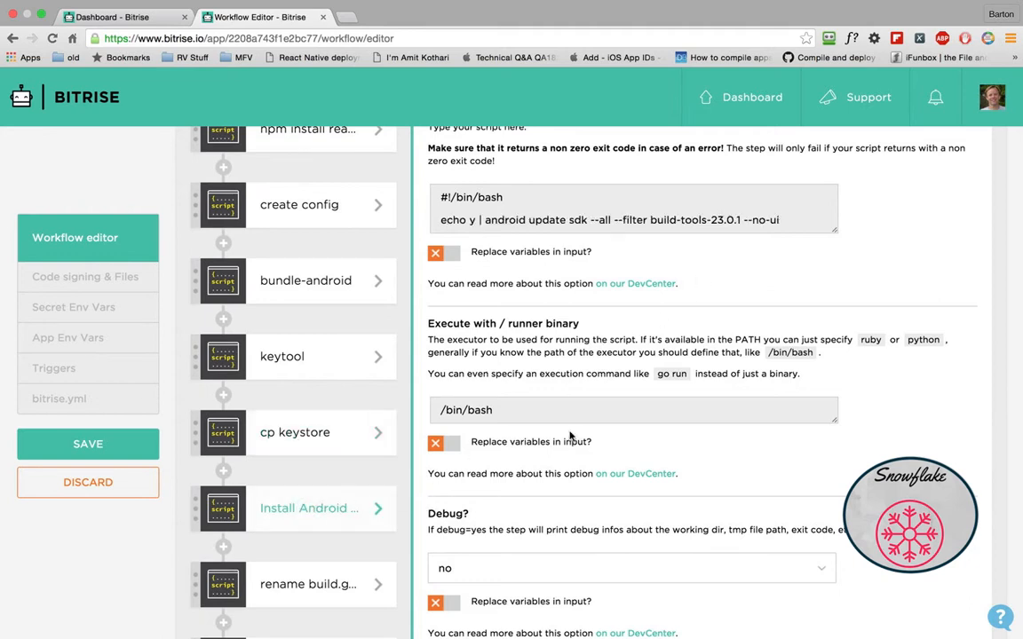
{"action": "scroll", "scroll_direction": "down", "scroll_amount": 3}
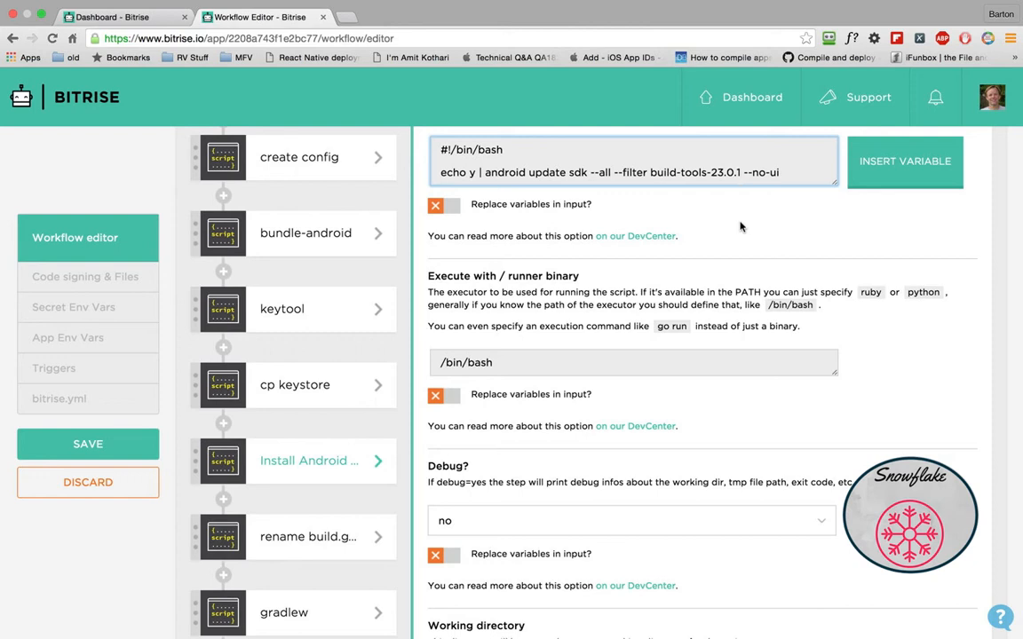
{"action": "scroll", "scroll_direction": "down", "scroll_amount": 3}
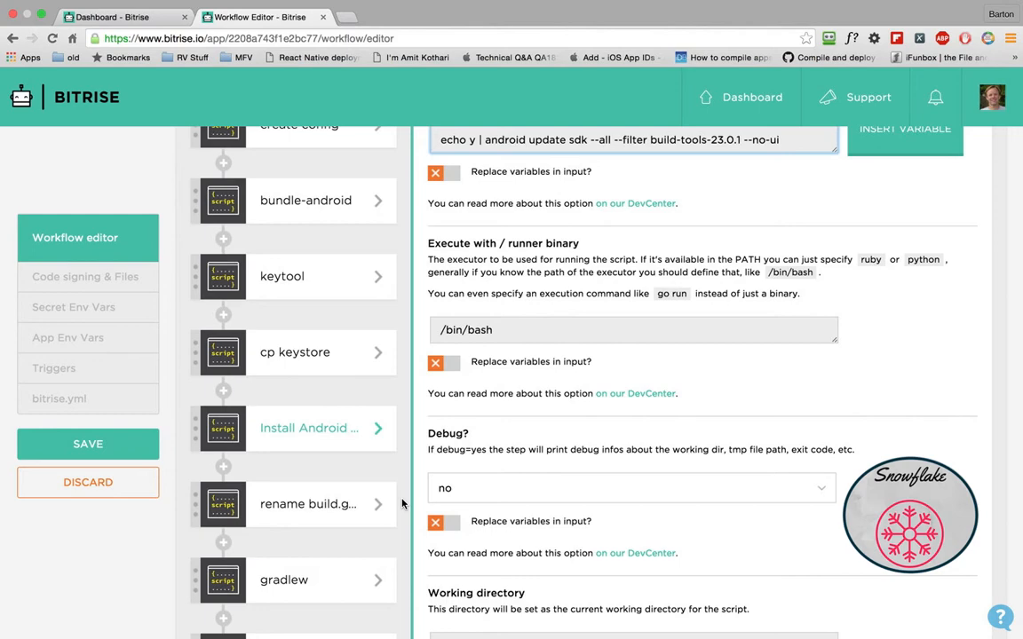
{"action": "left_click", "coordinate": [309, 505]}
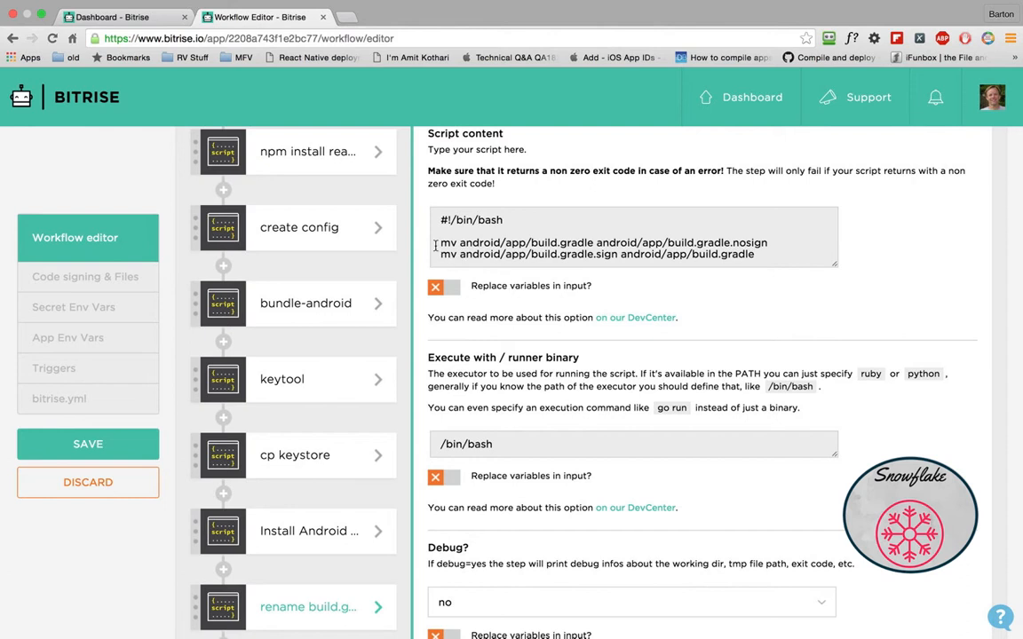
{"action": "mouse_move", "coordinate": [762, 259]}
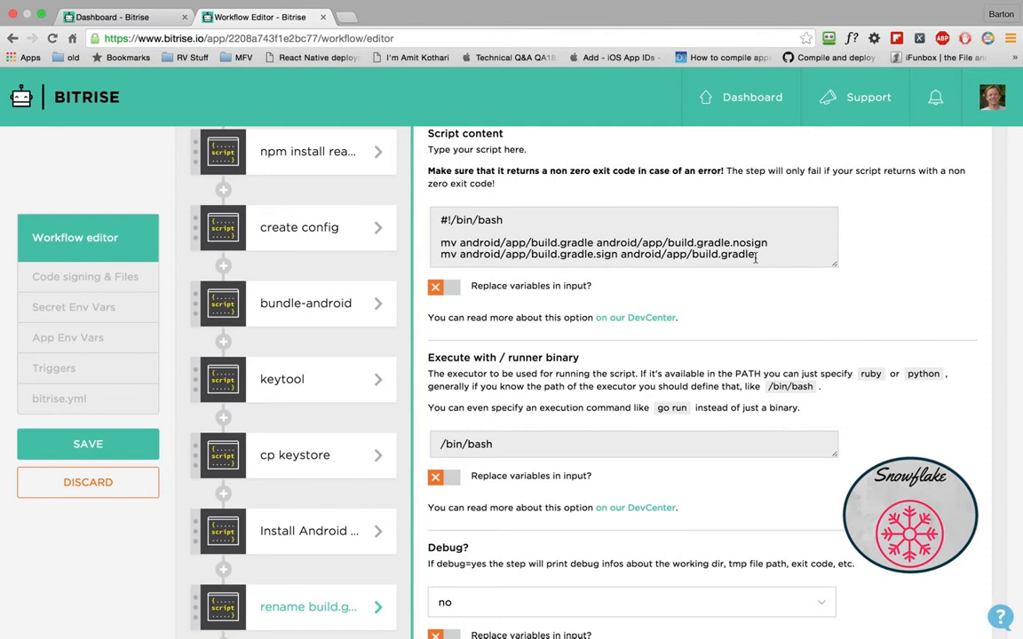
{"action": "scroll", "scroll_direction": "down", "scroll_amount": 3}
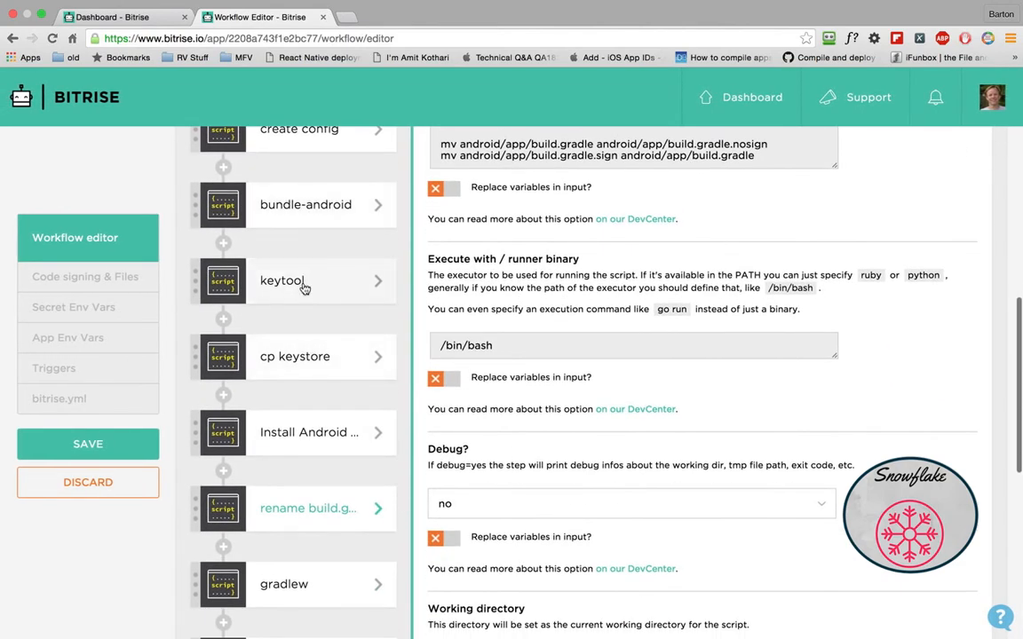
Scroll through gradlew, restore build.gradle, cp apk and Deploy to Bitrise ($BITRISE_DEPLOY_DIR) settings
{"action": "left_click", "coordinate": [284, 583]}
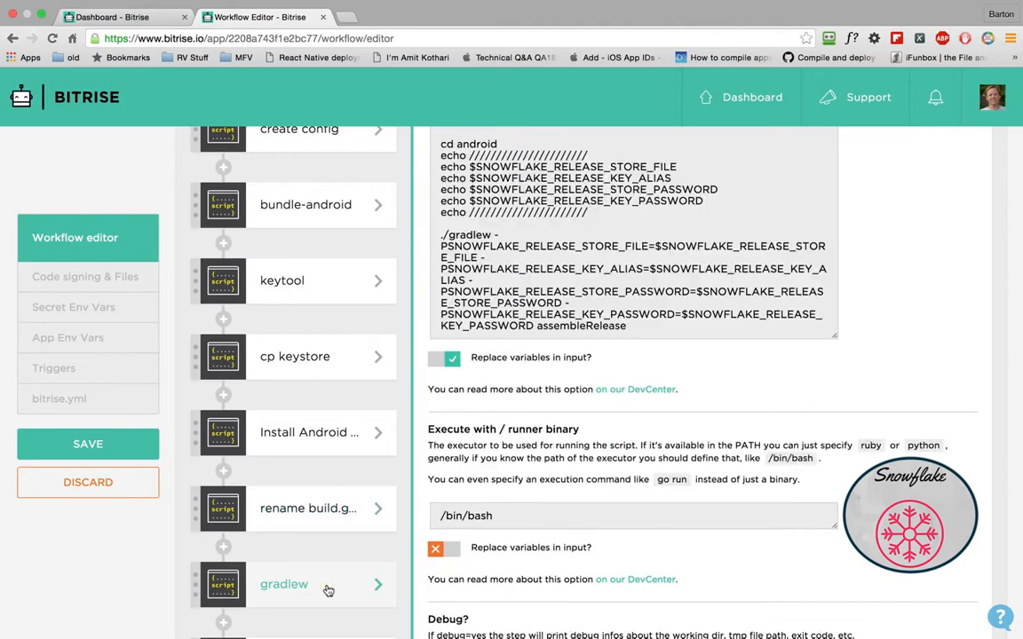
{"action": "scroll", "scroll_direction": "down", "scroll_amount": 3}
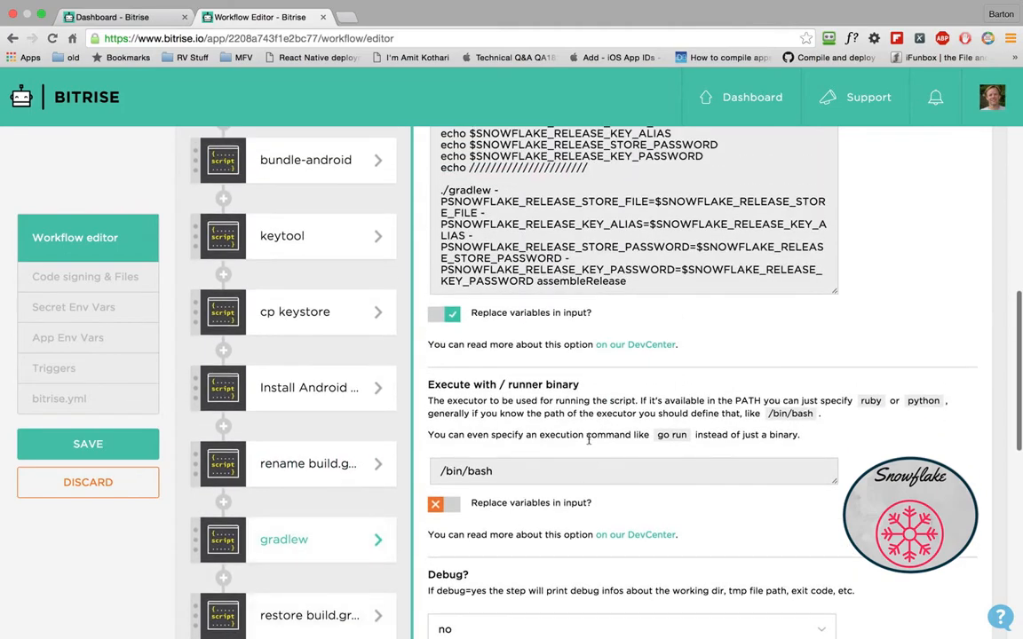
{"action": "scroll", "scroll_direction": "down", "scroll_amount": 3}
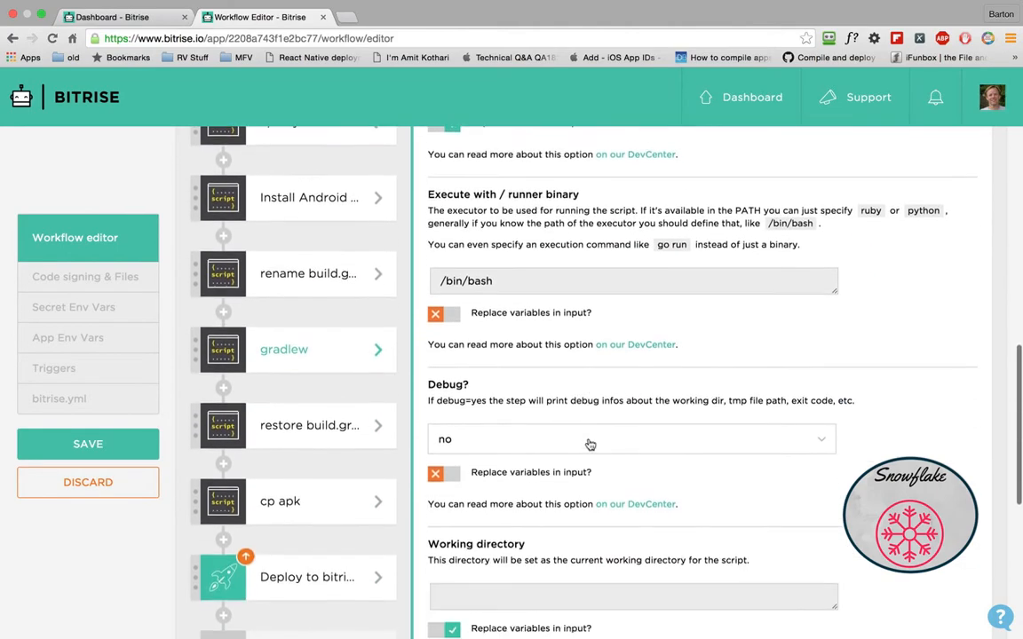
{"action": "scroll", "scroll_direction": "down", "scroll_amount": 3}
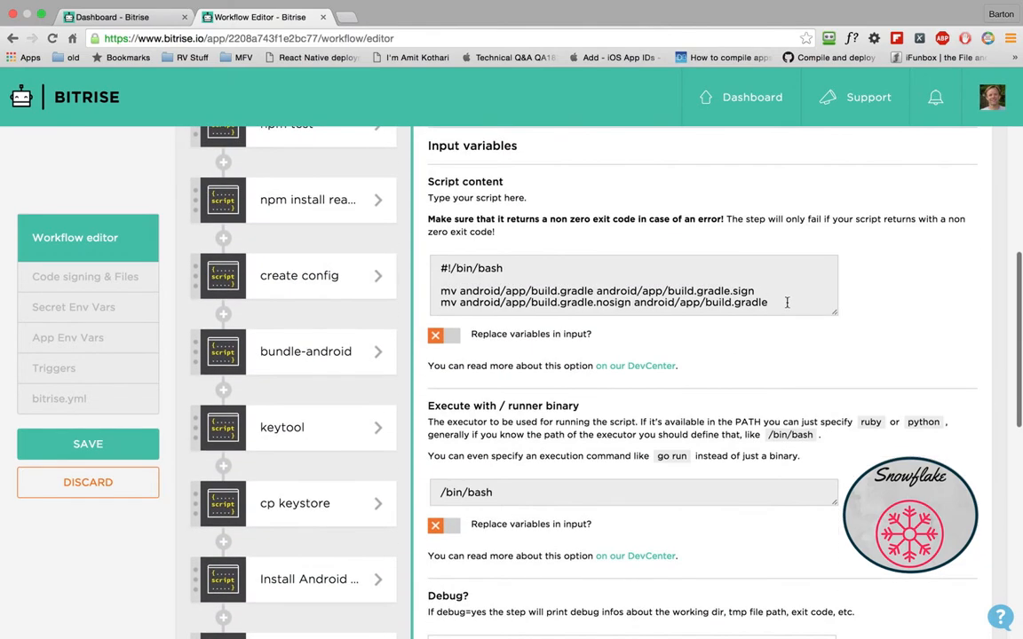
{"action": "scroll", "scroll_direction": "down", "scroll_amount": 3}
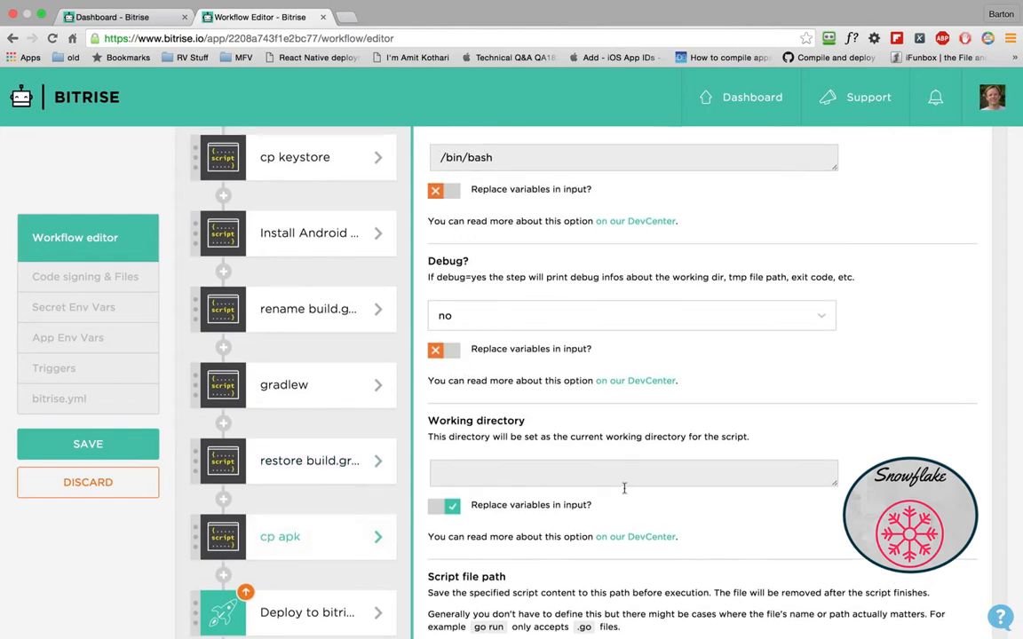
{"action": "scroll", "scroll_direction": "down", "scroll_amount": 3}
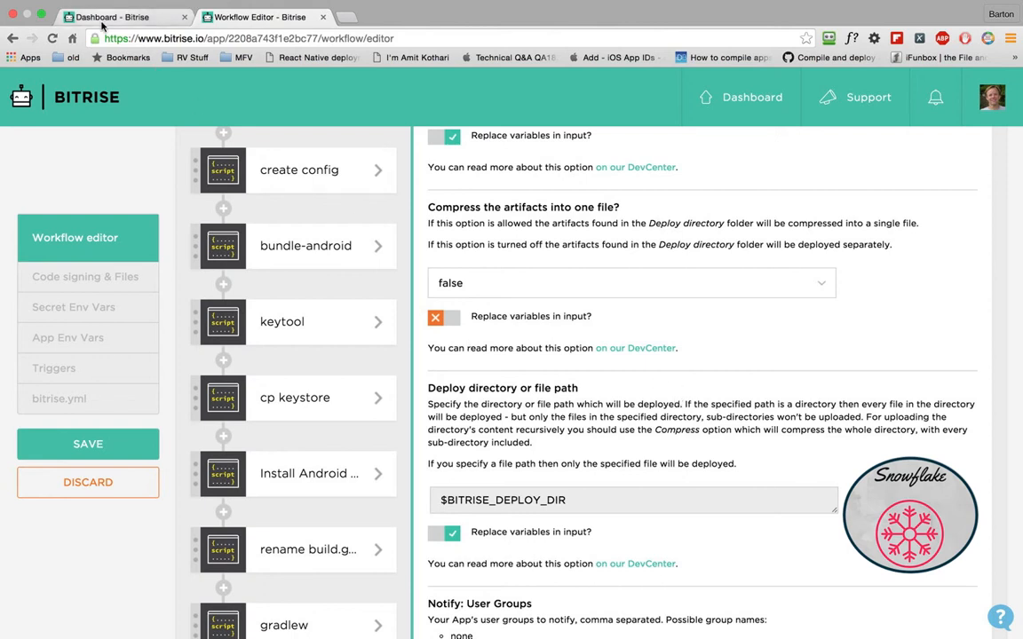
From the dashboard, open the snowflake-ios app and enter its Workflow Editor
{"action": "left_click", "coordinate": [120, 18]}
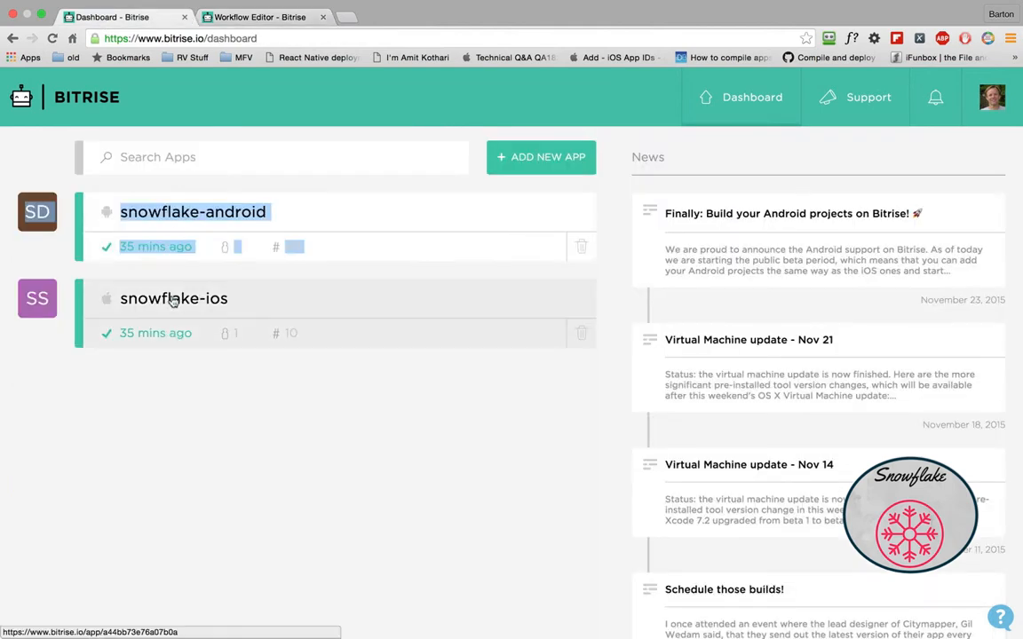
{"action": "left_click", "coordinate": [174, 298]}
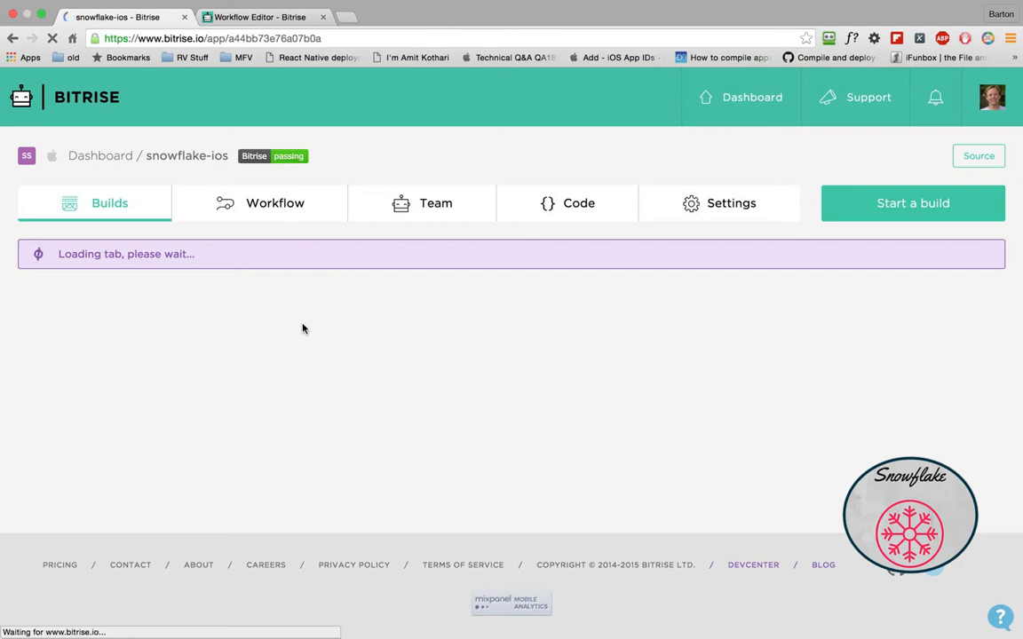
{"action": "left_click", "coordinate": [274, 202]}
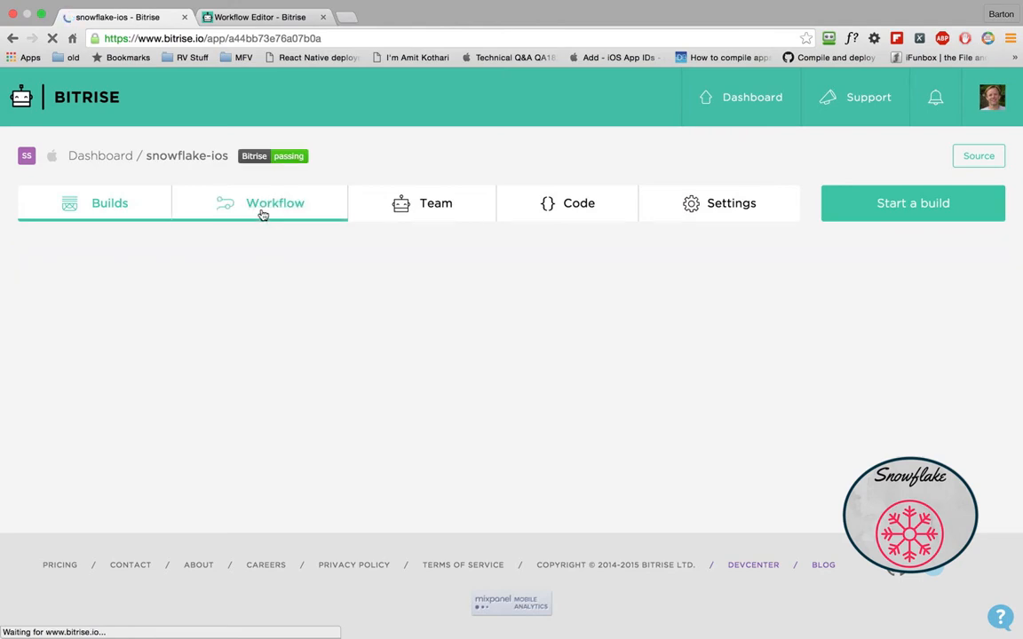
{"action": "left_click", "coordinate": [274, 202]}
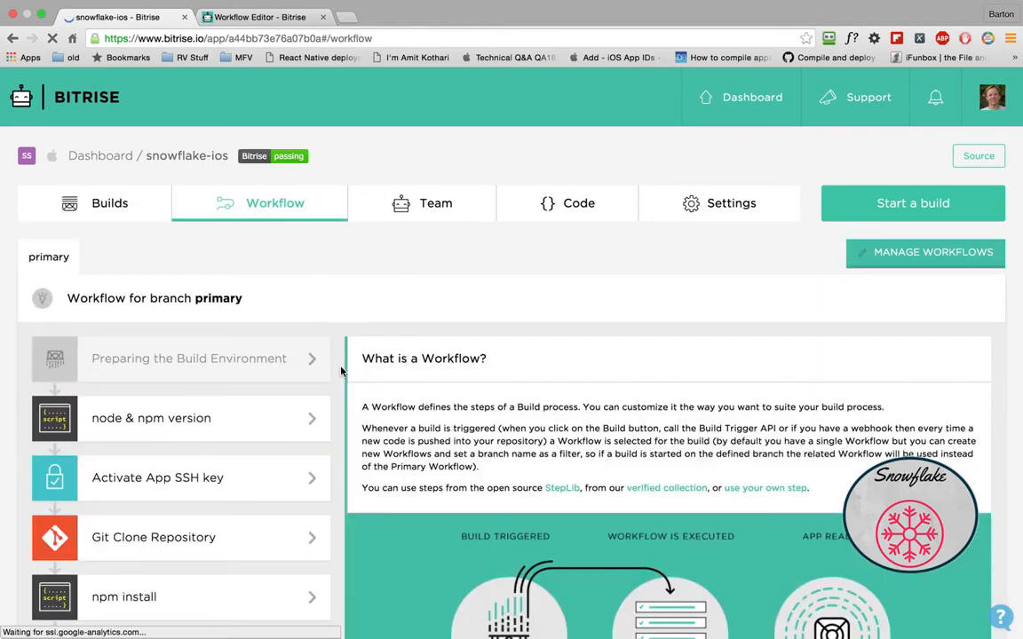
{"action": "scroll", "scroll_direction": "down", "scroll_amount": 3}
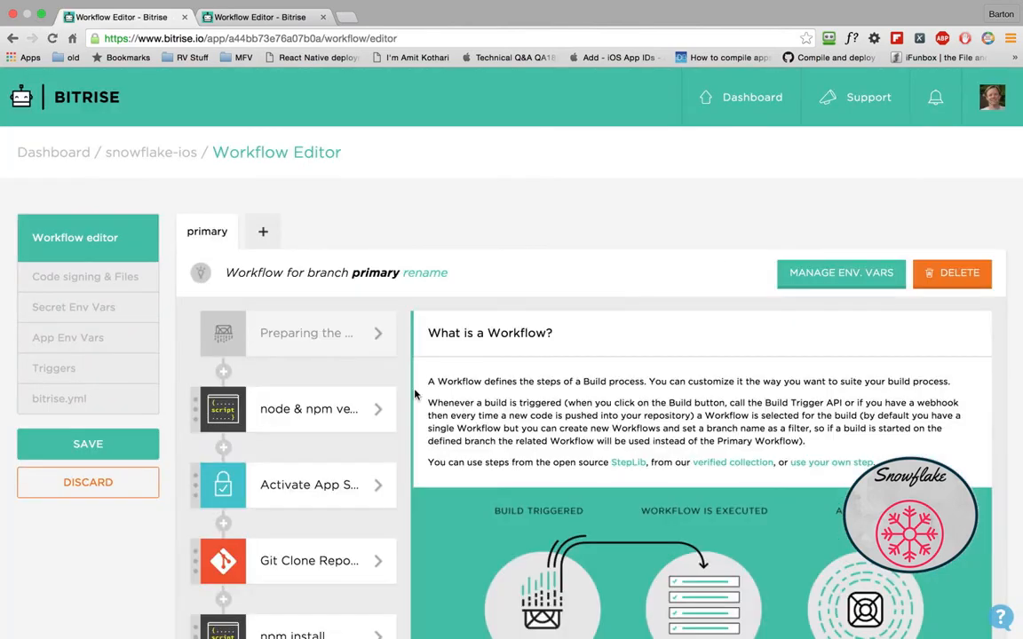
{"action": "scroll", "scroll_direction": "down", "scroll_amount": 3}
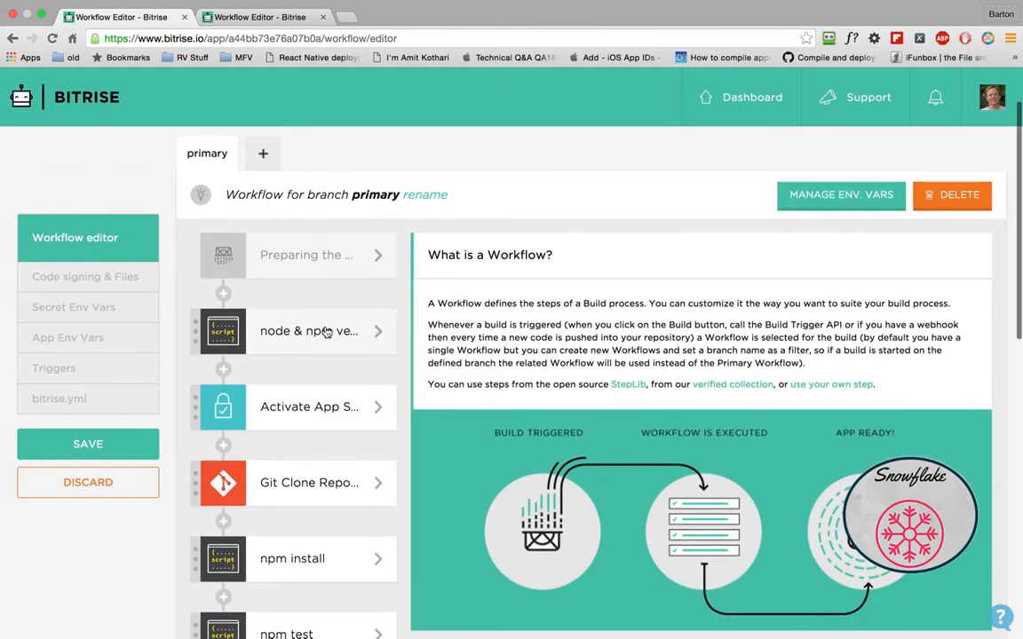
{"action": "scroll", "scroll_direction": "down", "scroll_amount": 3}
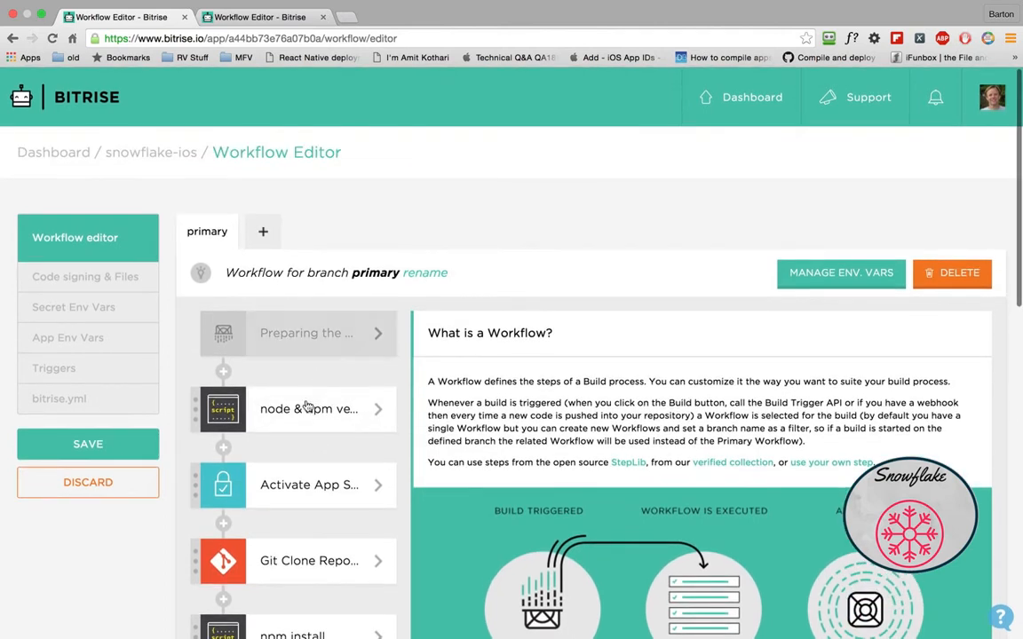
Review the node & npm version, npm install and create config (Parse keys) script steps
{"action": "left_click", "coordinate": [309, 408]}
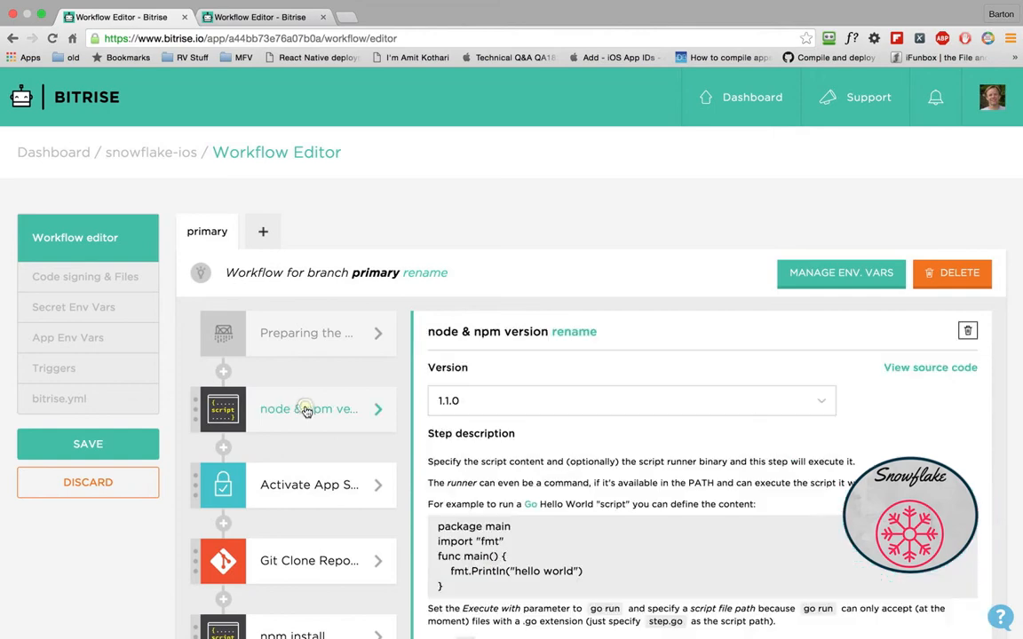
{"action": "scroll", "scroll_direction": "down", "scroll_amount": 3}
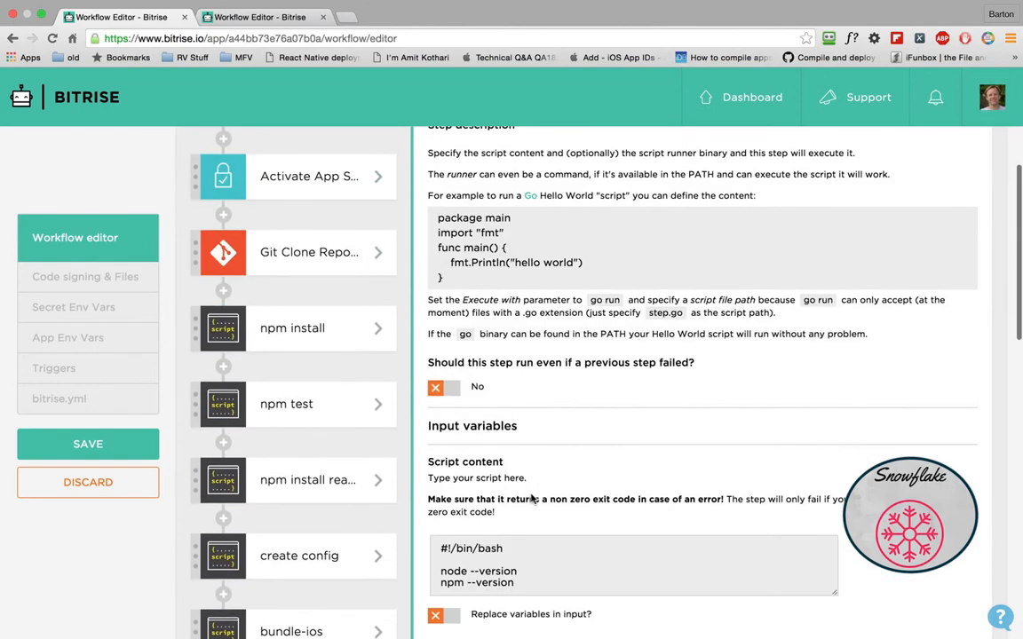
{"action": "scroll", "scroll_direction": "down", "scroll_amount": 3}
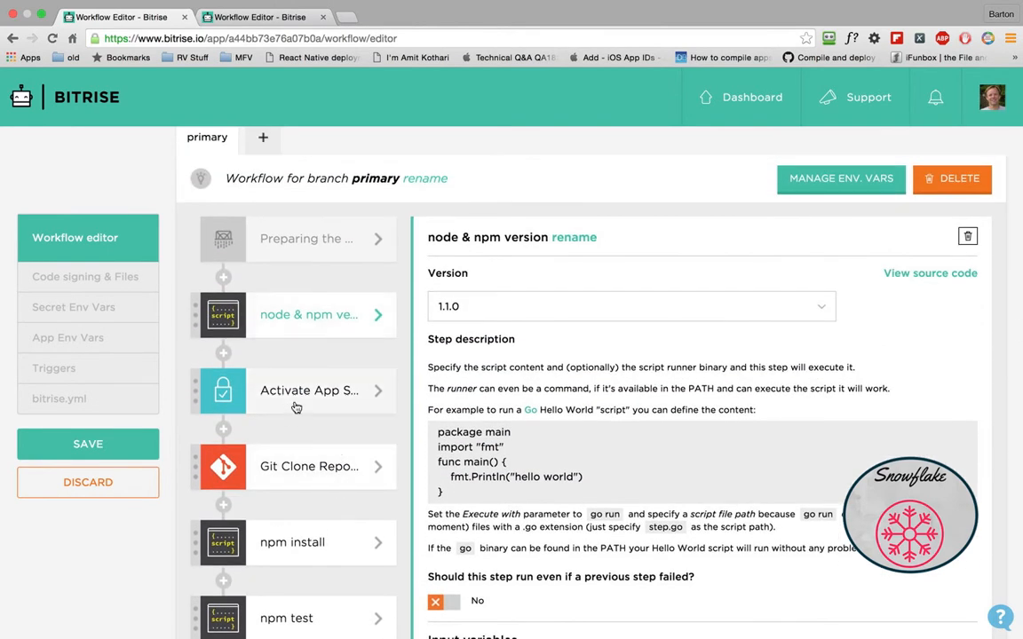
{"action": "scroll", "scroll_direction": "down", "scroll_amount": 3}
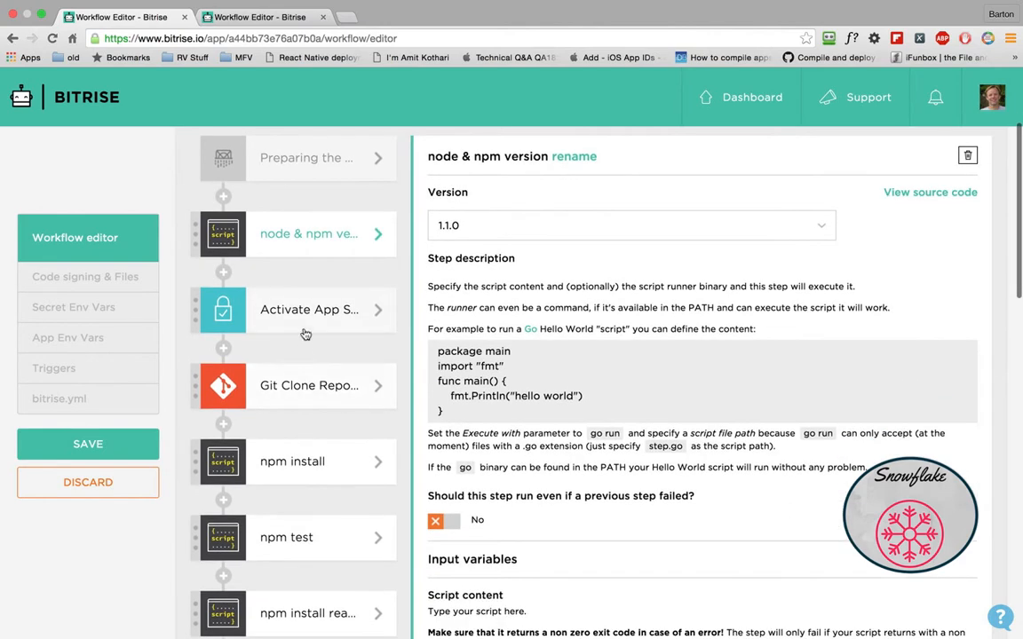
{"action": "scroll", "scroll_direction": "down", "scroll_amount": 3}
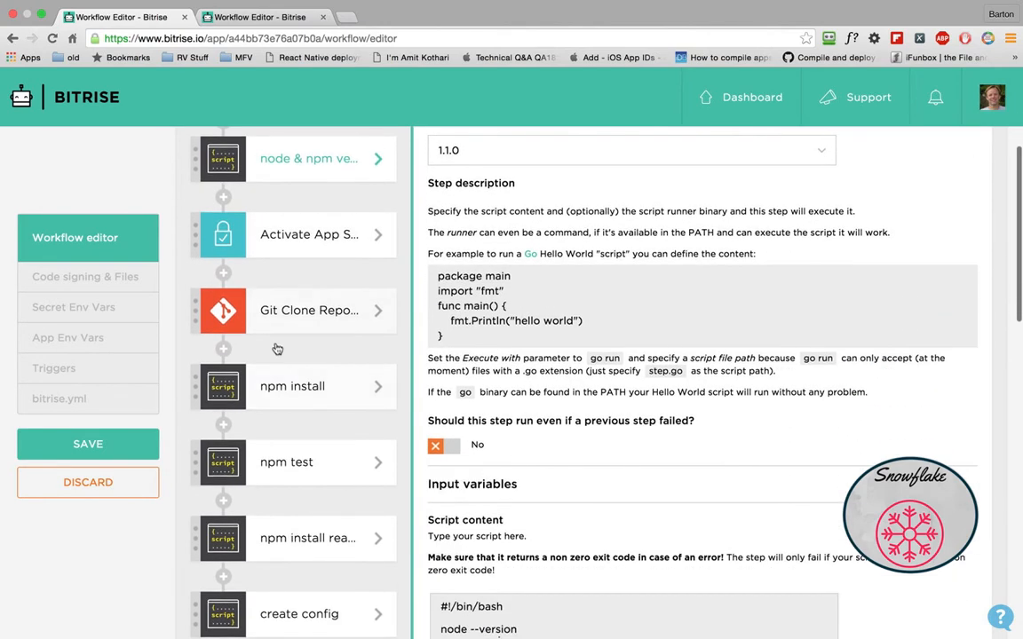
{"action": "left_click", "coordinate": [291, 386]}
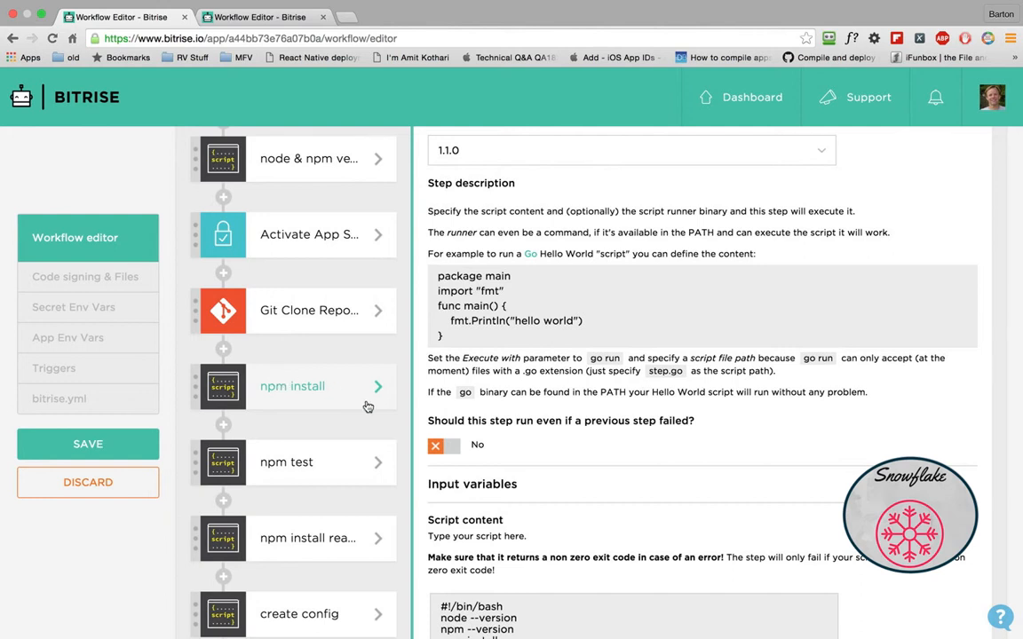
{"action": "scroll", "scroll_direction": "down", "scroll_amount": 3}
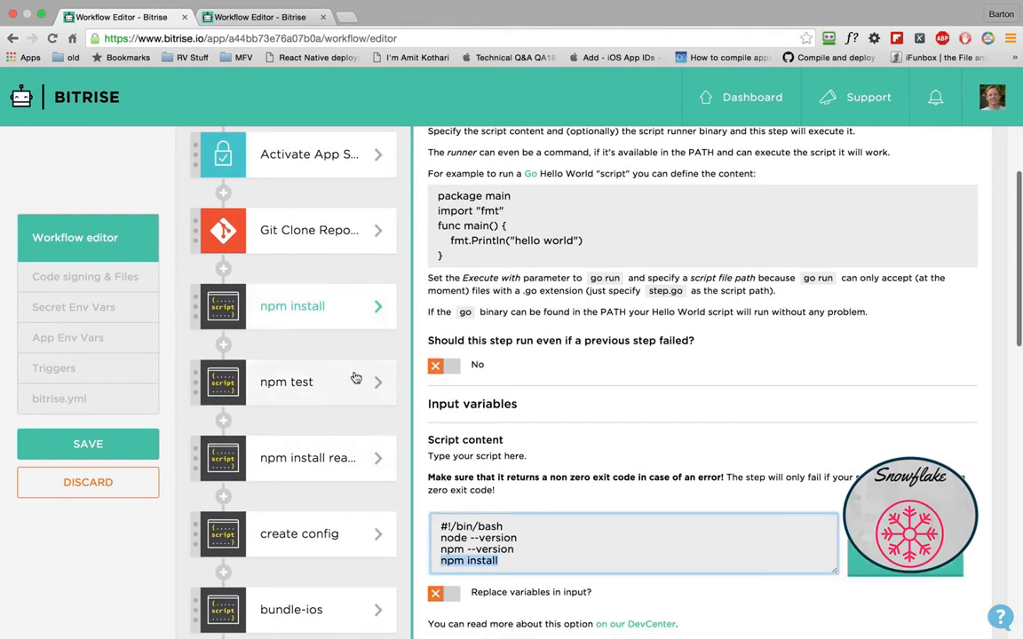
{"action": "left_click", "coordinate": [286, 382]}
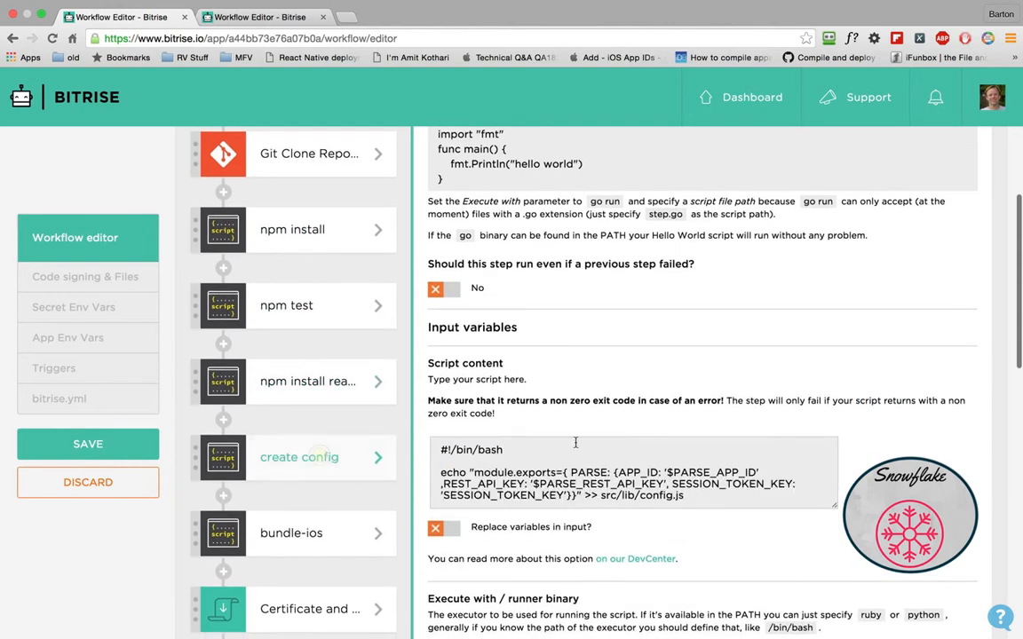
{"action": "scroll", "scroll_direction": "down", "scroll_amount": 3}
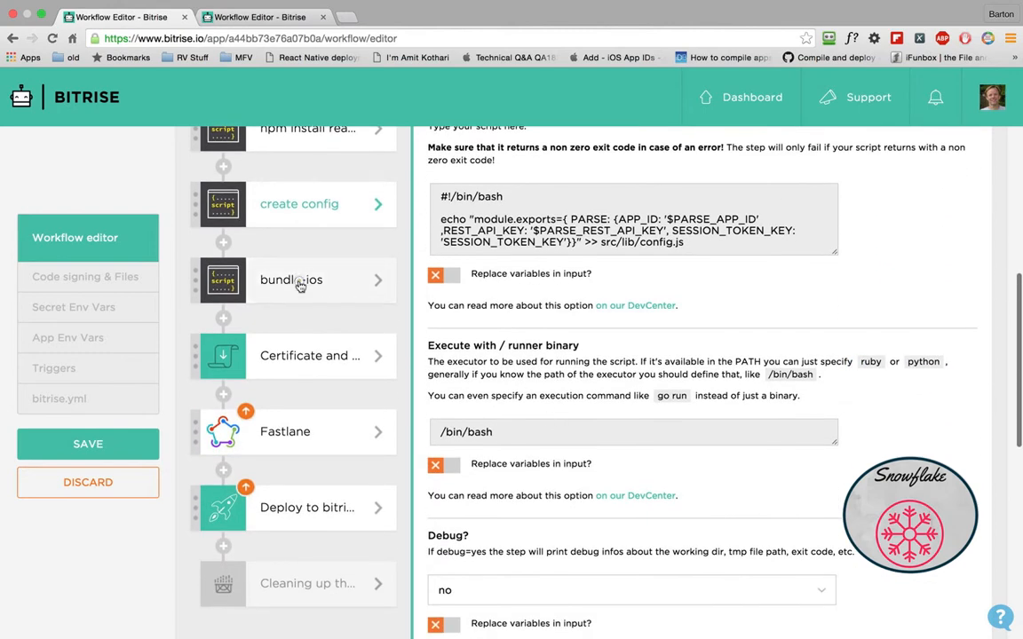
Inspect the bundle-ios, certificate installer, Fastlane (lane ios beta) and Deploy to Bitrise steps
{"action": "left_click", "coordinate": [291, 280]}
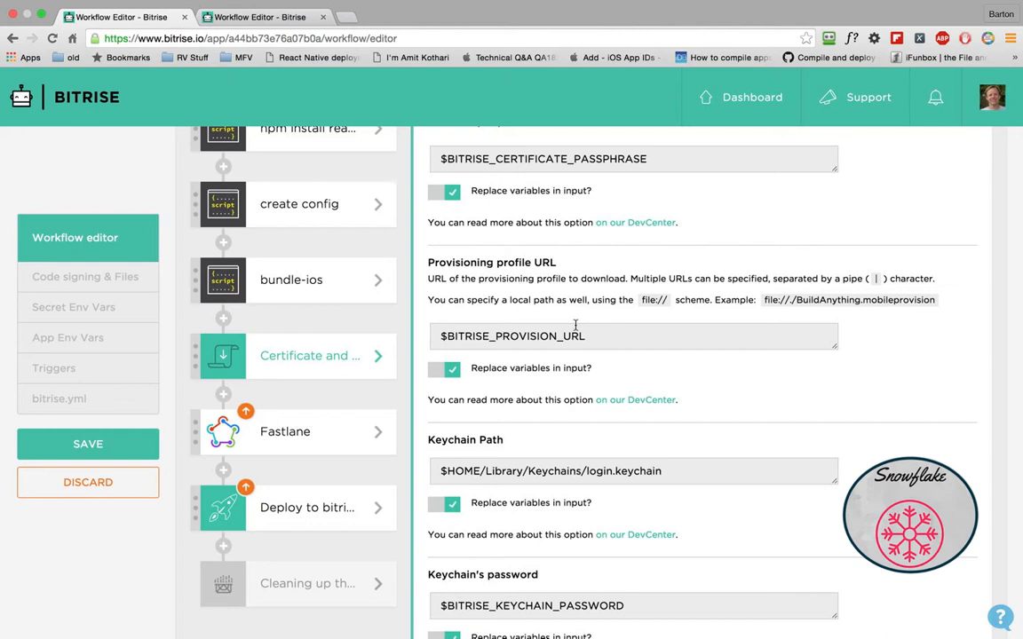
{"action": "mouse_move", "coordinate": [517, 345]}
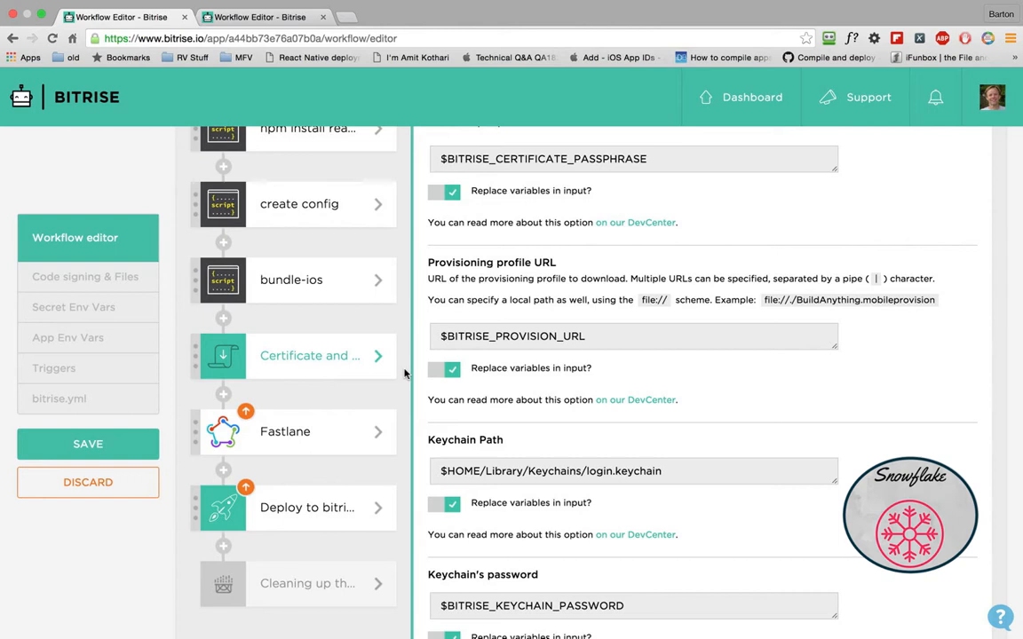
{"action": "mouse_move", "coordinate": [284, 431]}
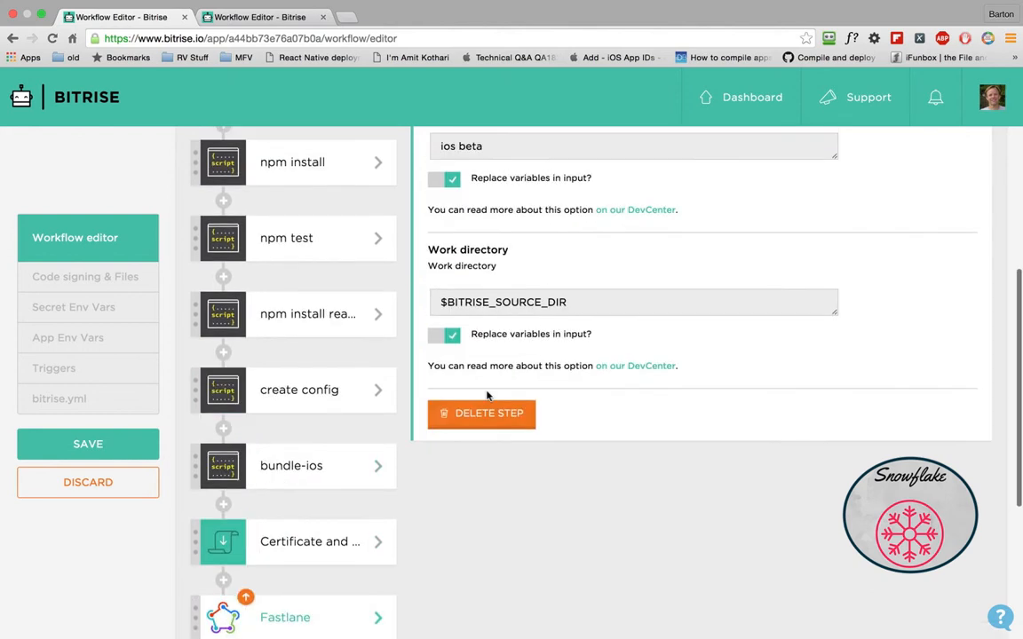
{"action": "scroll", "scroll_direction": "down", "scroll_amount": 3}
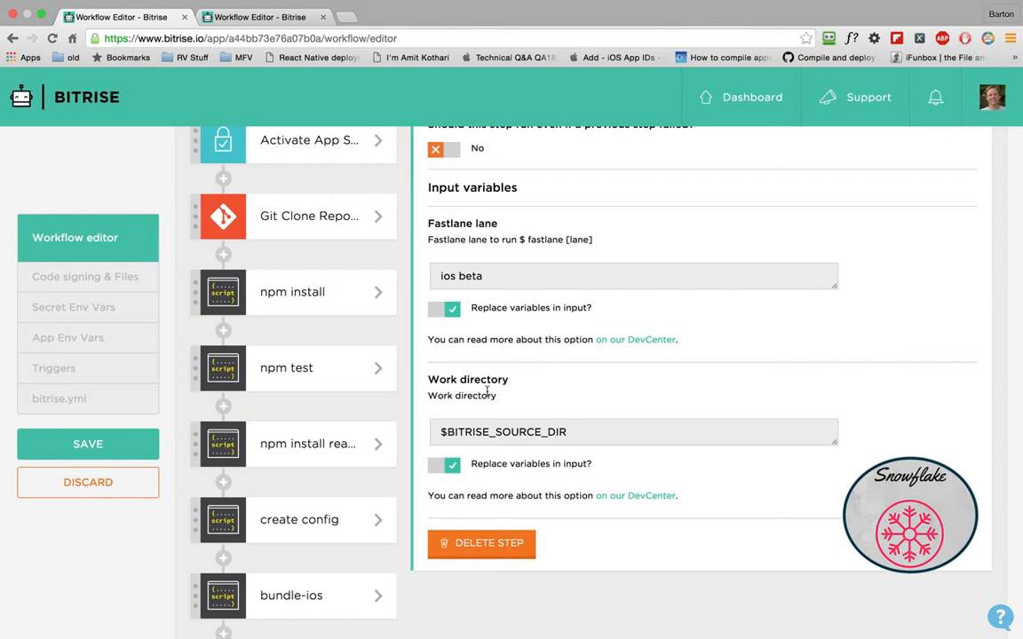
{"action": "scroll", "scroll_direction": "down", "scroll_amount": 3}
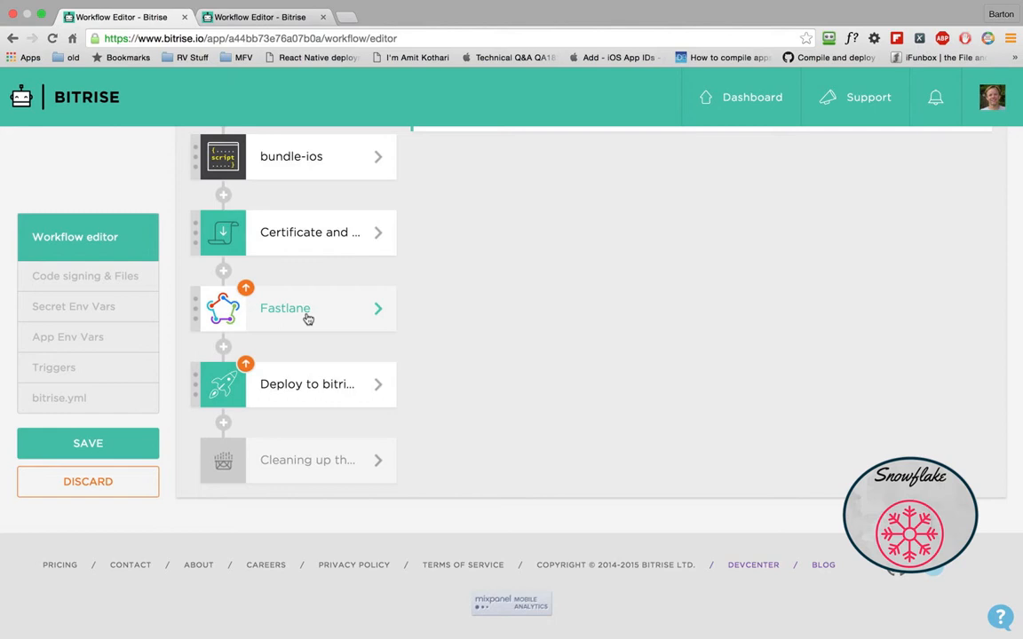
{"action": "mouse_move", "coordinate": [277, 380]}
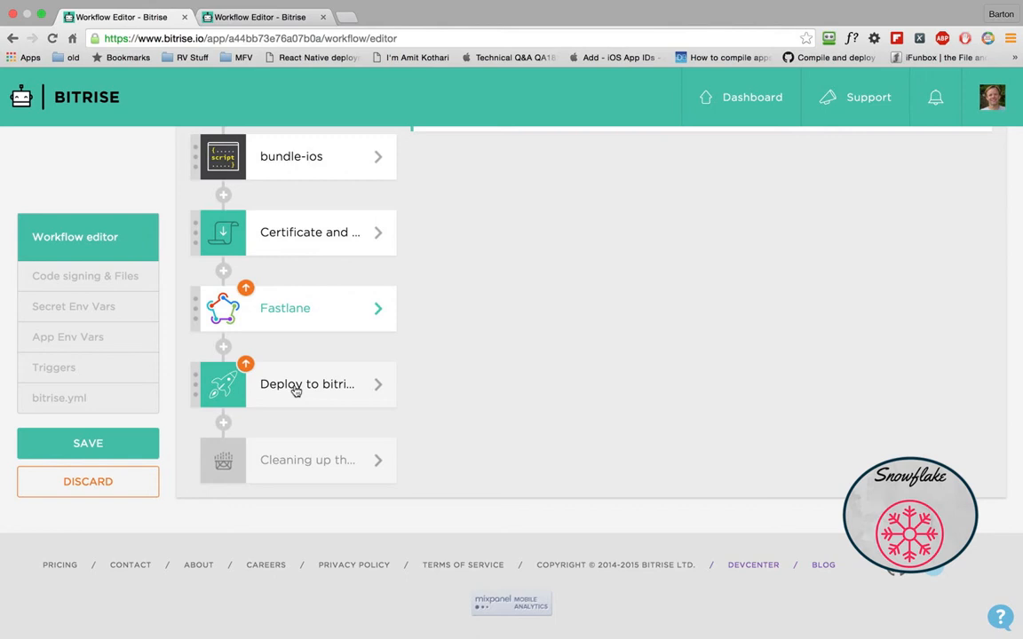
{"action": "mouse_move", "coordinate": [185, 350]}
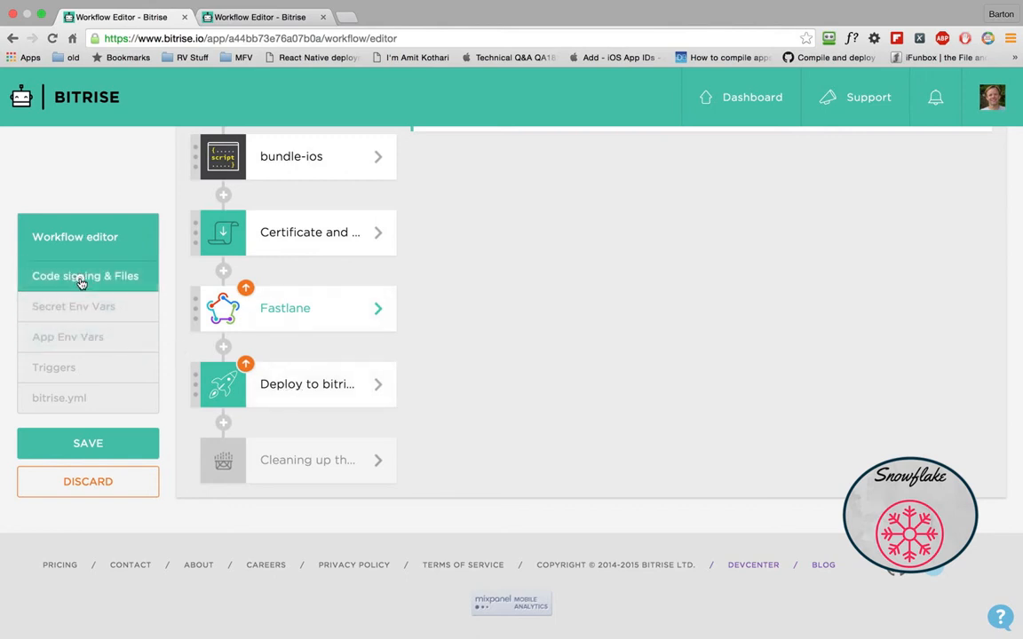
View Code signing & Files with the iOS team provisioning profile and password-protected signing identity
{"action": "left_click", "coordinate": [85, 275]}
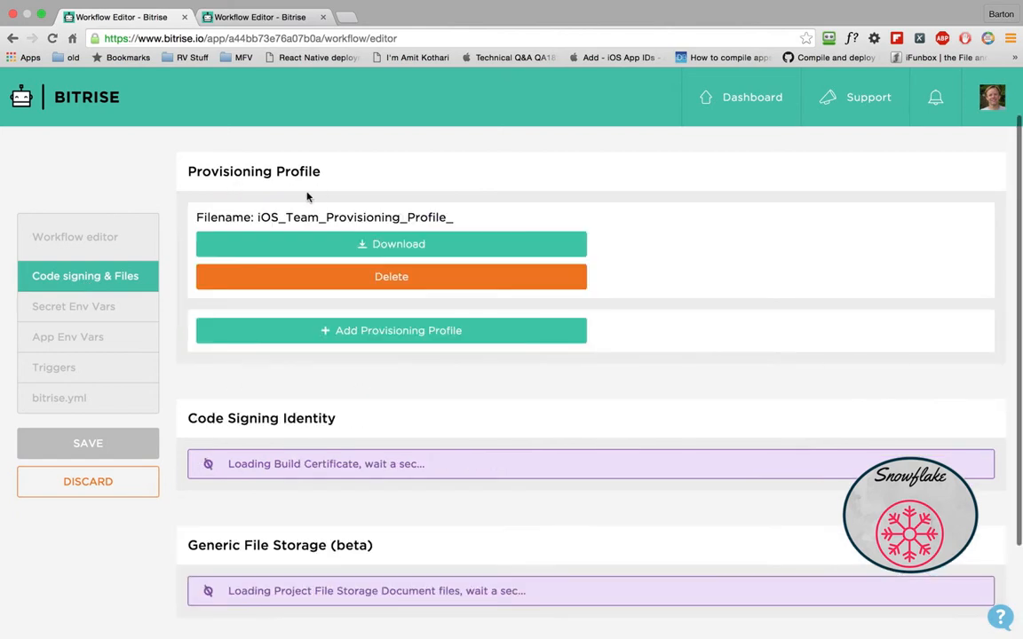
{"action": "mouse_move", "coordinate": [419, 256]}
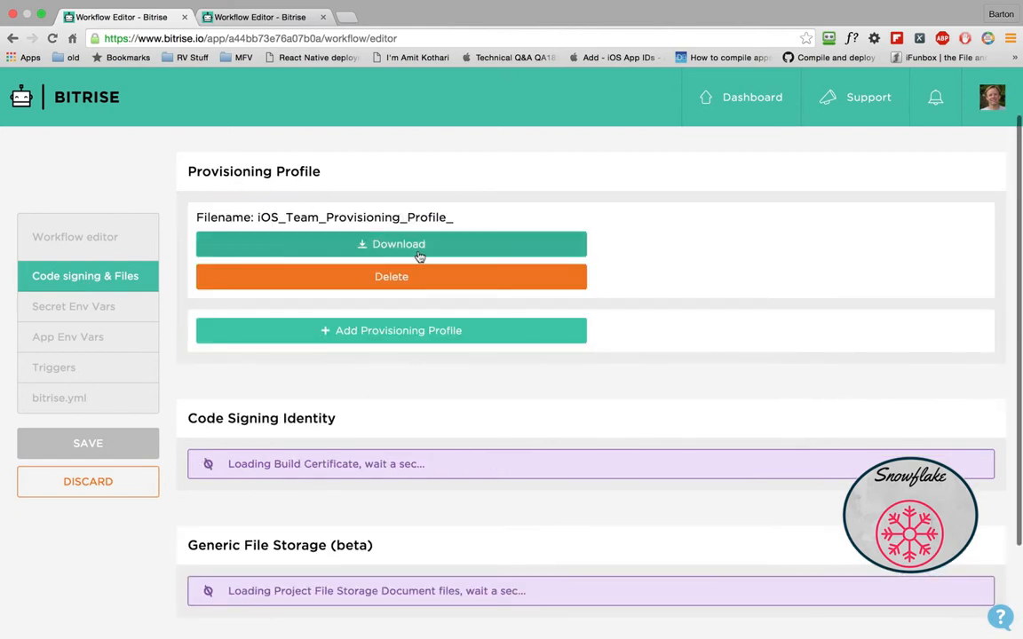
{"action": "scroll", "scroll_direction": "down", "scroll_amount": 3}
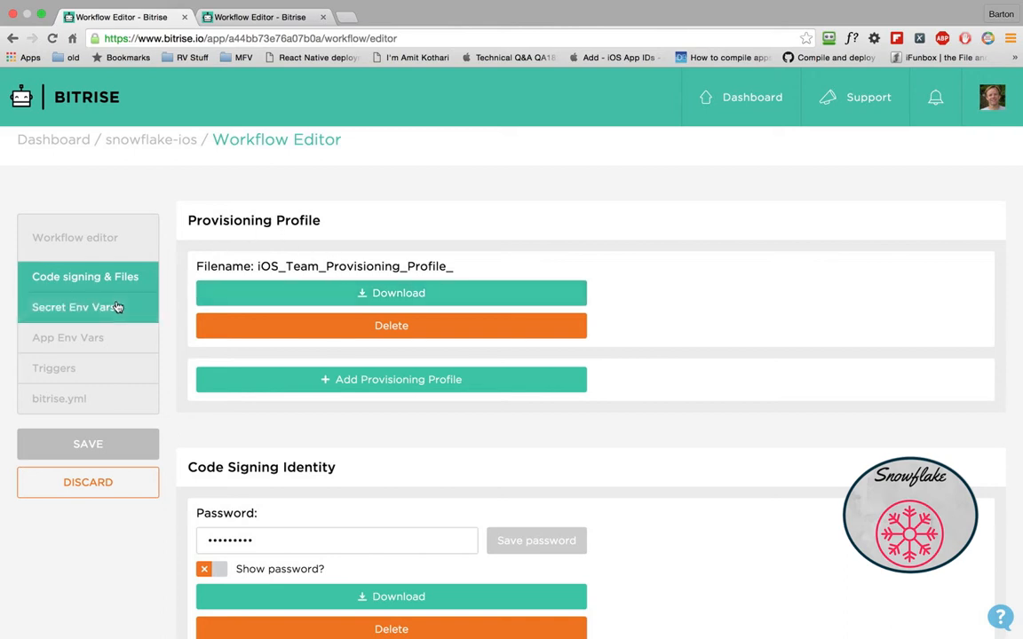
{"action": "mouse_move", "coordinate": [107, 332]}
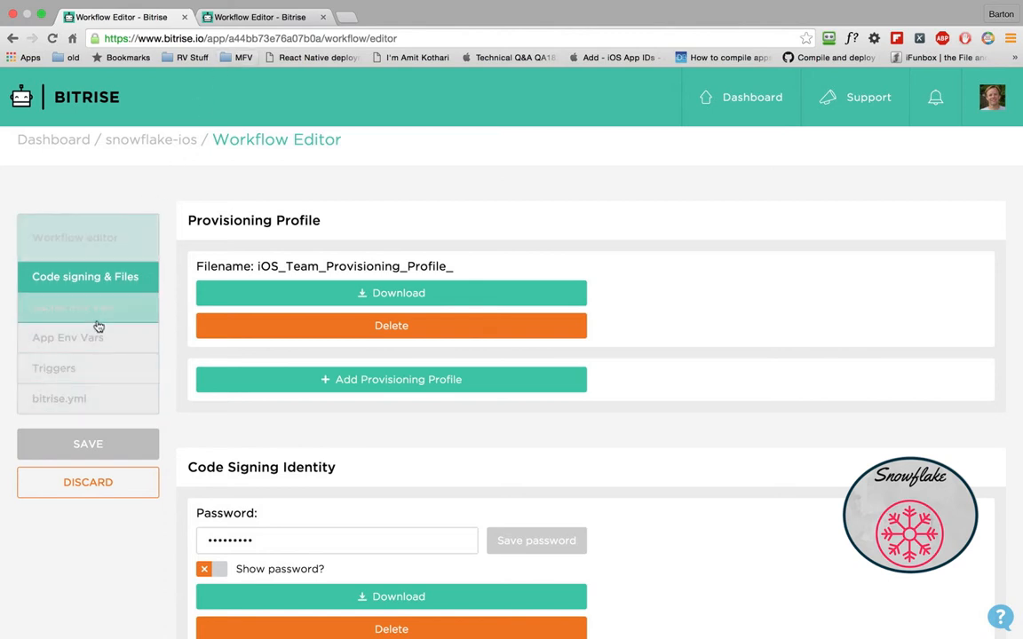
Review the four Secret Env Vars, then App Env Vars BITRISE_PROJECT_PATH and BITRISE_SCHEME = snowflake
{"action": "left_click", "coordinate": [75, 307]}
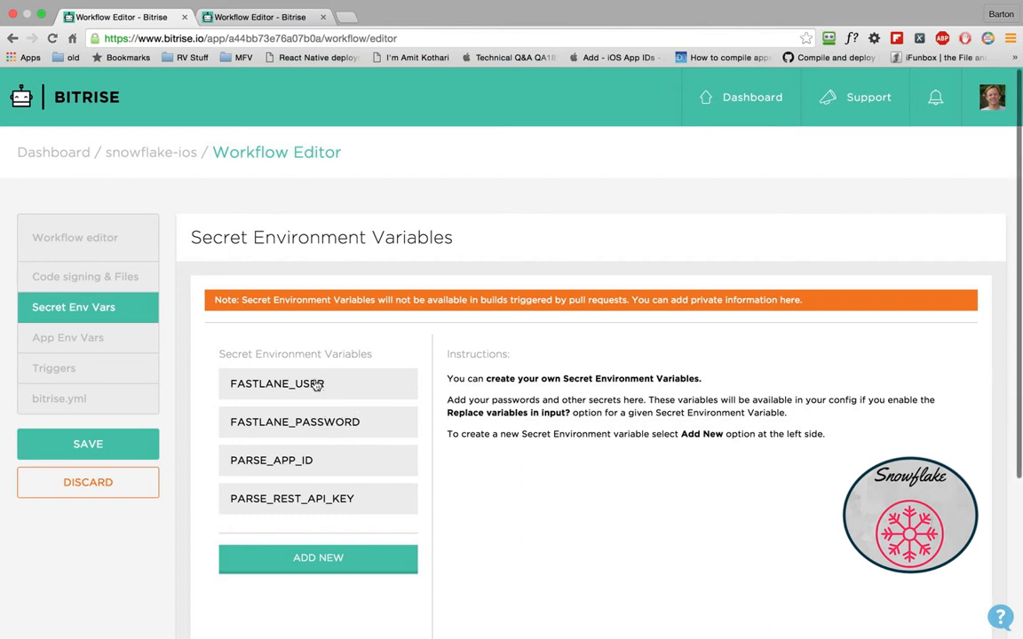
{"action": "mouse_move", "coordinate": [329, 433]}
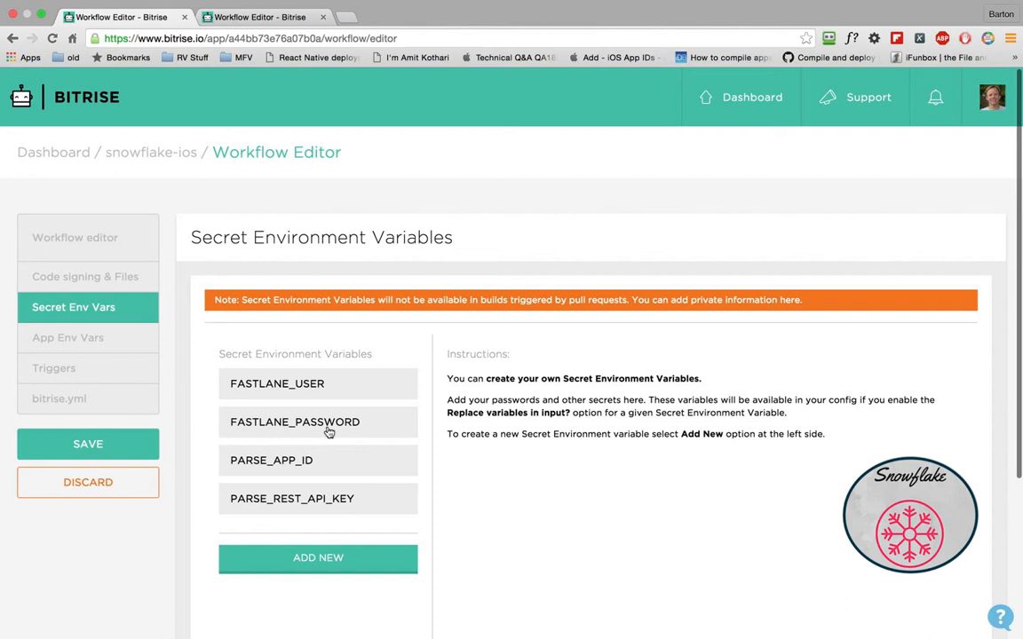
{"action": "mouse_move", "coordinate": [327, 434]}
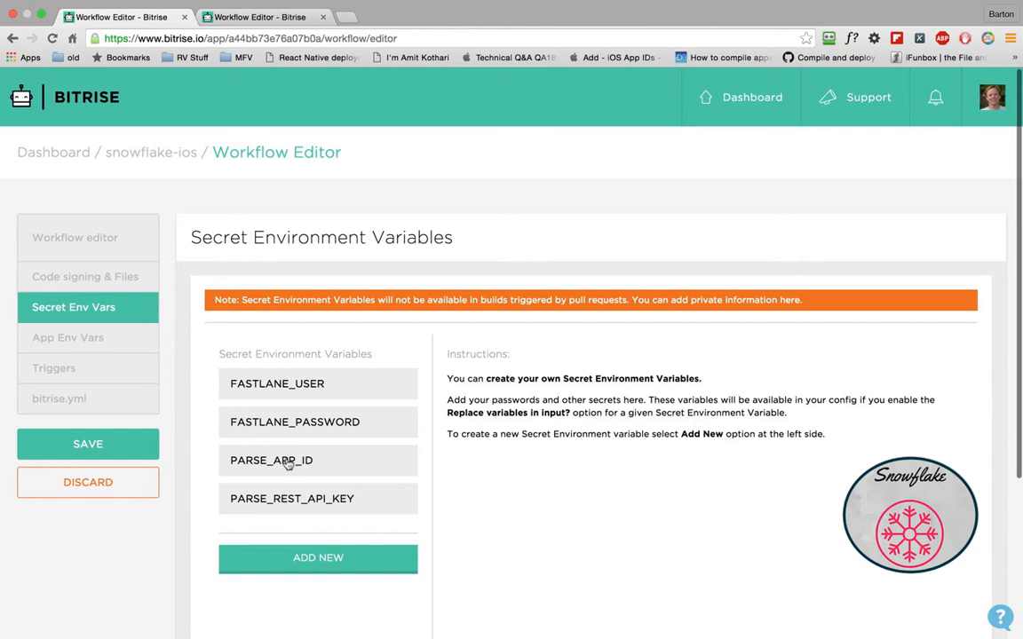
{"action": "mouse_move", "coordinate": [339, 511]}
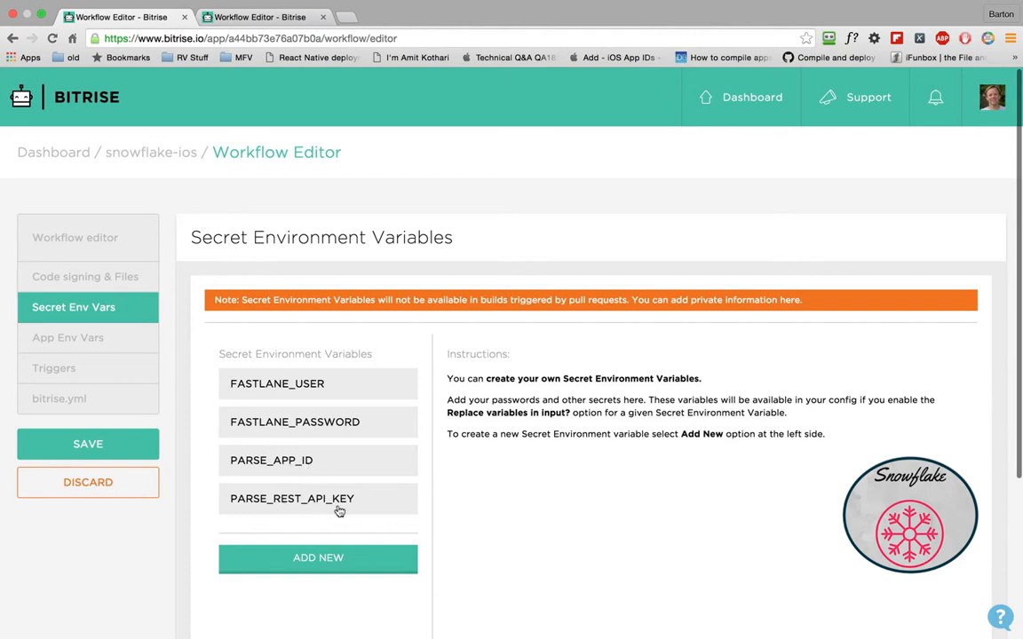
{"action": "left_click", "coordinate": [67, 337]}
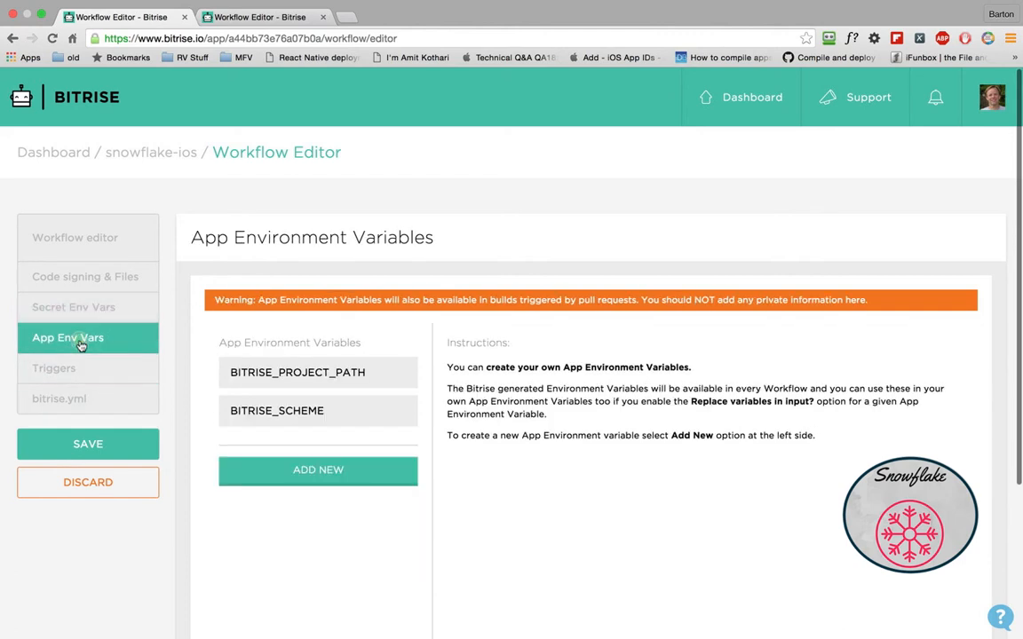
{"action": "left_click", "coordinate": [298, 373]}
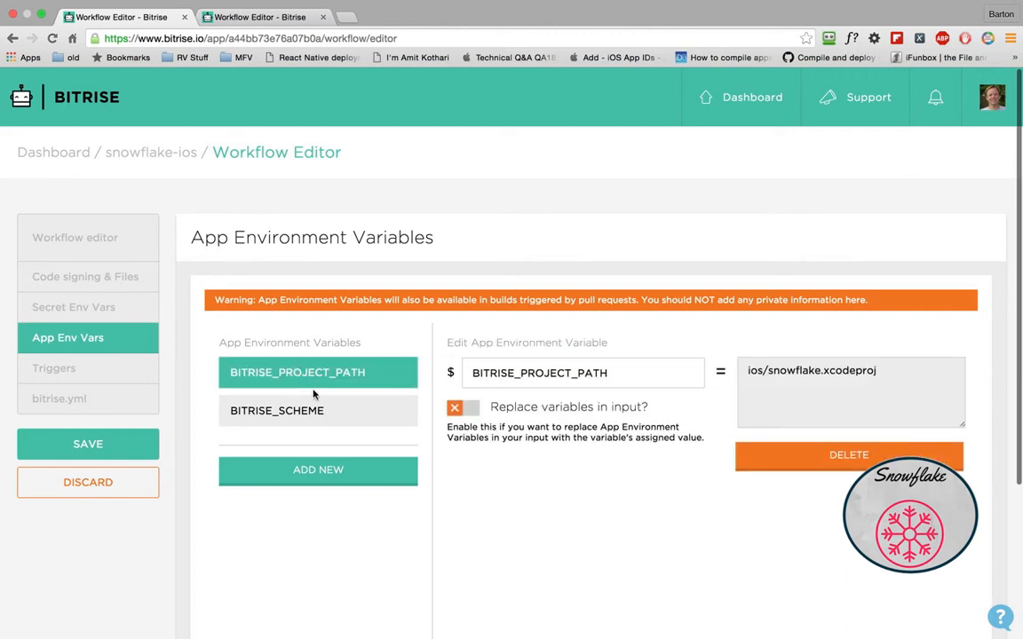
{"action": "left_click", "coordinate": [318, 410]}
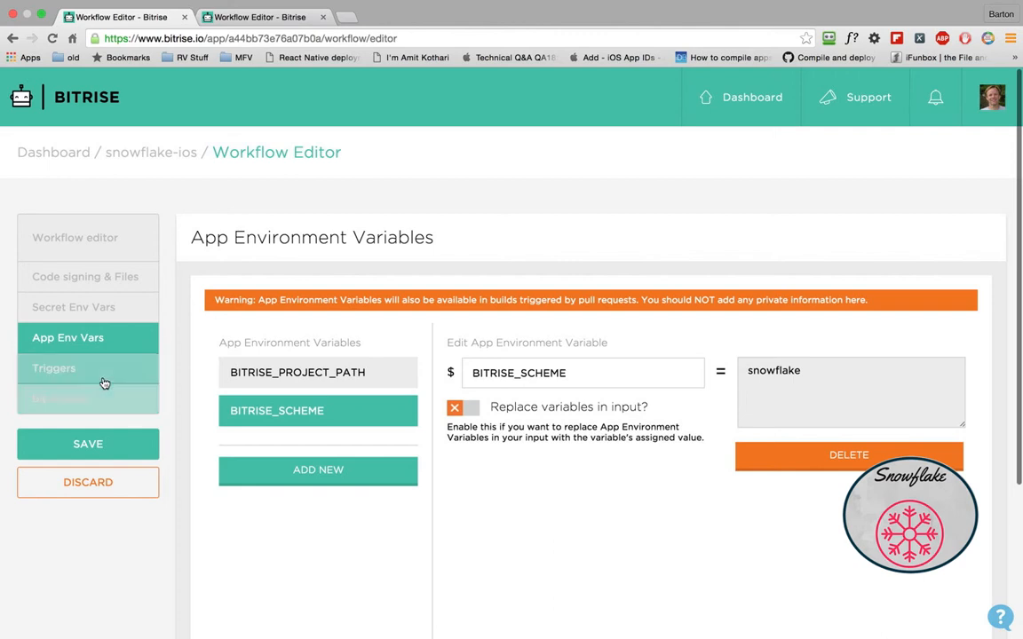
View the snowflake-ios Triggers: pattern * runs the primary workflow, pull requests included
{"action": "left_click", "coordinate": [54, 368]}
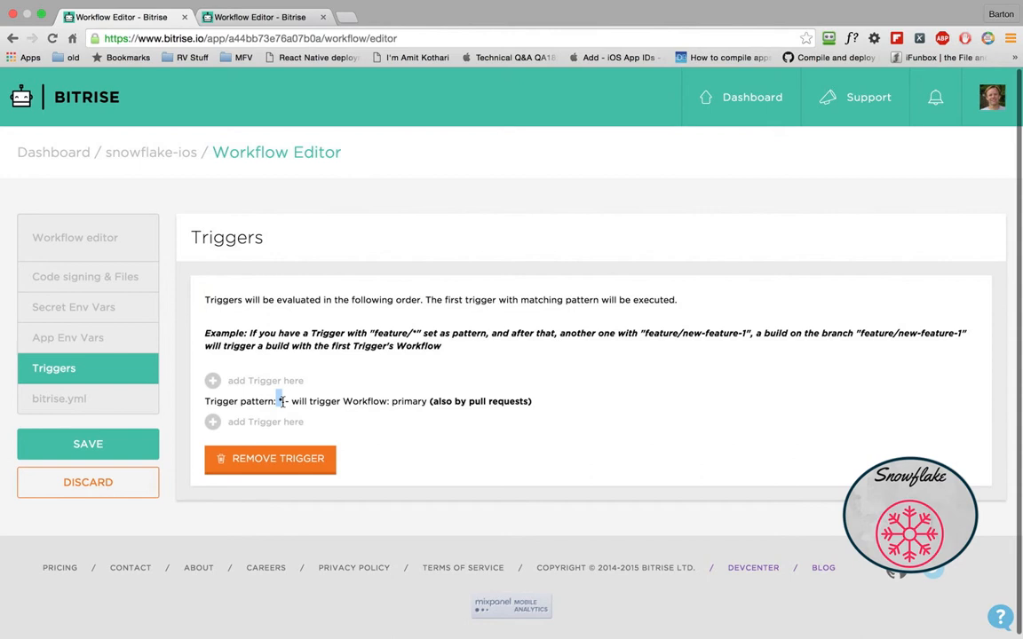
{"action": "mouse_move", "coordinate": [151, 153]}
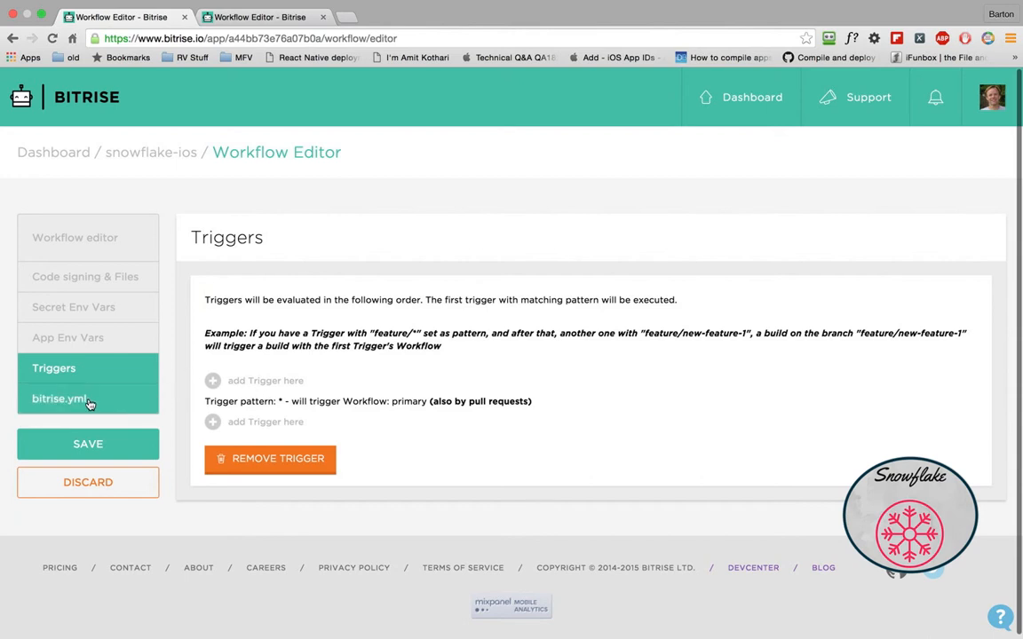
Read through the iOS bitrise.yml configuration, then return to the snowflake-android Workflow Editor
{"action": "left_click", "coordinate": [58, 398]}
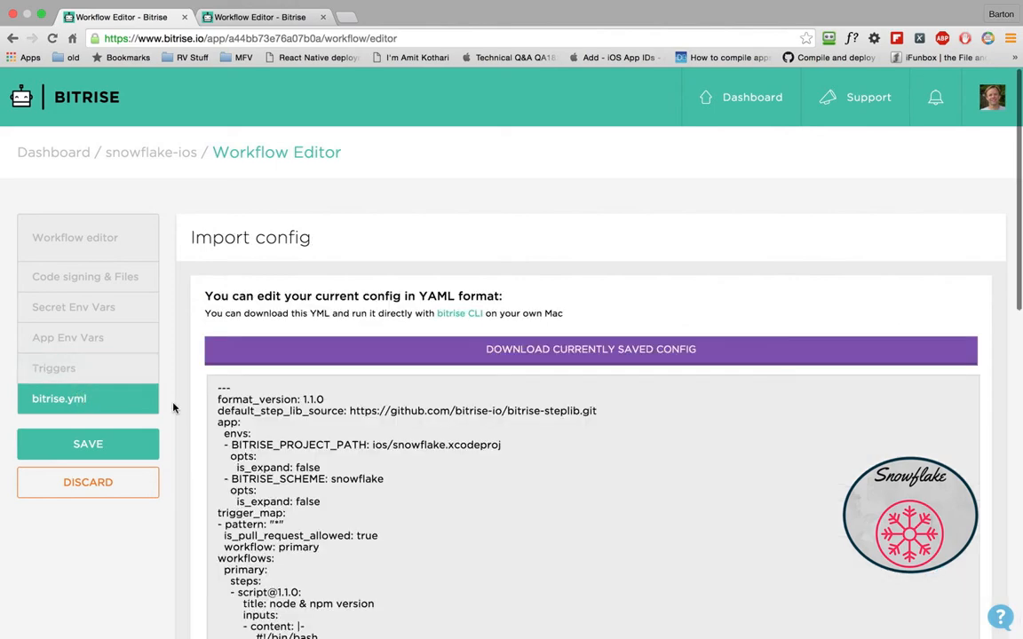
{"action": "scroll", "scroll_direction": "down", "scroll_amount": 3}
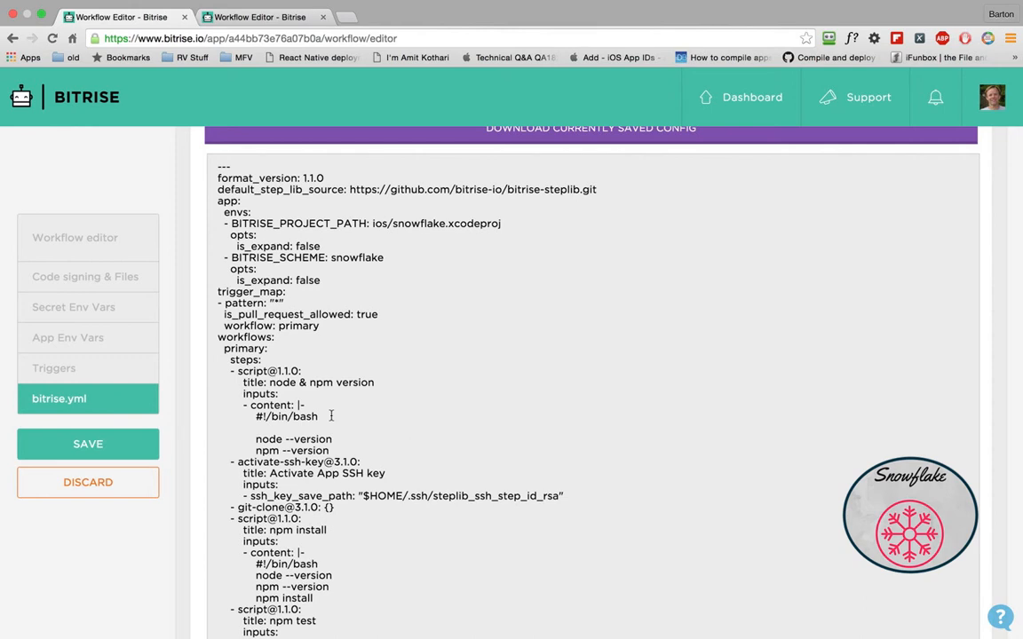
{"action": "scroll", "scroll_direction": "down", "scroll_amount": 3}
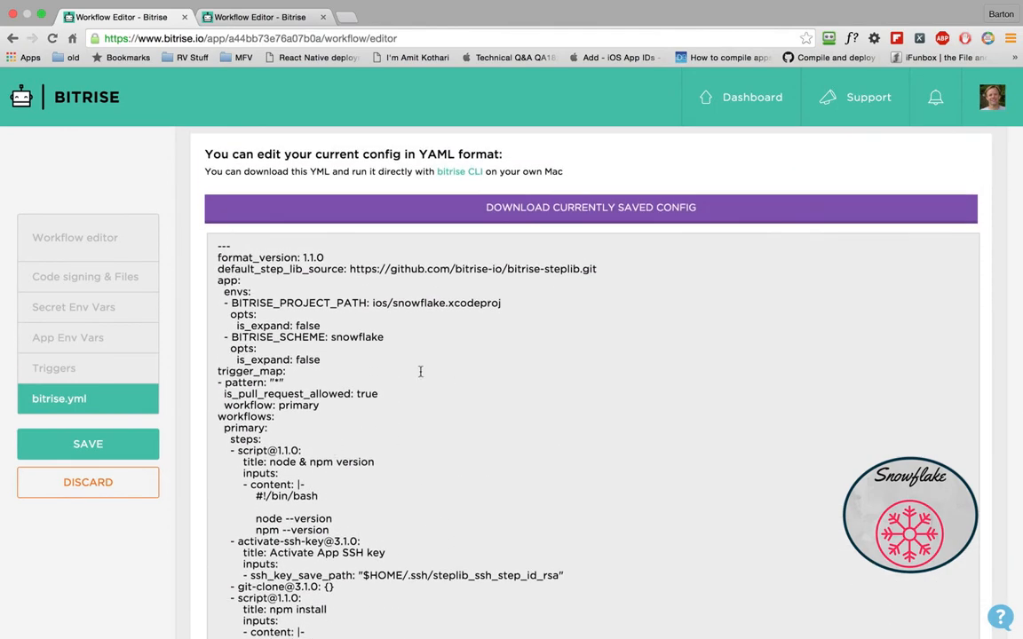
{"action": "mouse_move", "coordinate": [444, 405]}
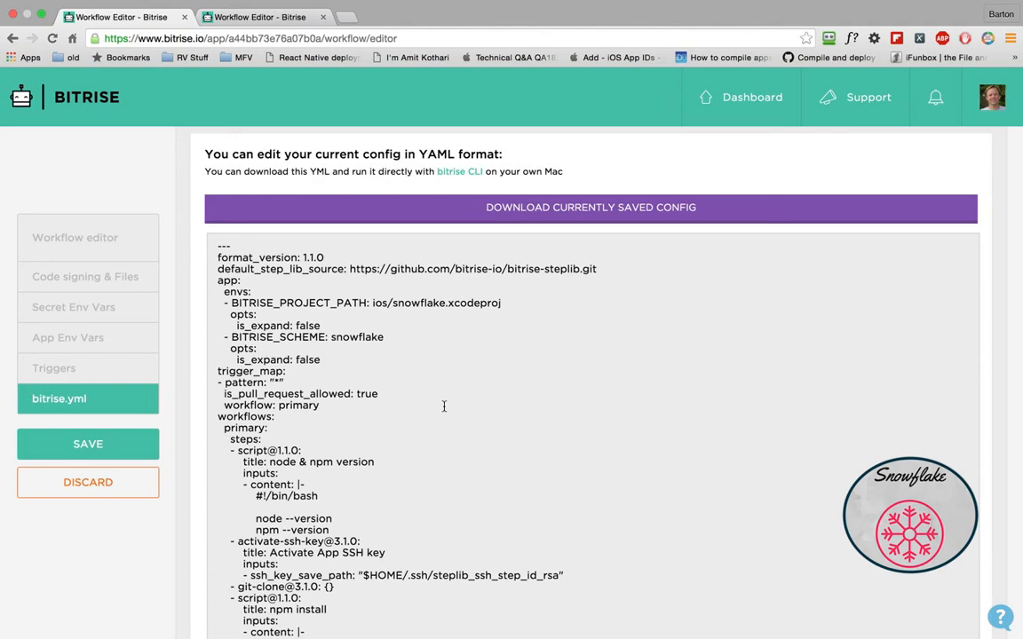
{"action": "scroll", "scroll_direction": "down", "scroll_amount": 3}
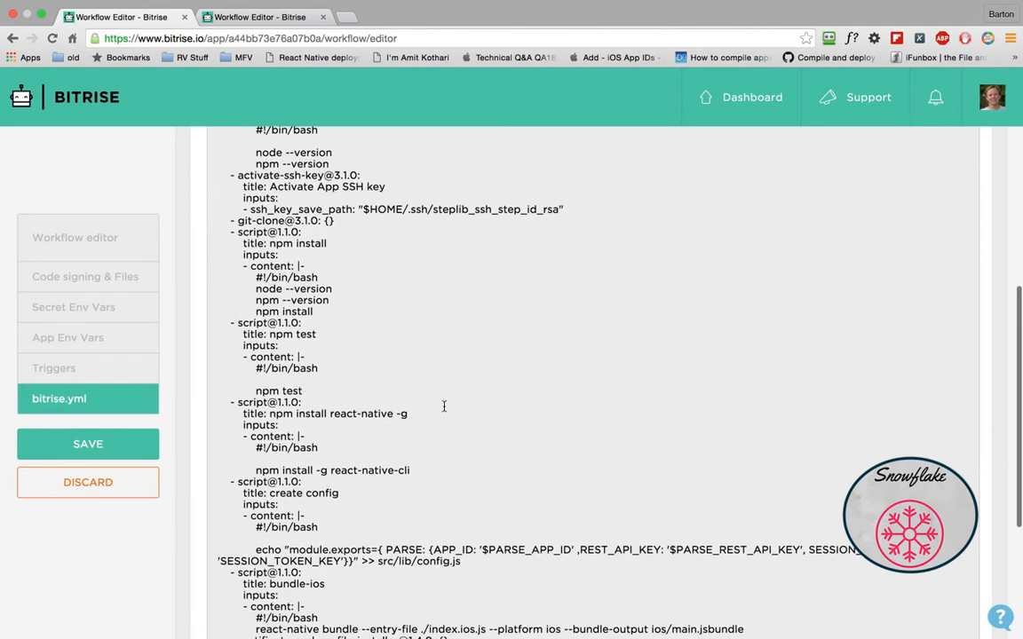
{"action": "scroll", "scroll_direction": "down", "scroll_amount": 3}
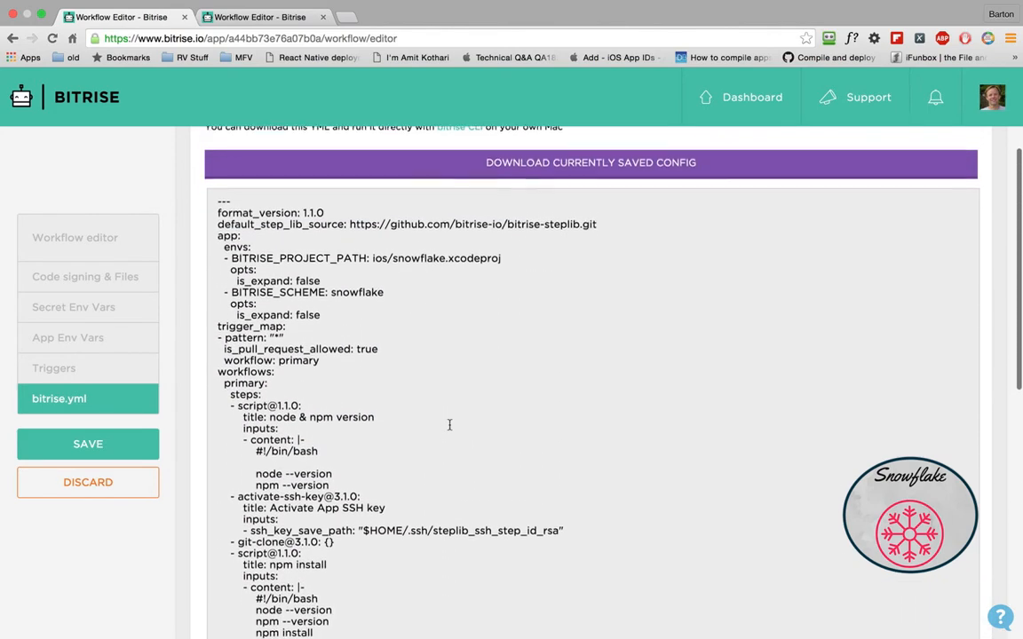
{"action": "scroll", "scroll_direction": "down", "scroll_amount": 3}
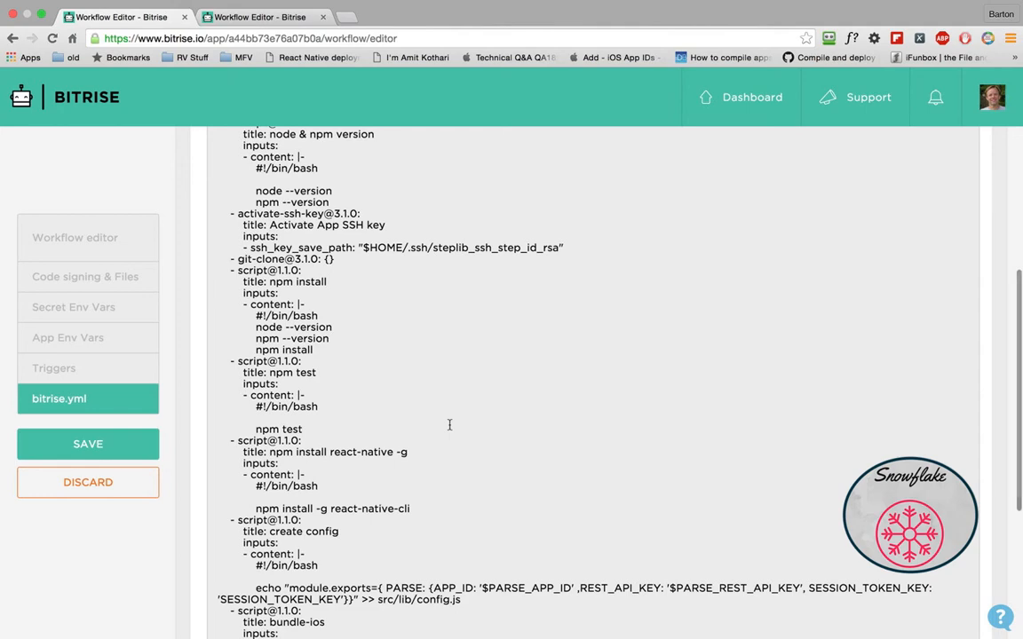
{"action": "mouse_move", "coordinate": [311, 312]}
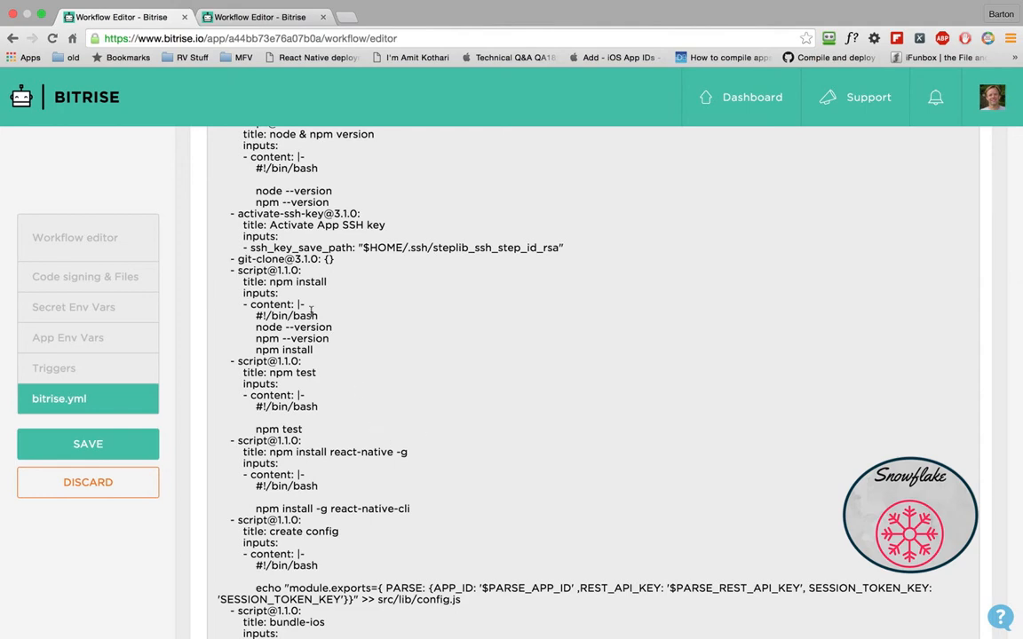
{"action": "left_click", "coordinate": [74, 305]}
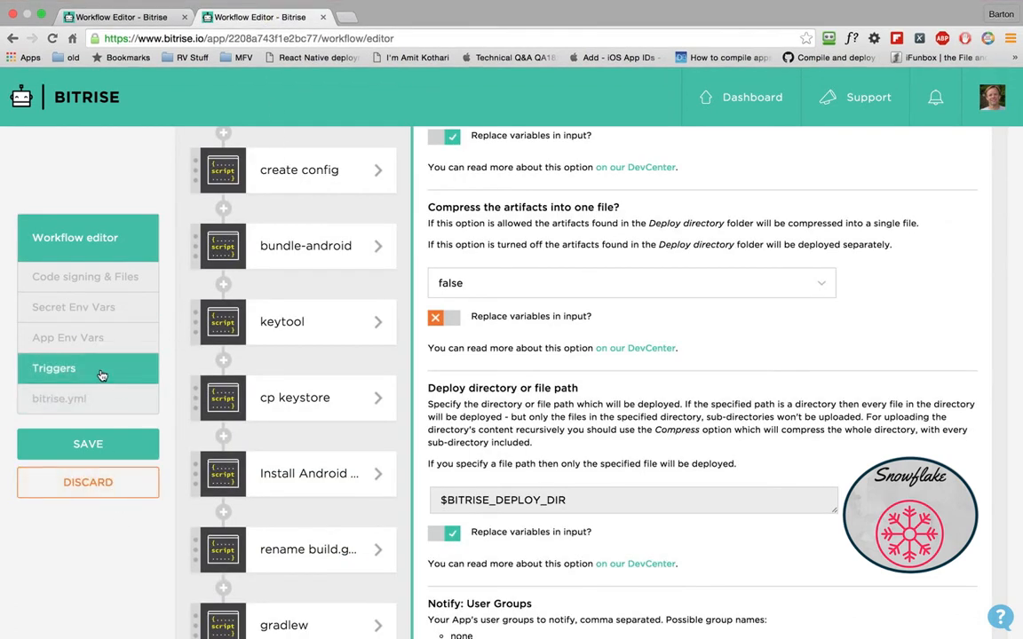
View the snowflake-android Triggers: pattern * runs the primary workflow, pull requests included
{"action": "left_click", "coordinate": [53, 368]}
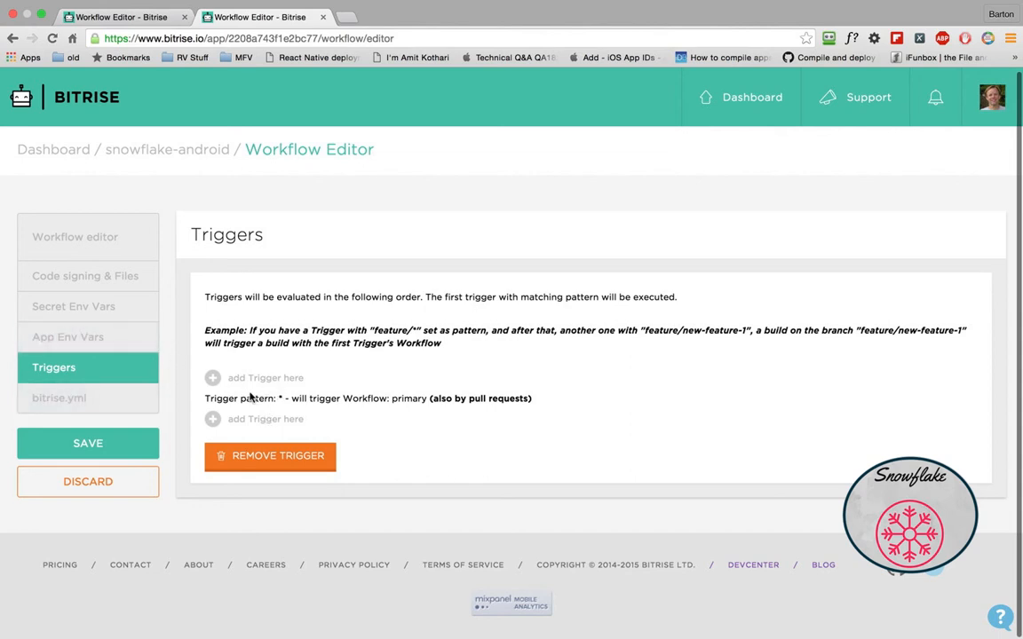
{"action": "mouse_move", "coordinate": [266, 171]}
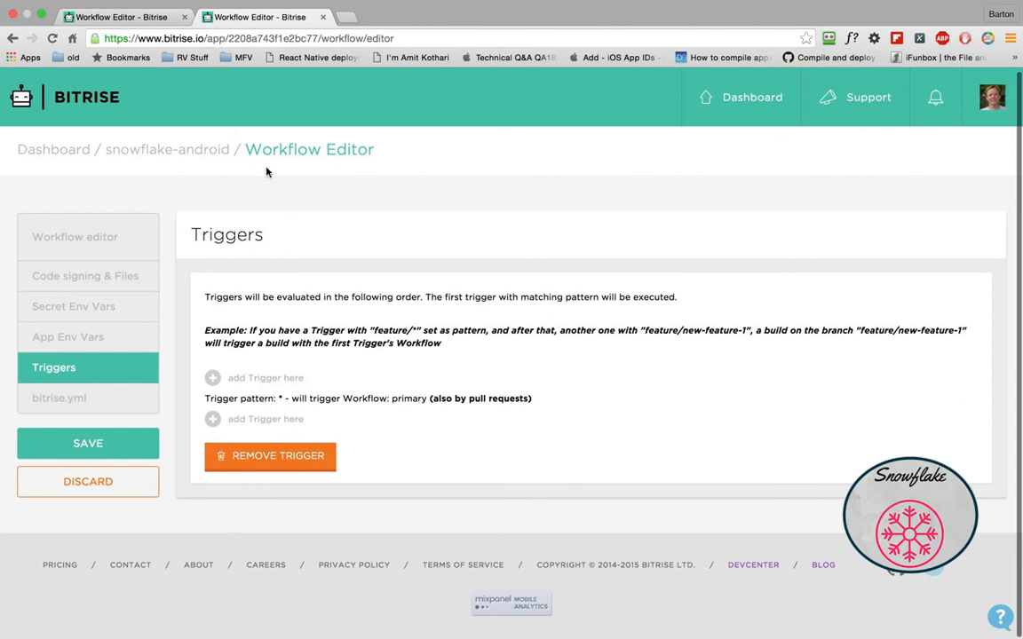
{"action": "mouse_move", "coordinate": [254, 377]}
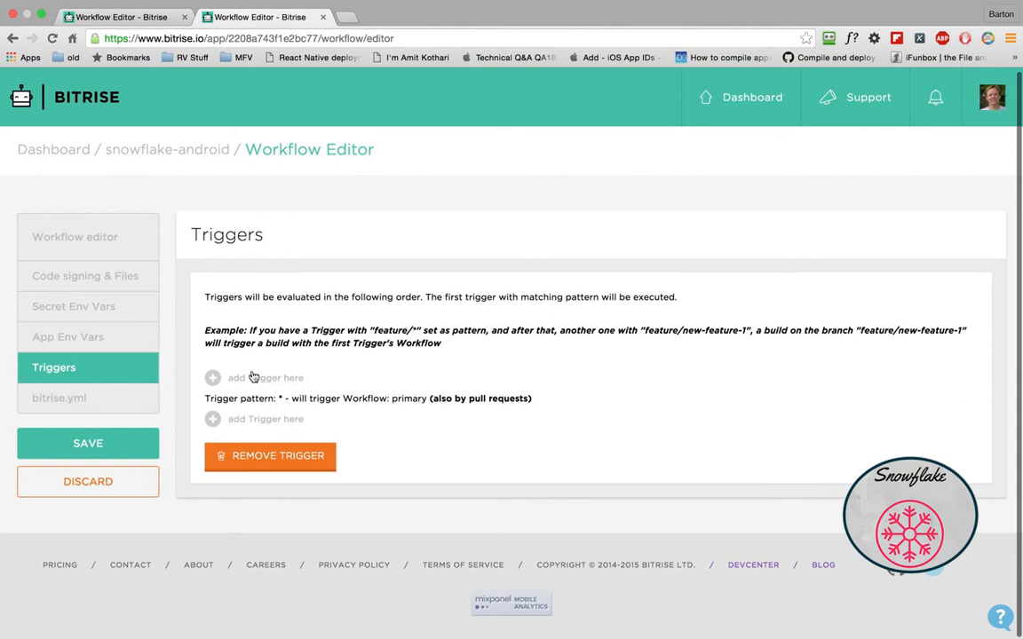
{"action": "mouse_move", "coordinate": [341, 424]}
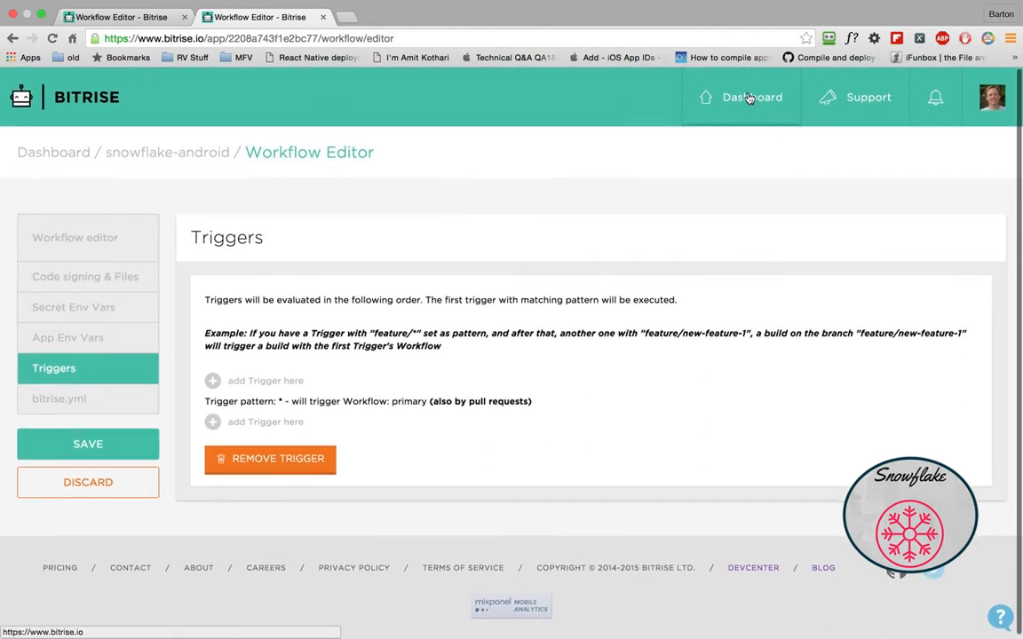
Return to the apps dashboard and reopen the snowflake-android app page
{"action": "left_click", "coordinate": [753, 96]}
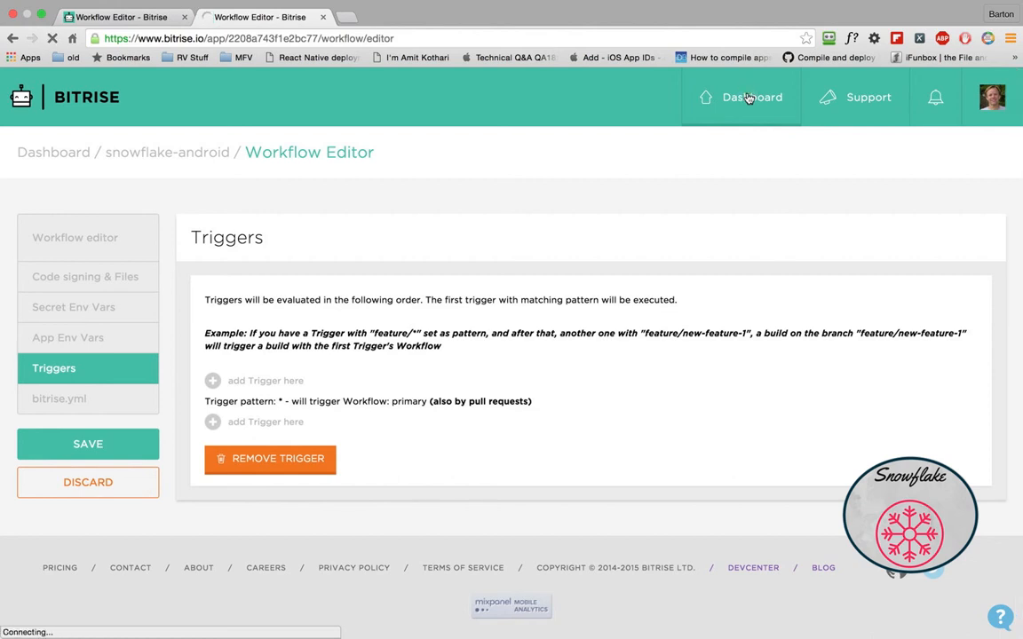
{"action": "left_click", "coordinate": [752, 96]}
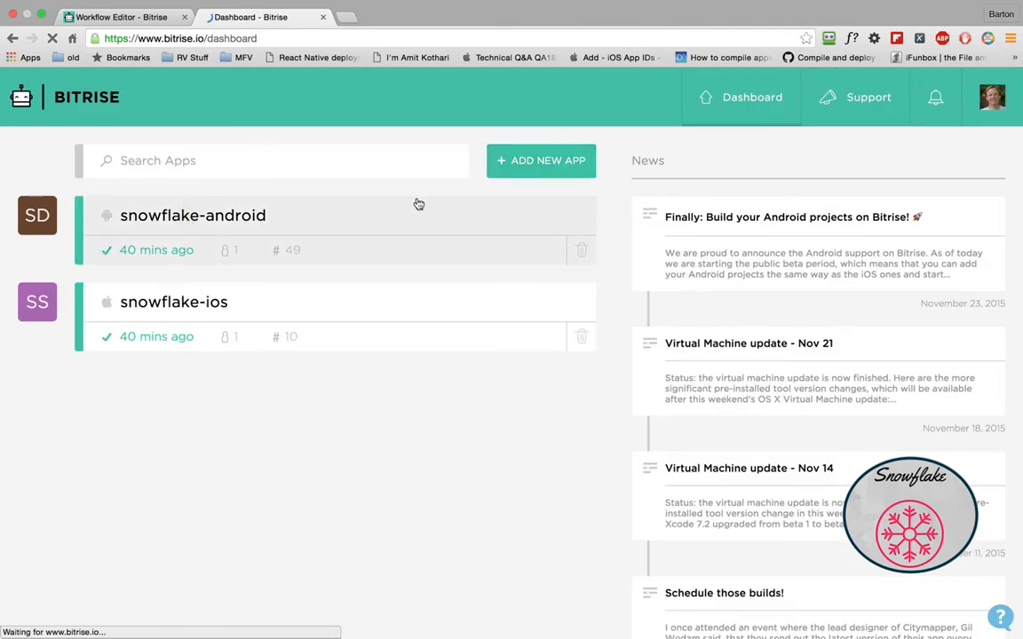
{"action": "left_click", "coordinate": [192, 214]}
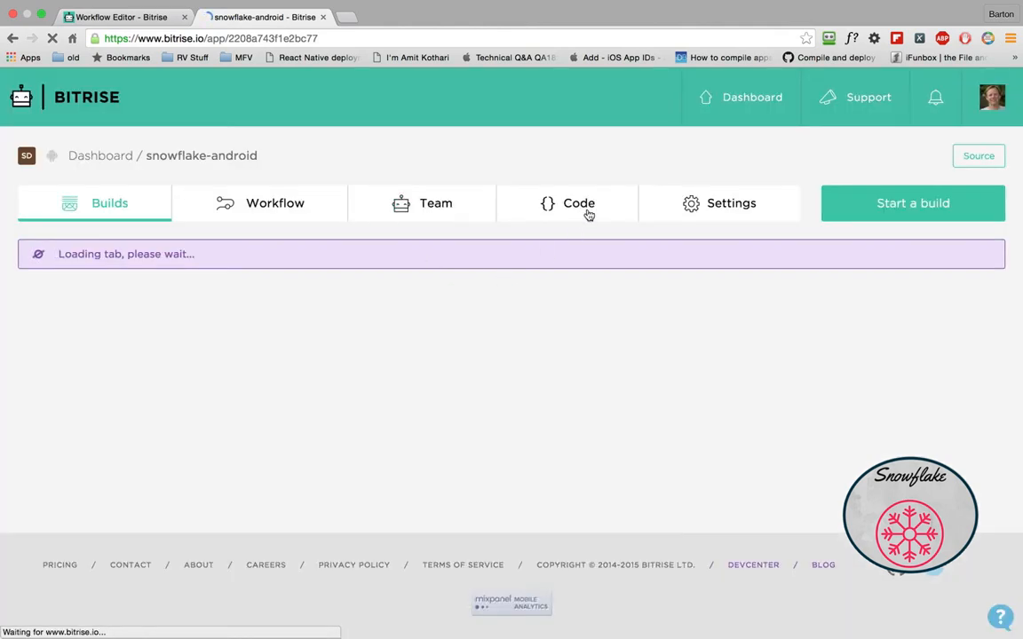
Review the snowflake-android Settings, then select the build trigger URL on its Code page
{"action": "left_click", "coordinate": [732, 202]}
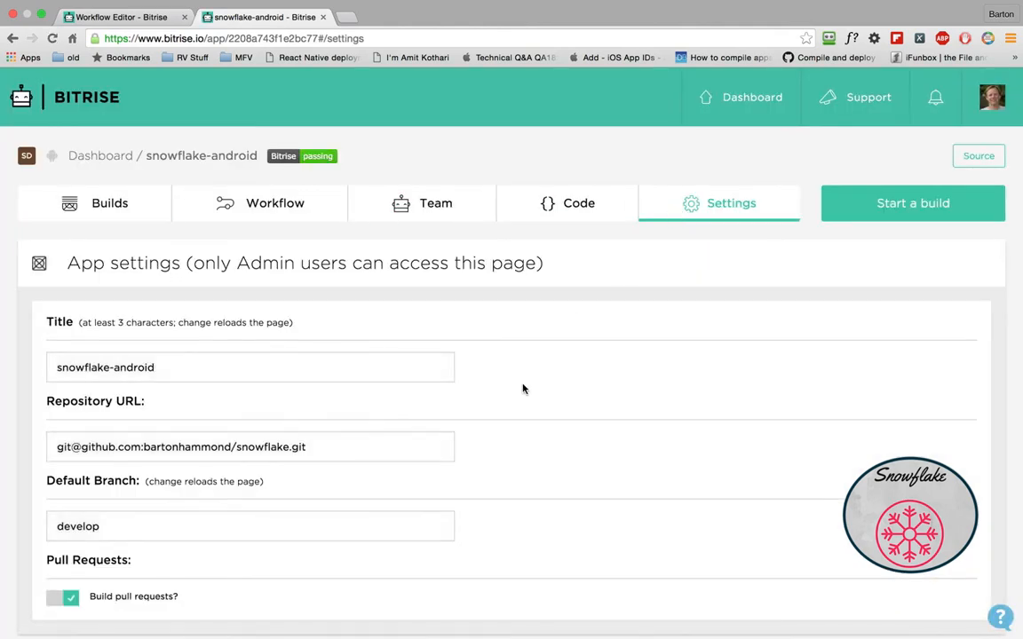
{"action": "scroll", "scroll_direction": "down", "scroll_amount": 3}
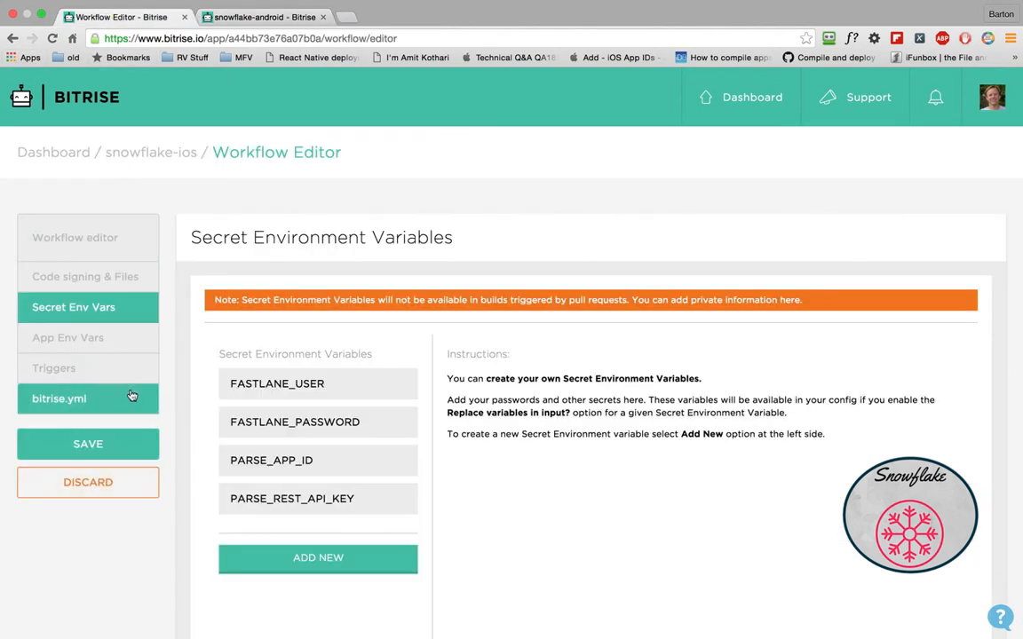
{"action": "left_click", "coordinate": [53, 367]}
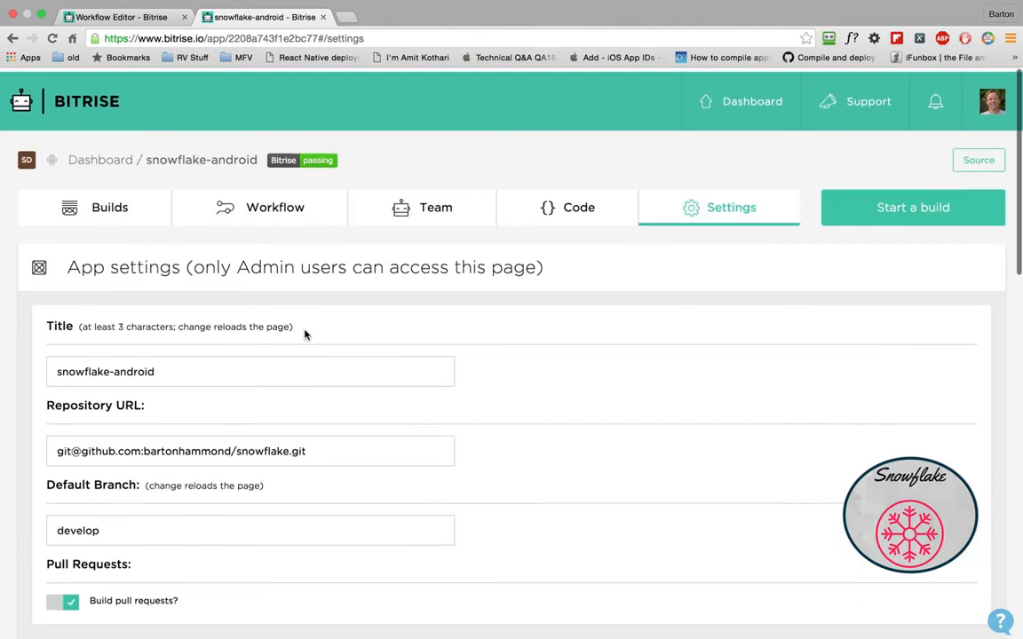
{"action": "scroll", "scroll_direction": "down", "scroll_amount": 3}
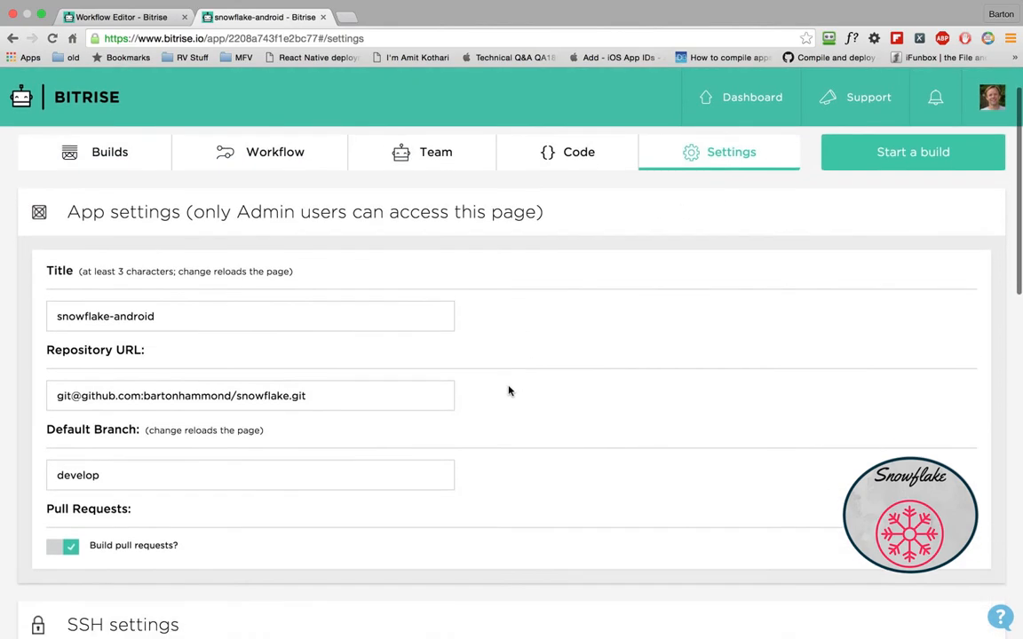
{"action": "scroll", "scroll_direction": "down", "scroll_amount": 3}
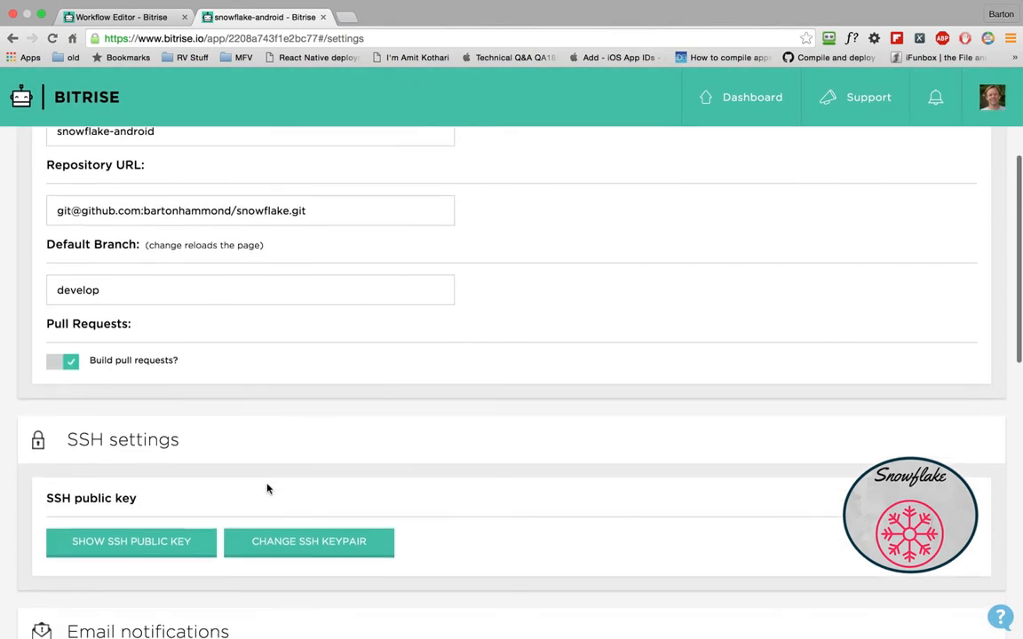
{"action": "scroll", "scroll_direction": "down", "scroll_amount": 3}
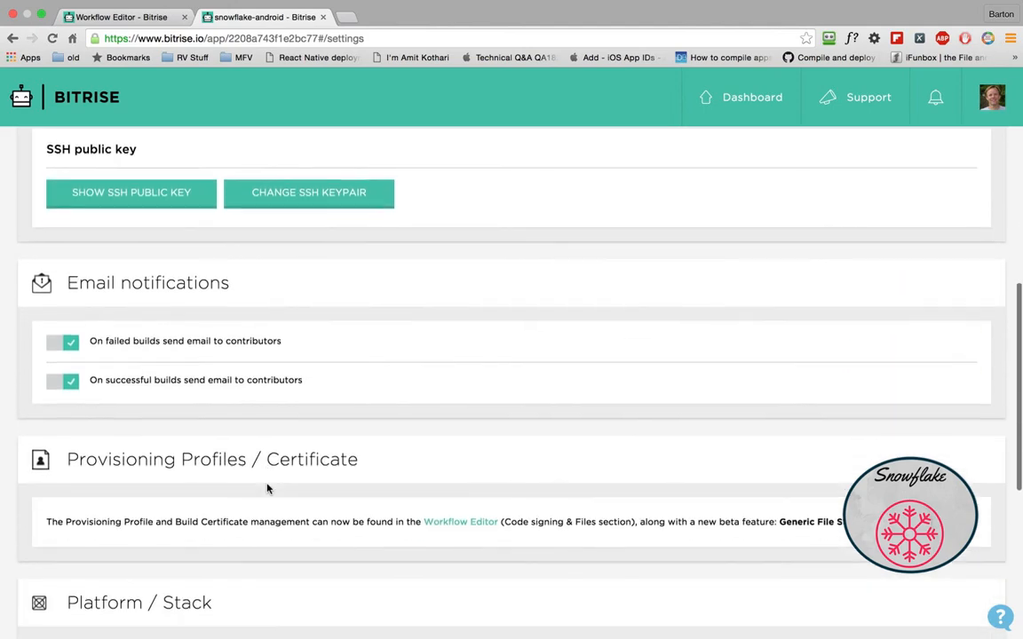
{"action": "scroll", "scroll_direction": "up", "scroll_amount": 3}
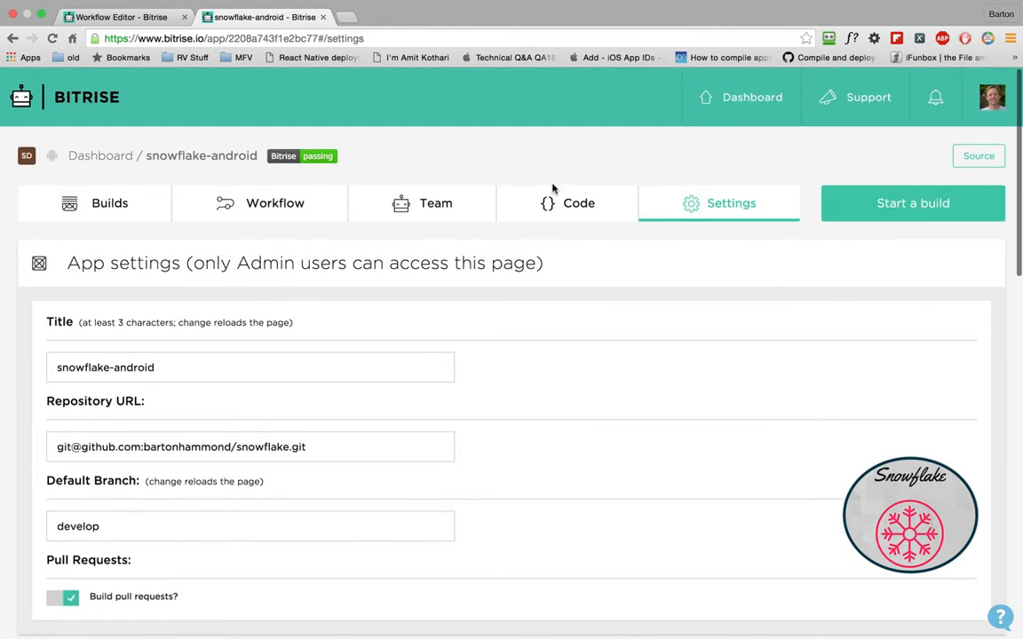
{"action": "left_click", "coordinate": [568, 202]}
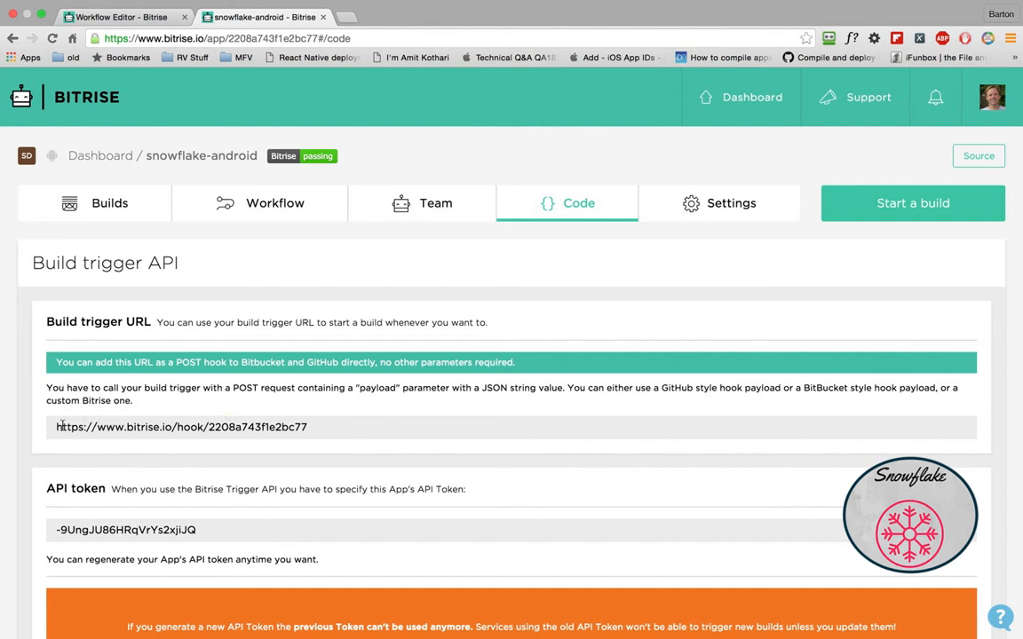
{"action": "triple_click", "coordinate": [181, 426]}
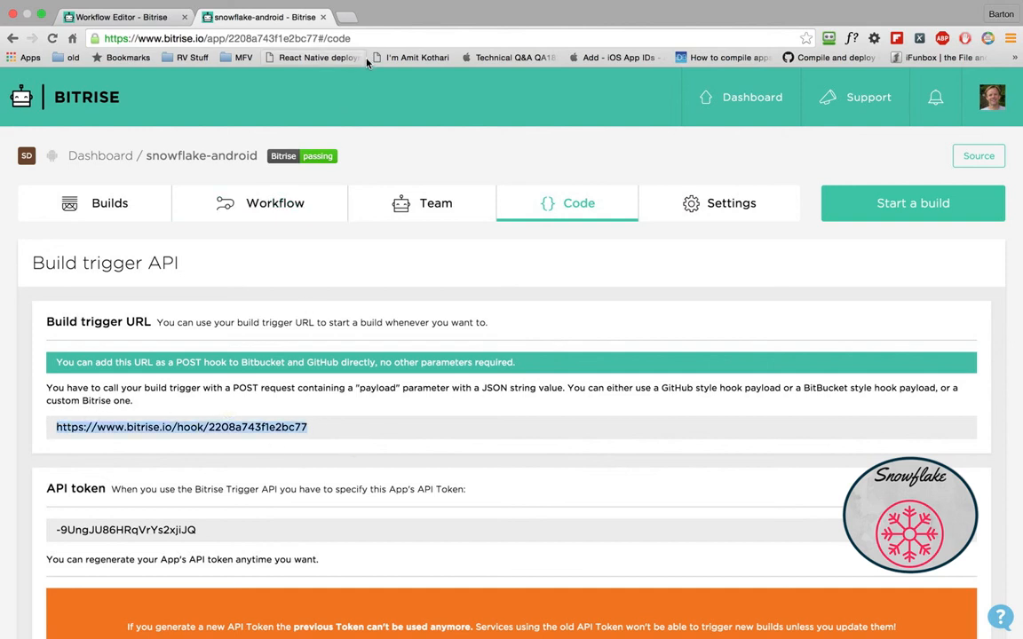
{"action": "mouse_move", "coordinate": [351, 25]}
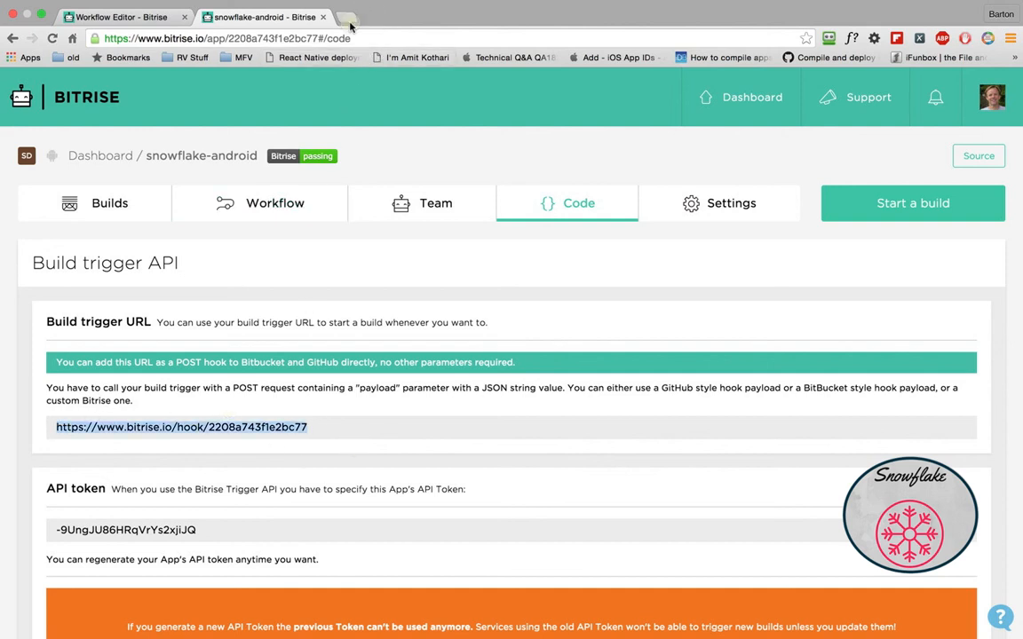
In a new tab, open github.com/bartonhammond/snowflake Settings > Webhooks & services listing the Bitrise hooks
{"action": "left_click", "coordinate": [346, 16]}
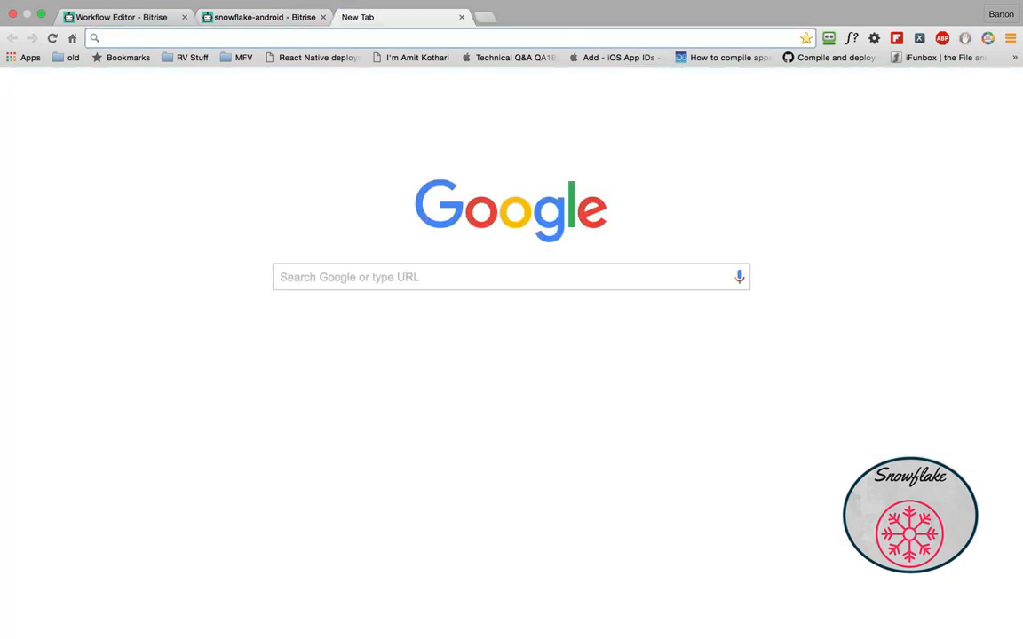
{"action": "type", "text": "https://github.com/bartonhammond/snowflake"}
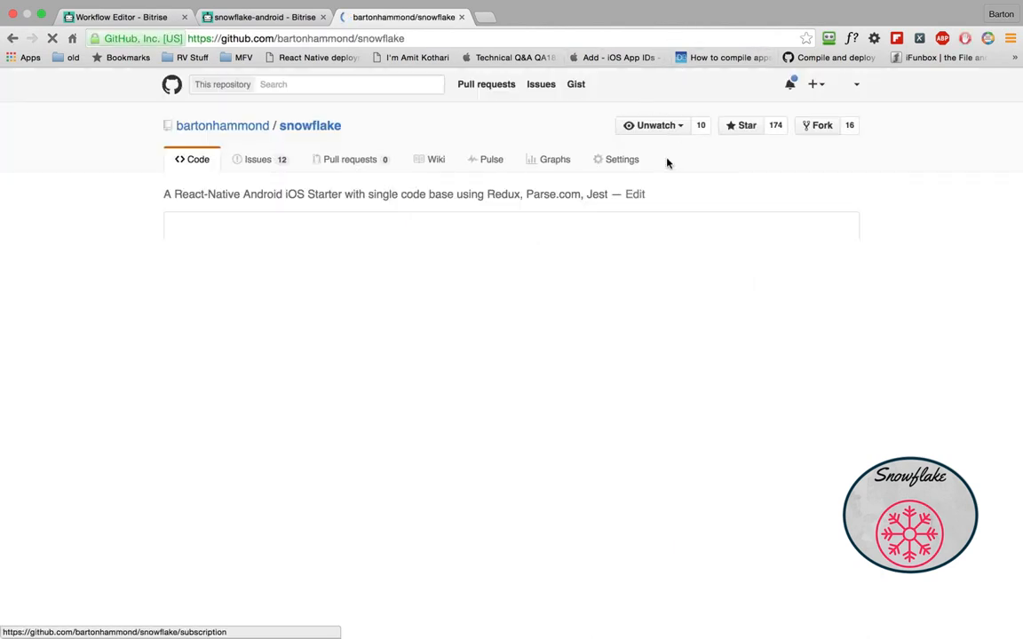
{"action": "left_click", "coordinate": [621, 159]}
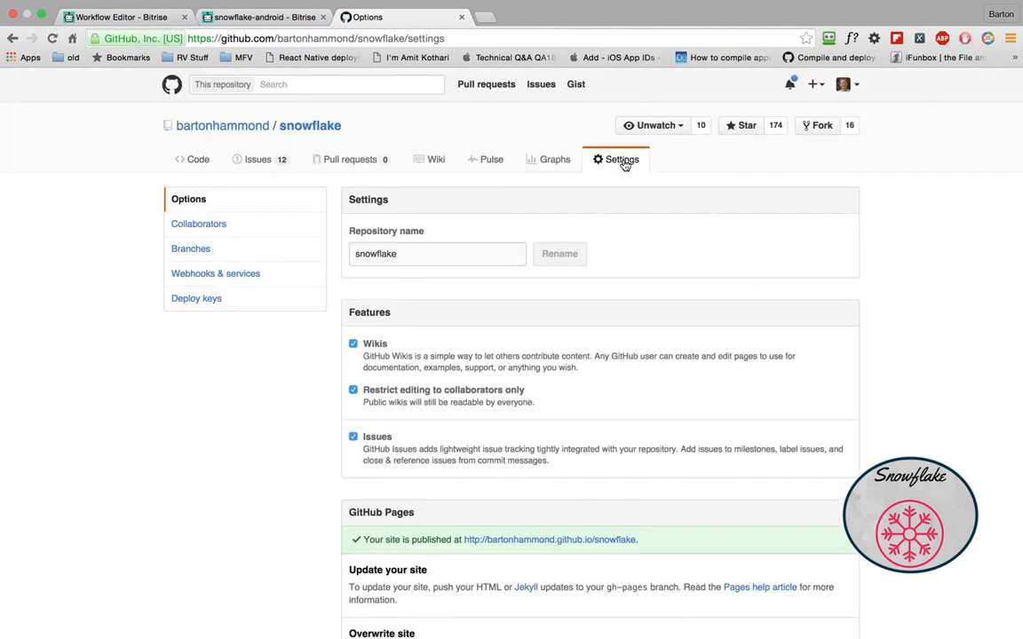
{"action": "left_click", "coordinate": [215, 274]}
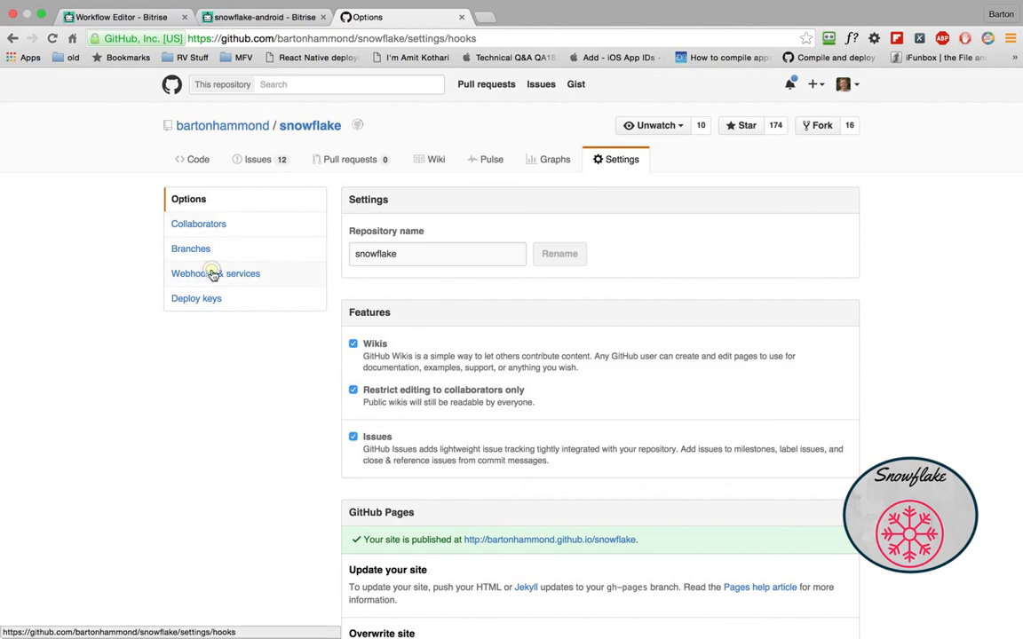
{"action": "left_click", "coordinate": [215, 274]}
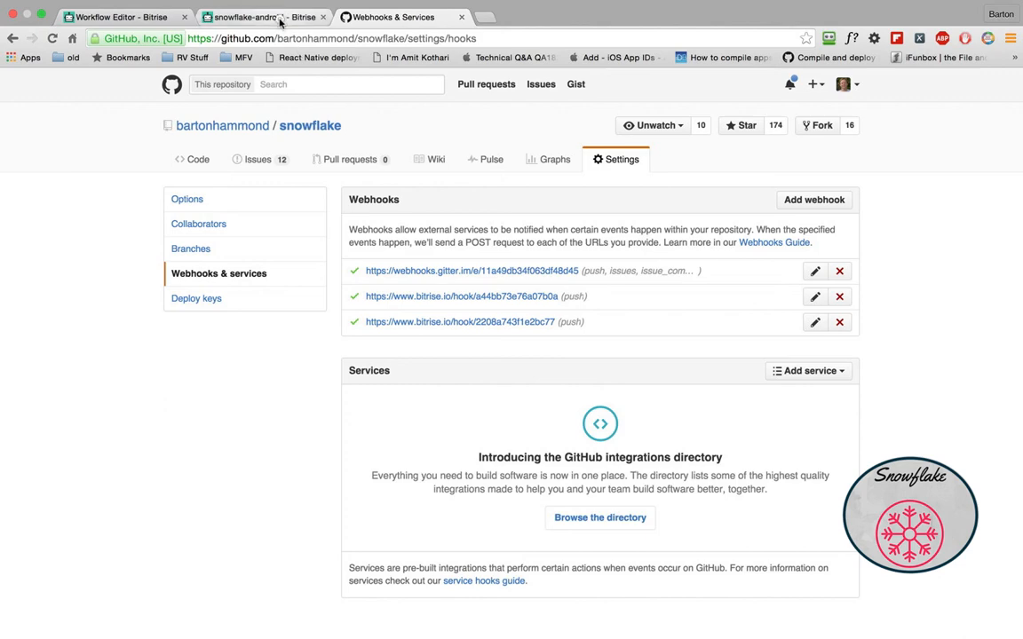
{"action": "left_click", "coordinate": [257, 18]}
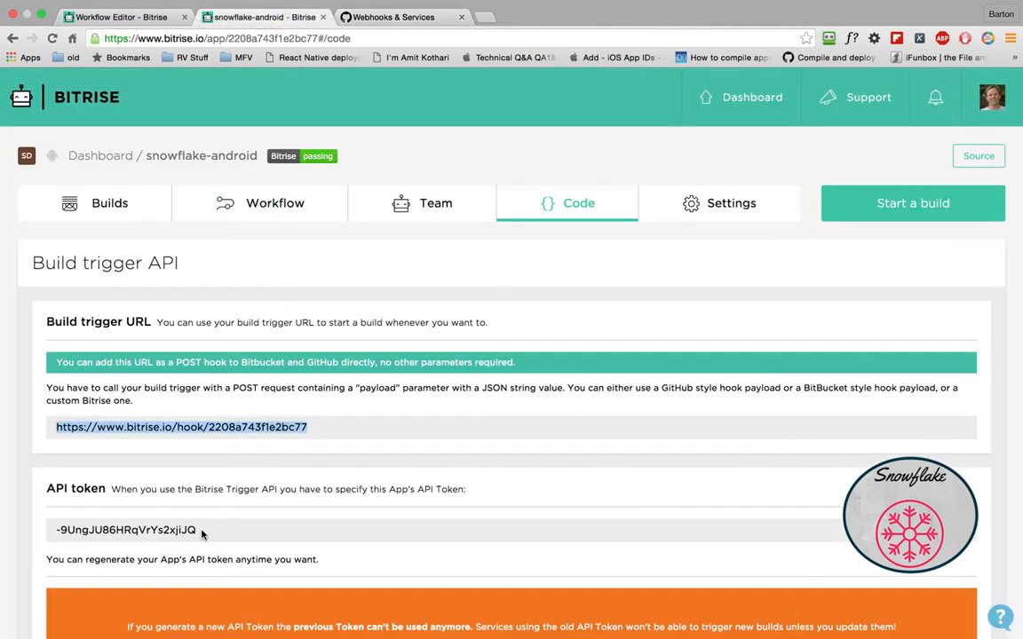
{"action": "scroll", "scroll_direction": "down", "scroll_amount": 3}
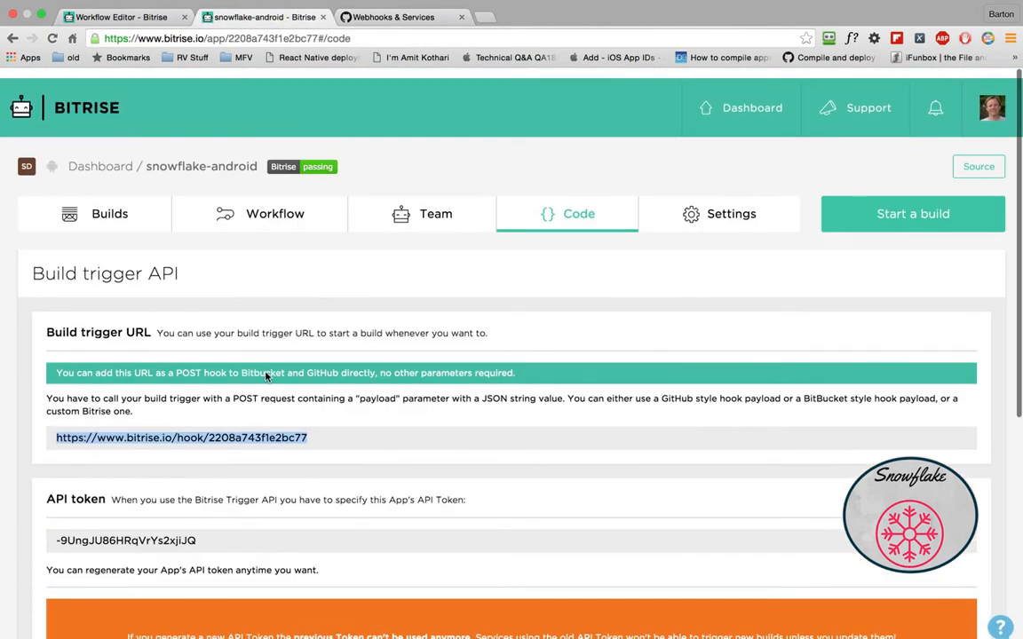
{"action": "scroll", "scroll_direction": "down", "scroll_amount": 3}
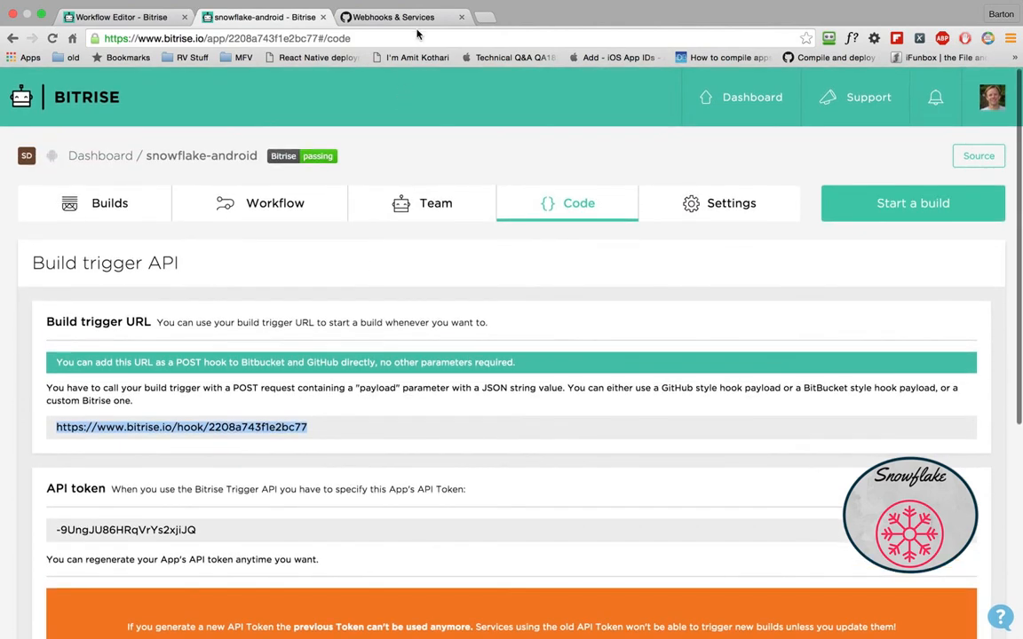
{"action": "left_click", "coordinate": [393, 18]}
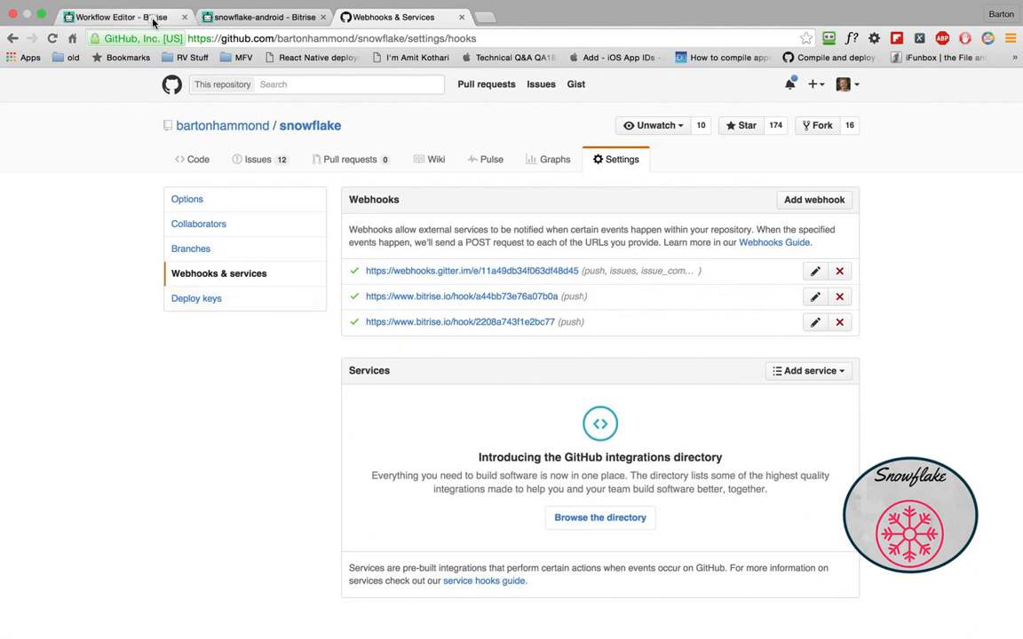
Return to the snowflake-ios Workflow Editor Triggers section, showing pattern * running the primary workflow
{"action": "left_click", "coordinate": [121, 18]}
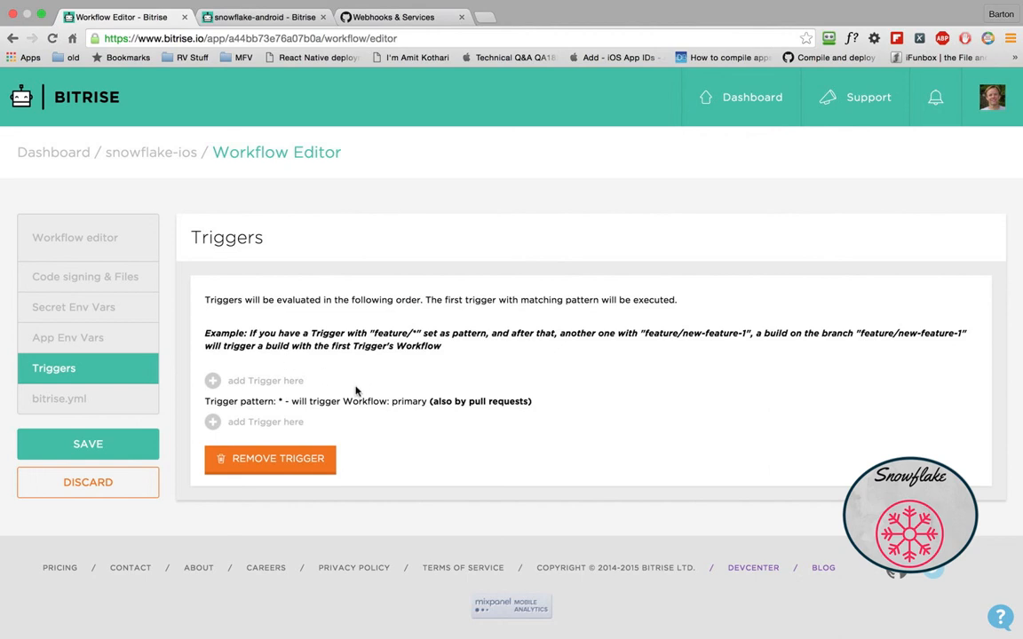
{"action": "mouse_move", "coordinate": [411, 160]}
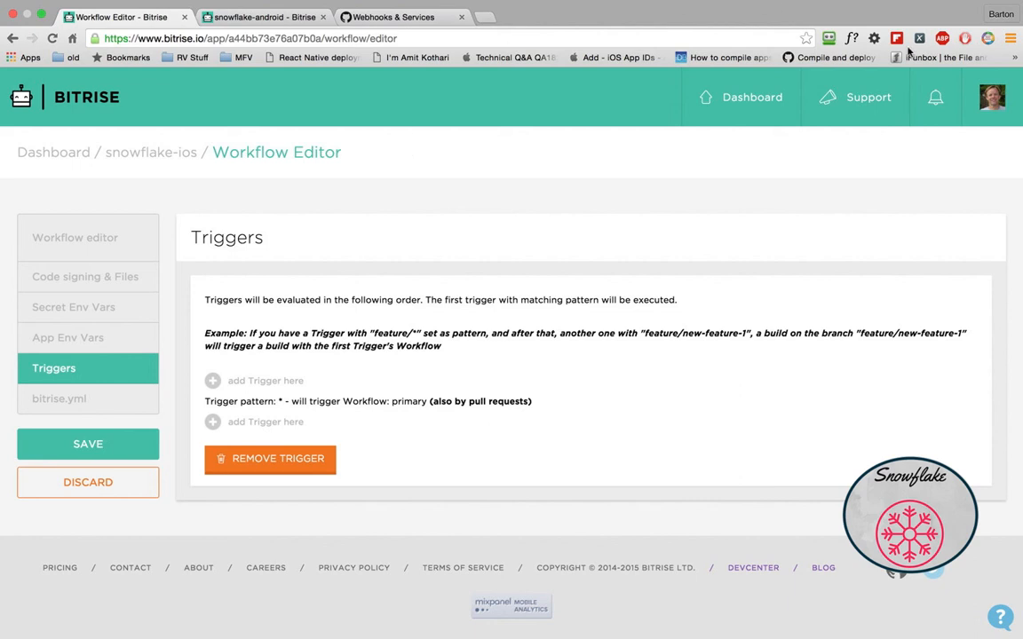
{"action": "left_click", "coordinate": [869, 96]}
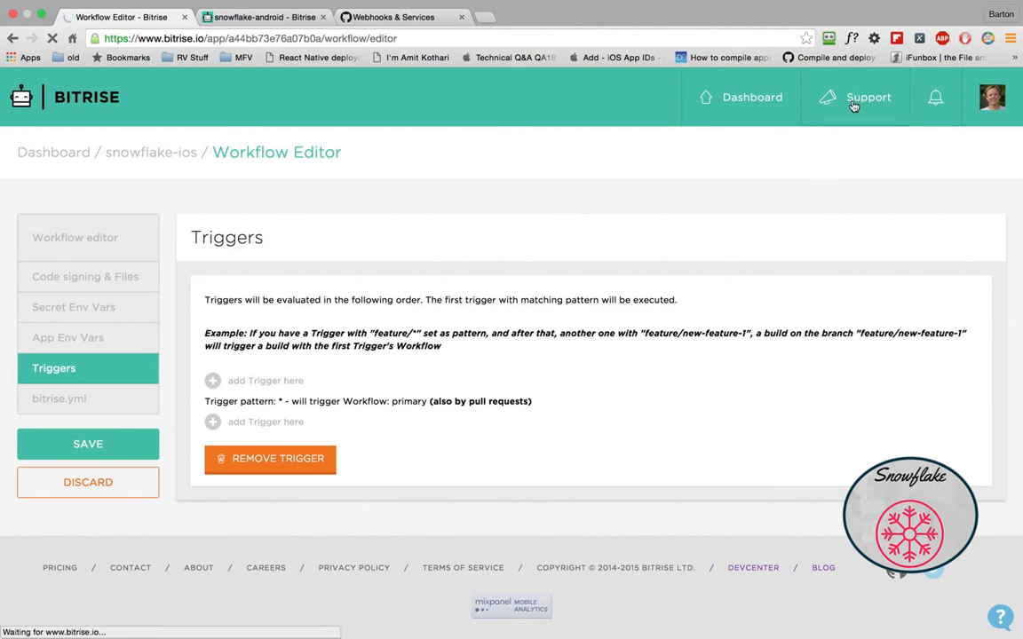
Go to Bitrise's Contact & Support page from the top navigation
{"action": "left_click", "coordinate": [868, 96]}
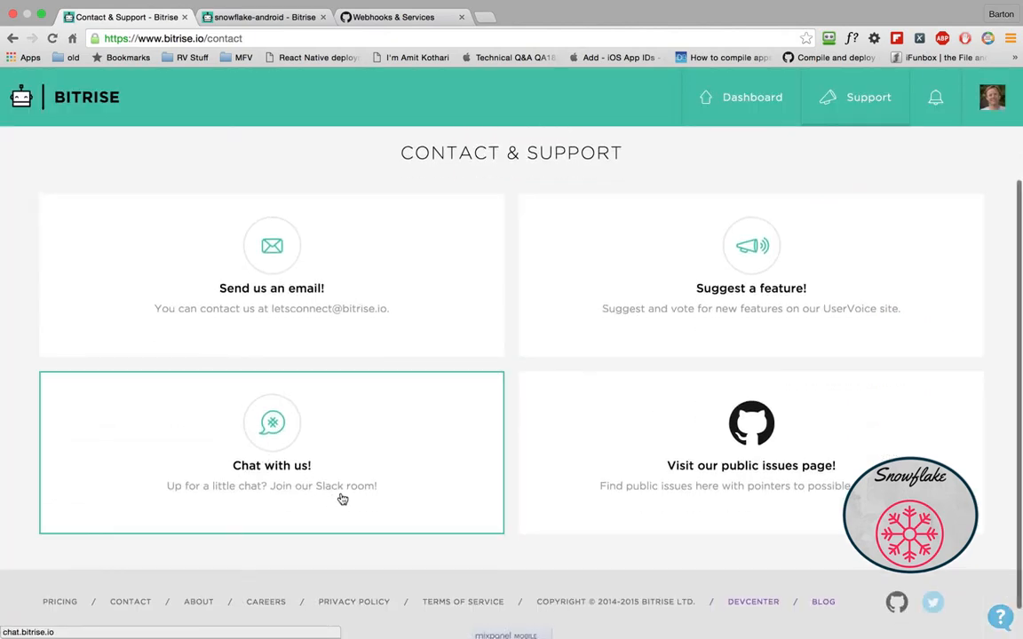
{"action": "mouse_move", "coordinate": [358, 502]}
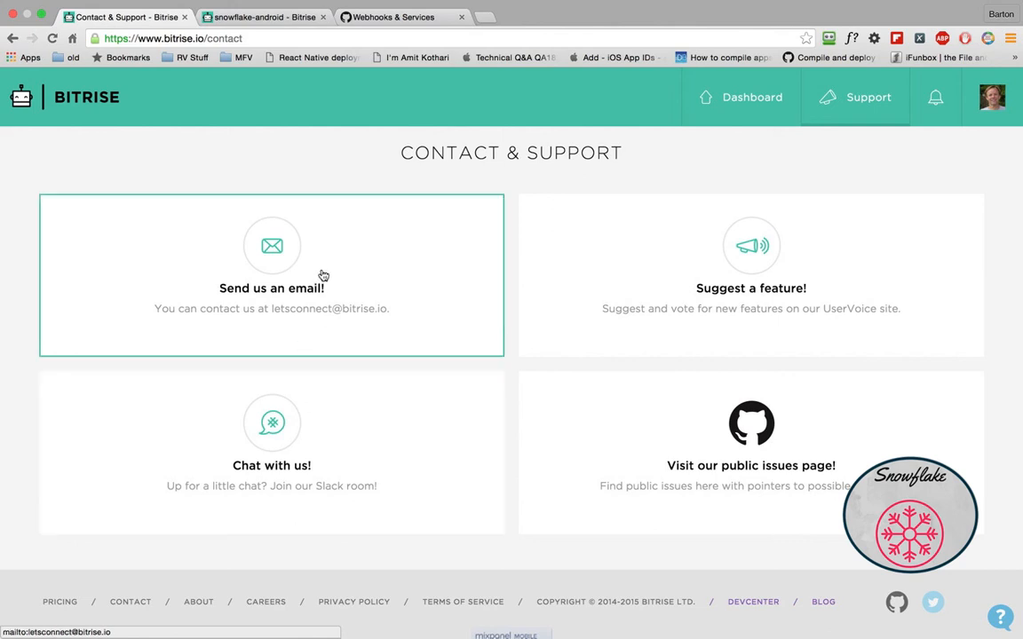
{"action": "mouse_move", "coordinate": [454, 293]}
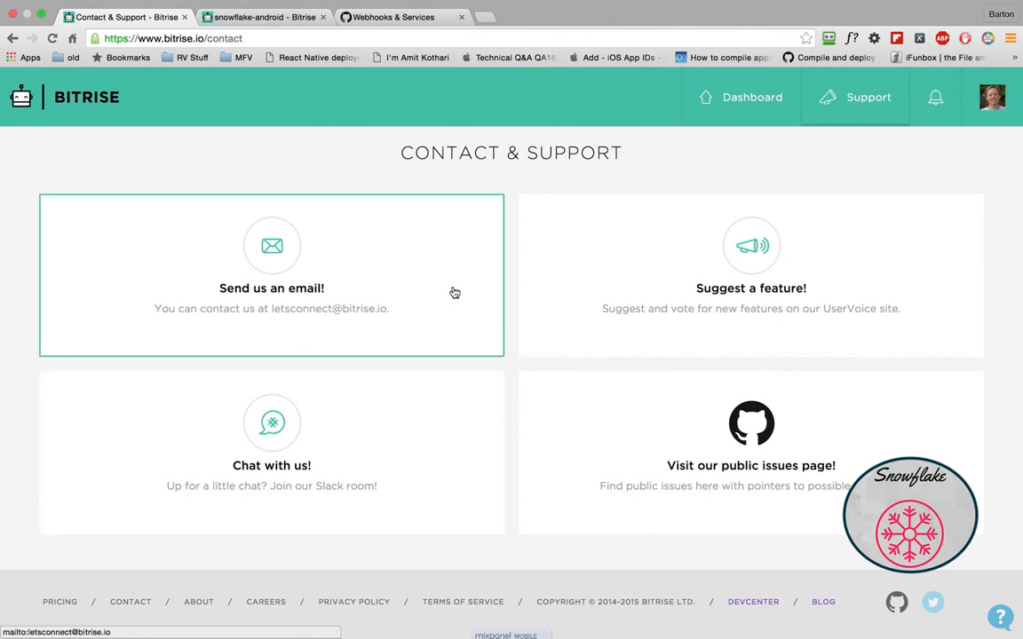